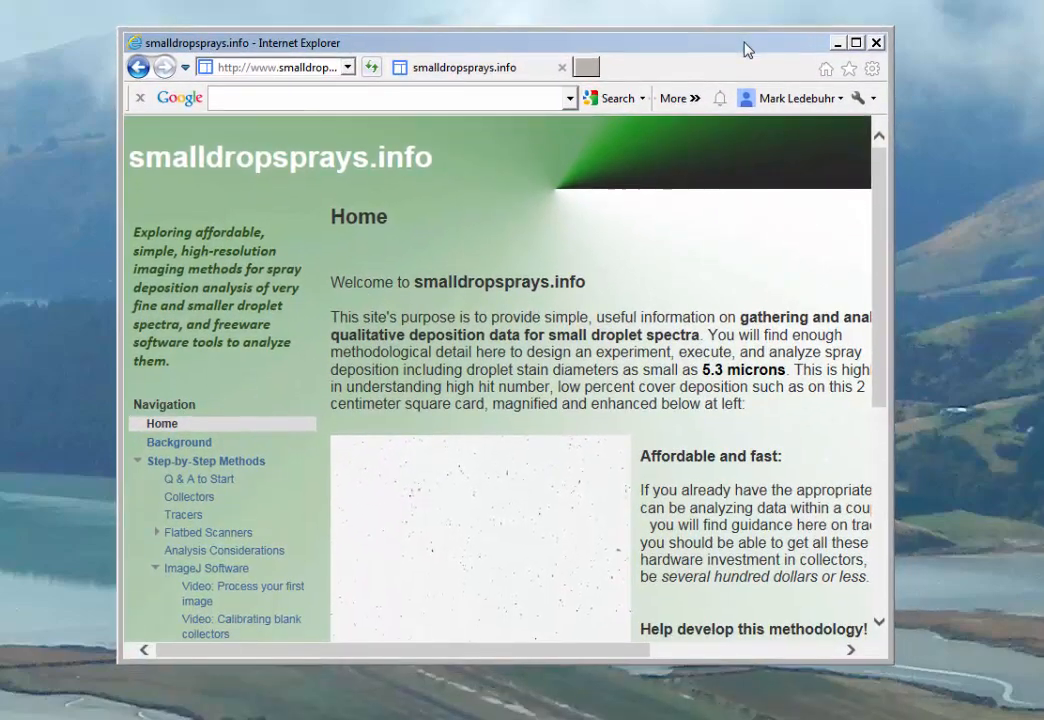
{"action": "mouse_move", "coordinate": [465, 176]}
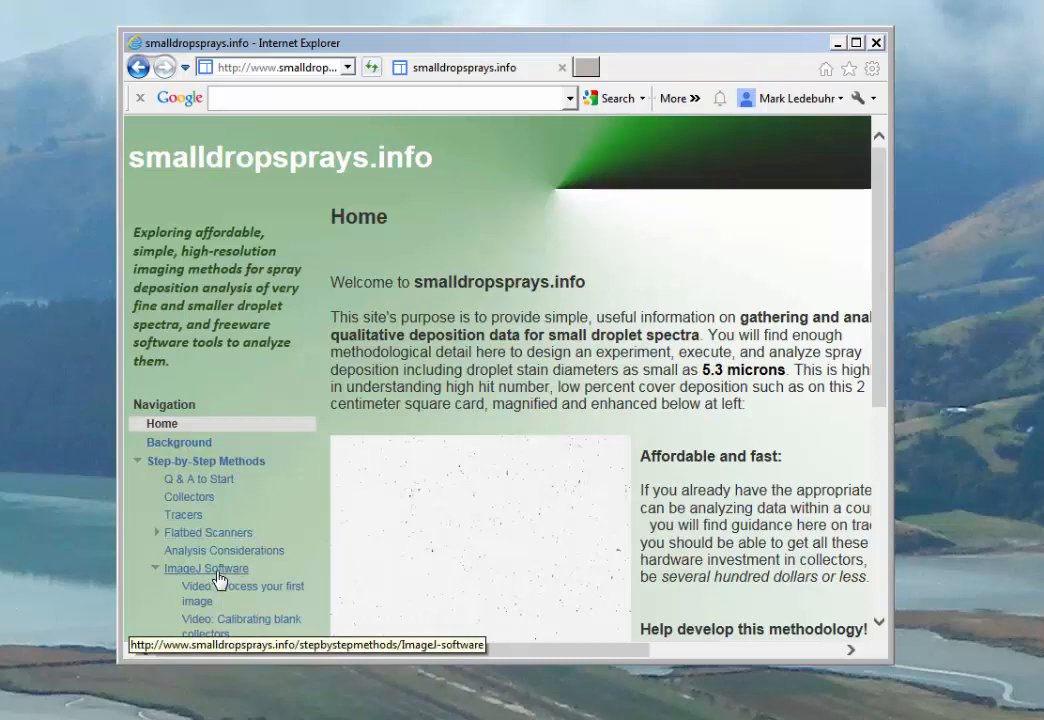
Step: Go to the ImageJ Software section and open its 'Video: Process your first image' page
{"action": "left_click", "coordinate": [205, 568]}
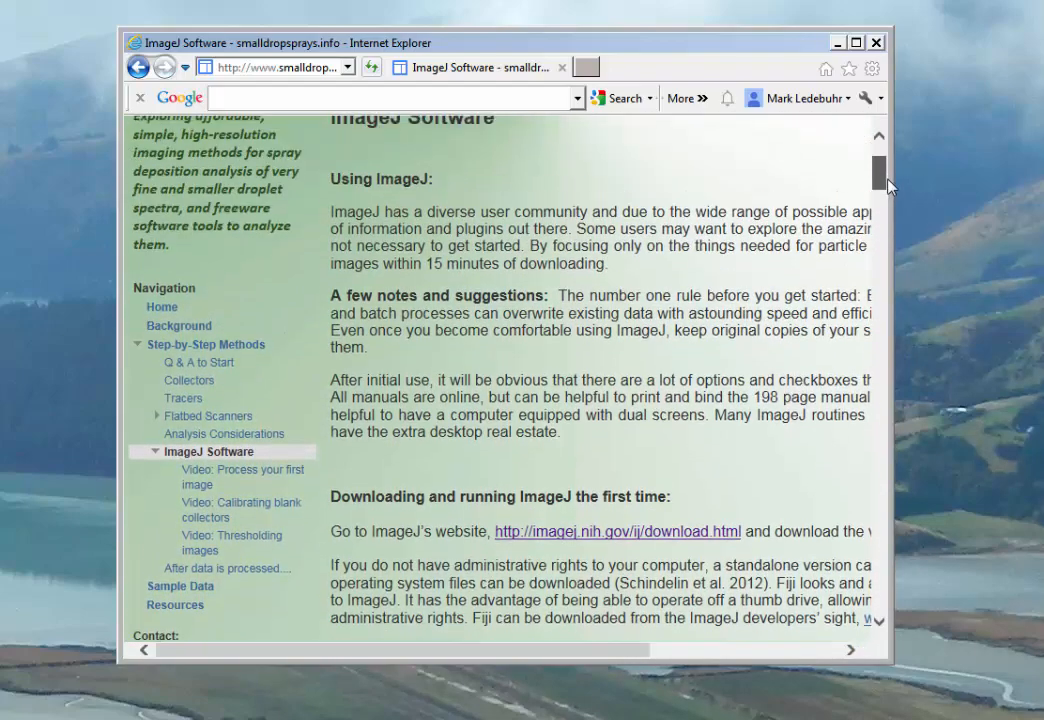
{"action": "mouse_move", "coordinate": [262, 470]}
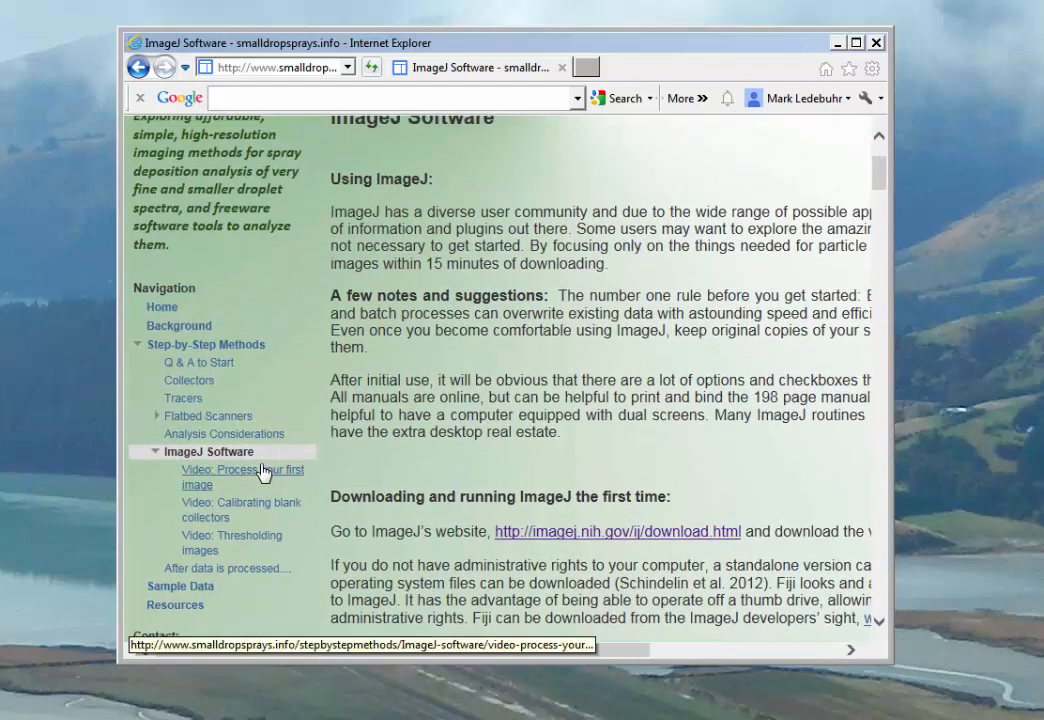
{"action": "left_click", "coordinate": [243, 477]}
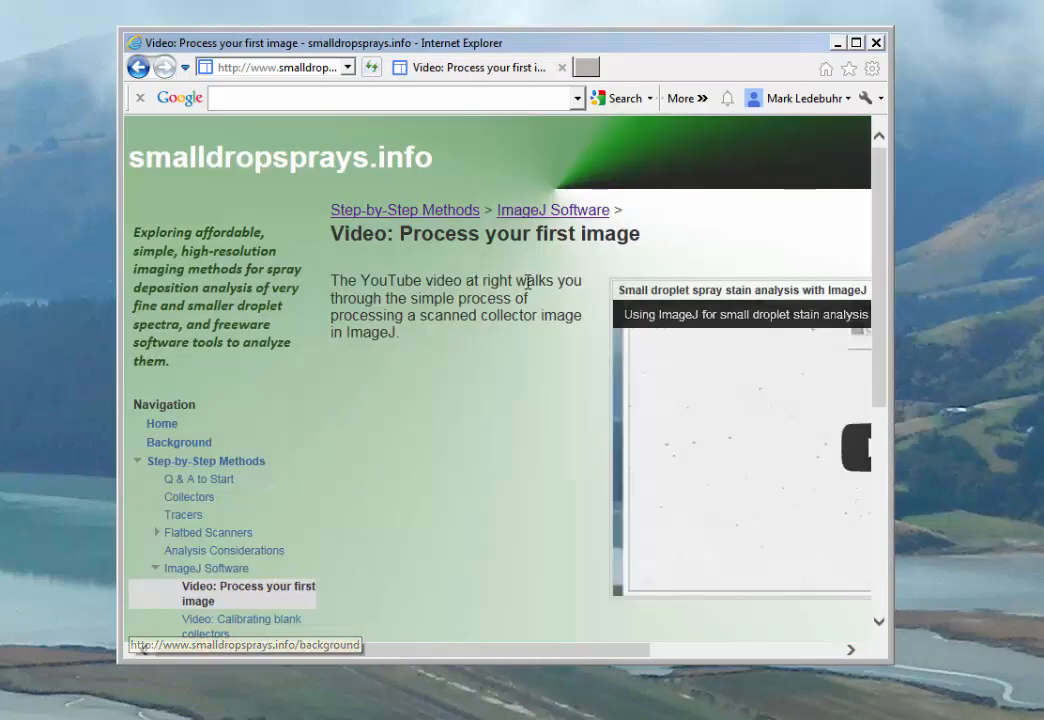
Step: Pass through the Q & A to Start page and open the Sample Data page
{"action": "left_click", "coordinate": [199, 478]}
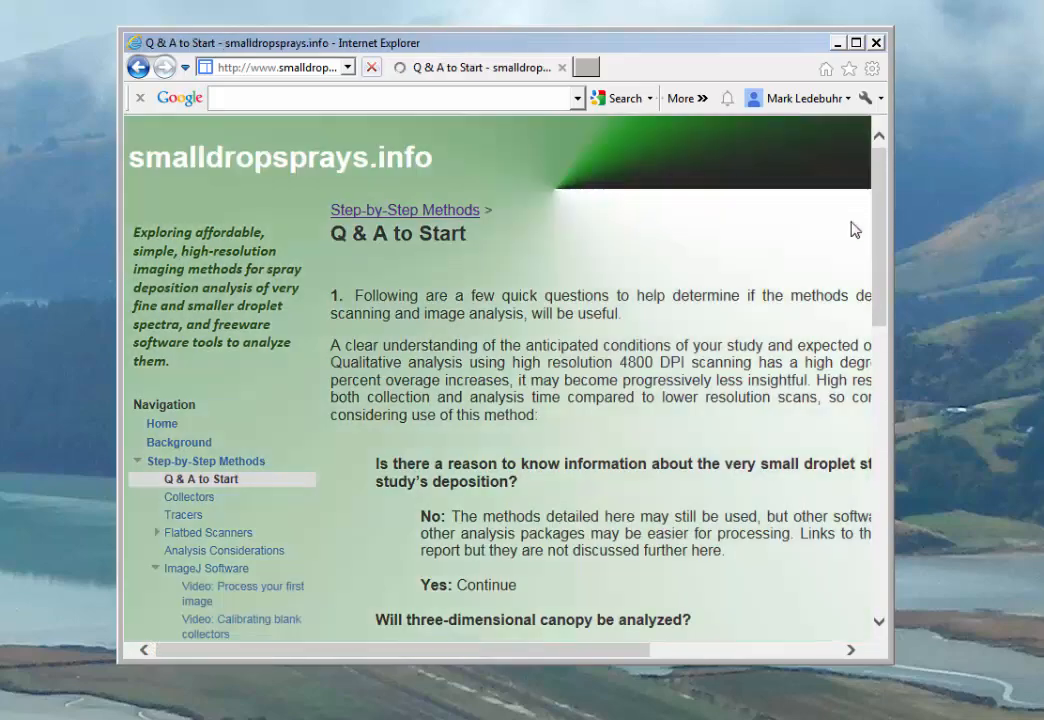
{"action": "scroll", "scroll_direction": "down", "scroll_amount": 3}
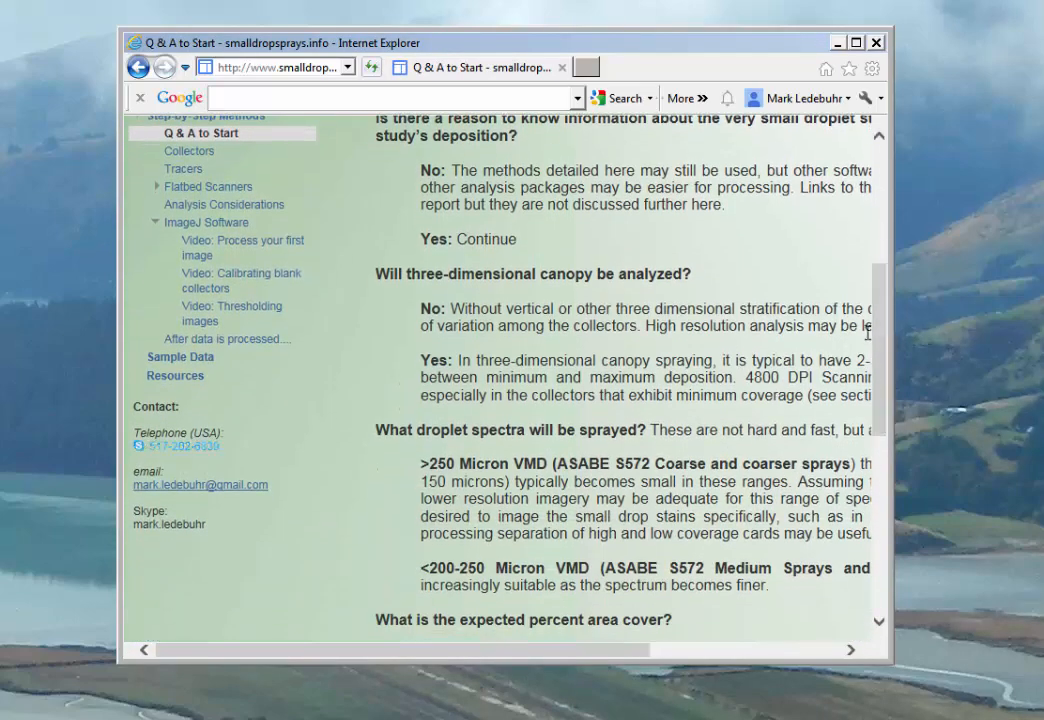
{"action": "mouse_move", "coordinate": [180, 357]}
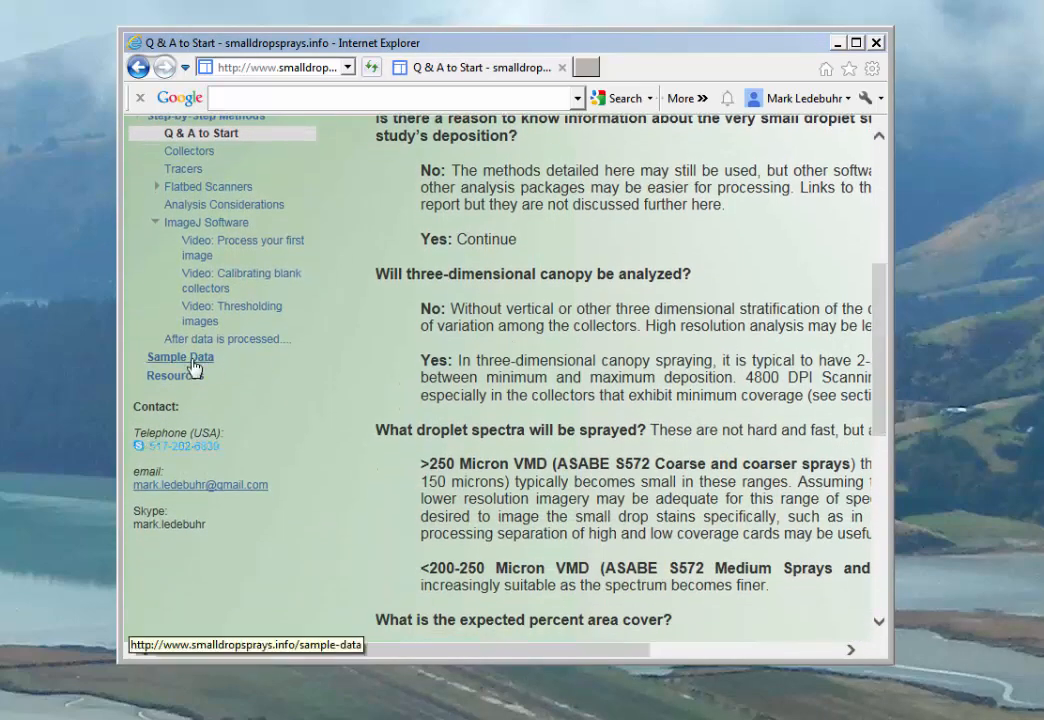
{"action": "left_click", "coordinate": [180, 357]}
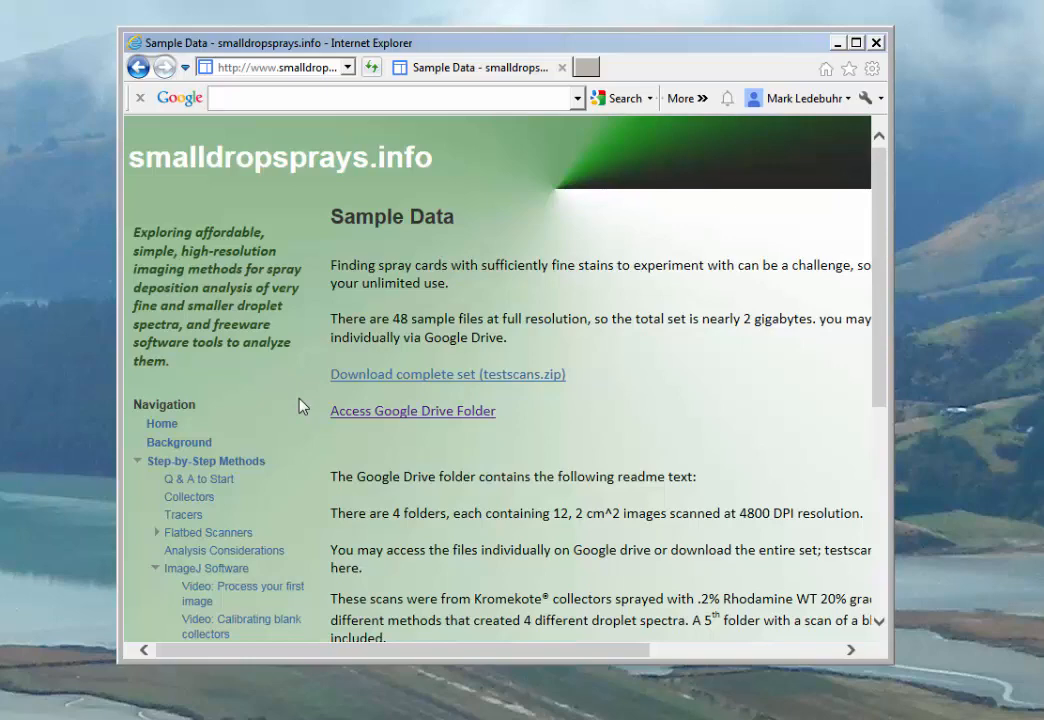
{"action": "mouse_move", "coordinate": [492, 281]}
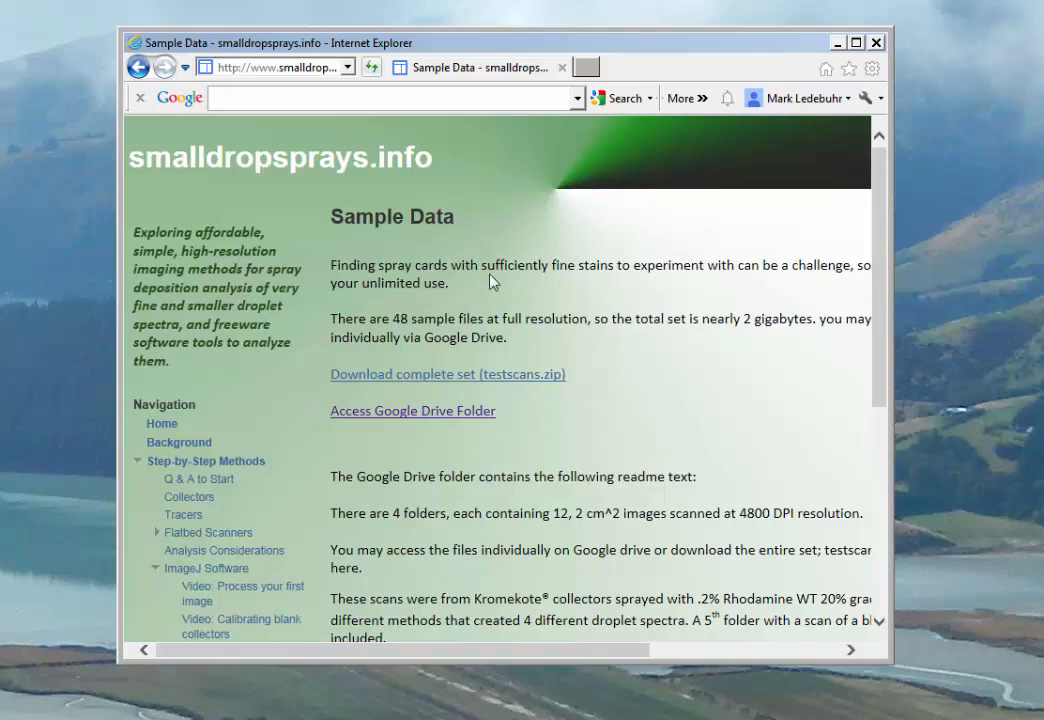
{"action": "mouse_move", "coordinate": [646, 195]}
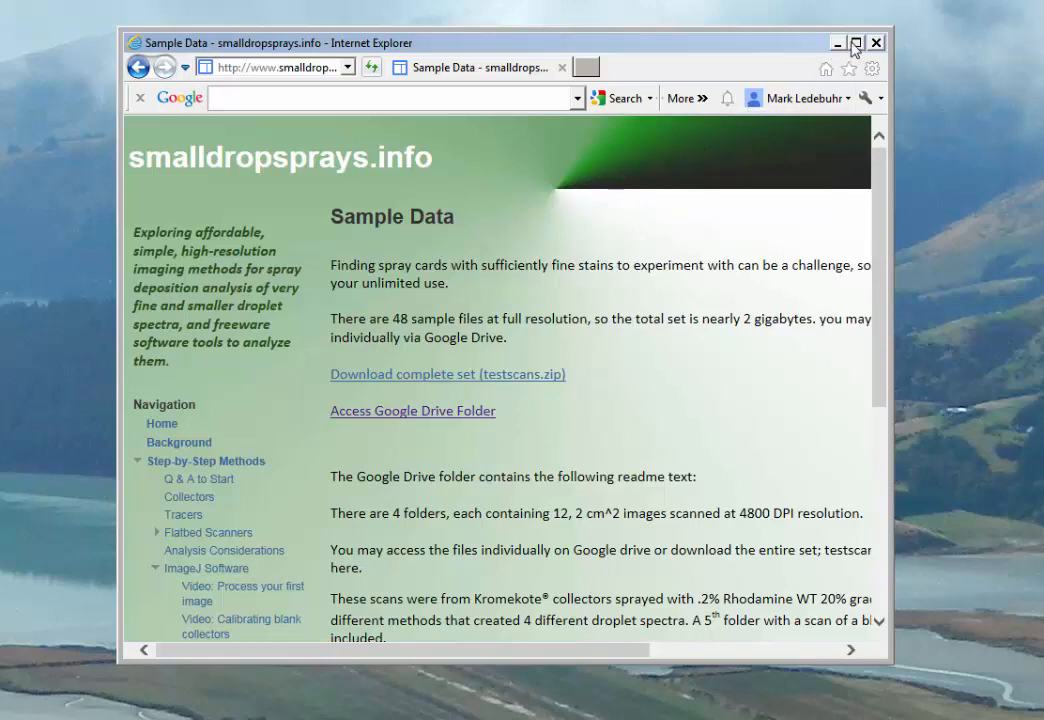
{"action": "mouse_move", "coordinate": [838, 42]}
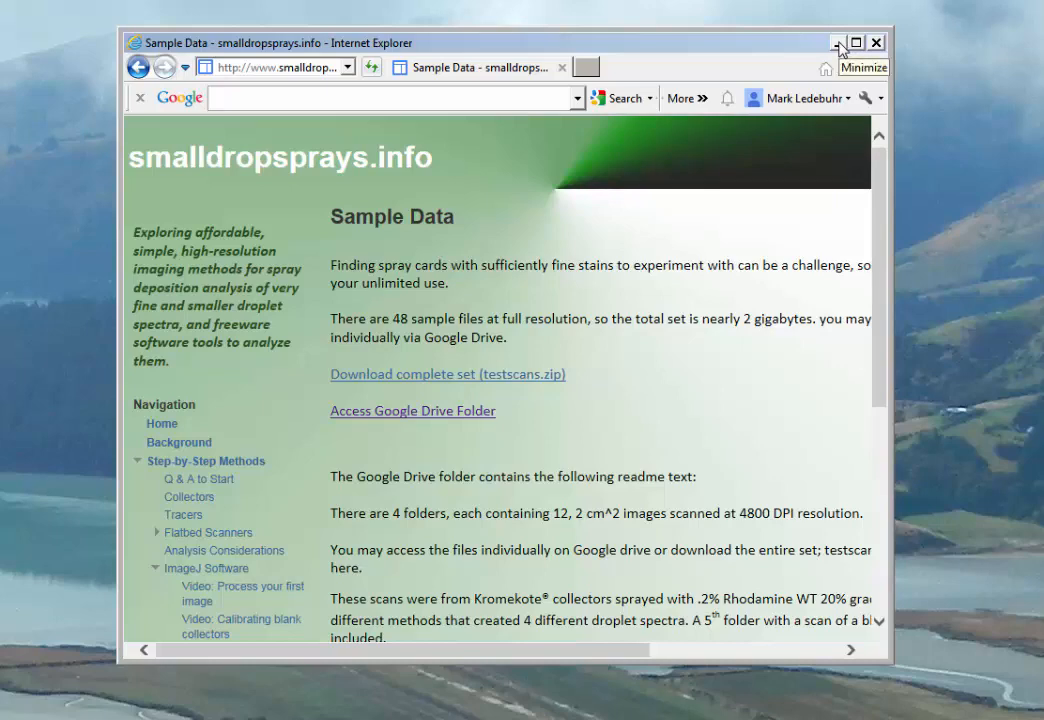
{"action": "mouse_move", "coordinate": [795, 52]}
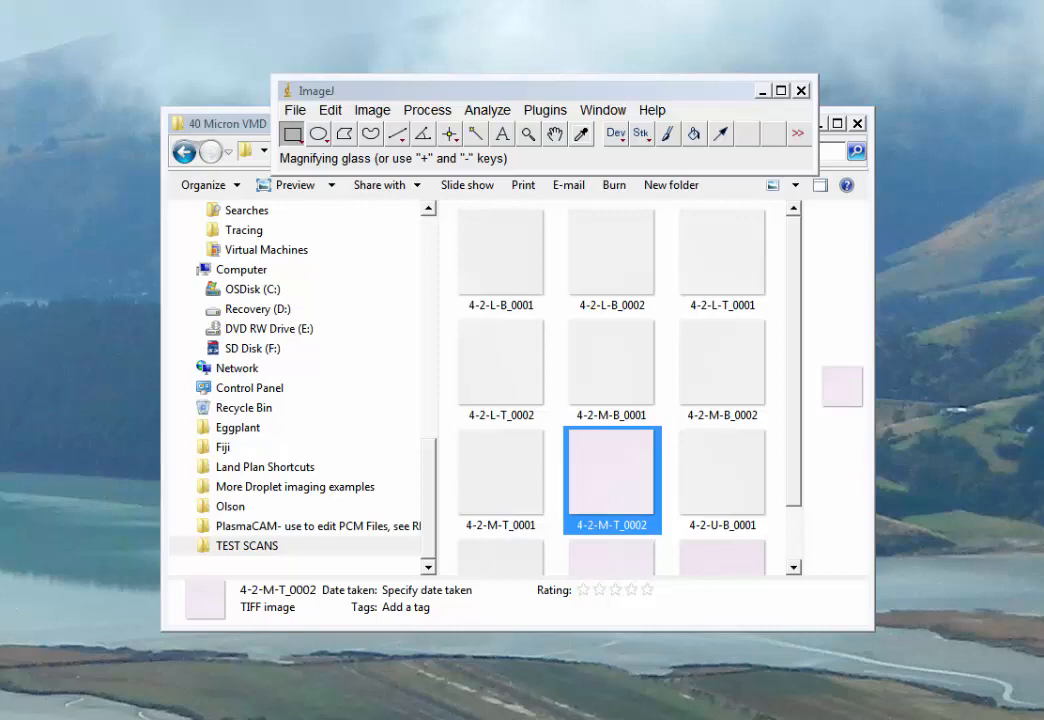
{"action": "mouse_move", "coordinate": [777, 487]}
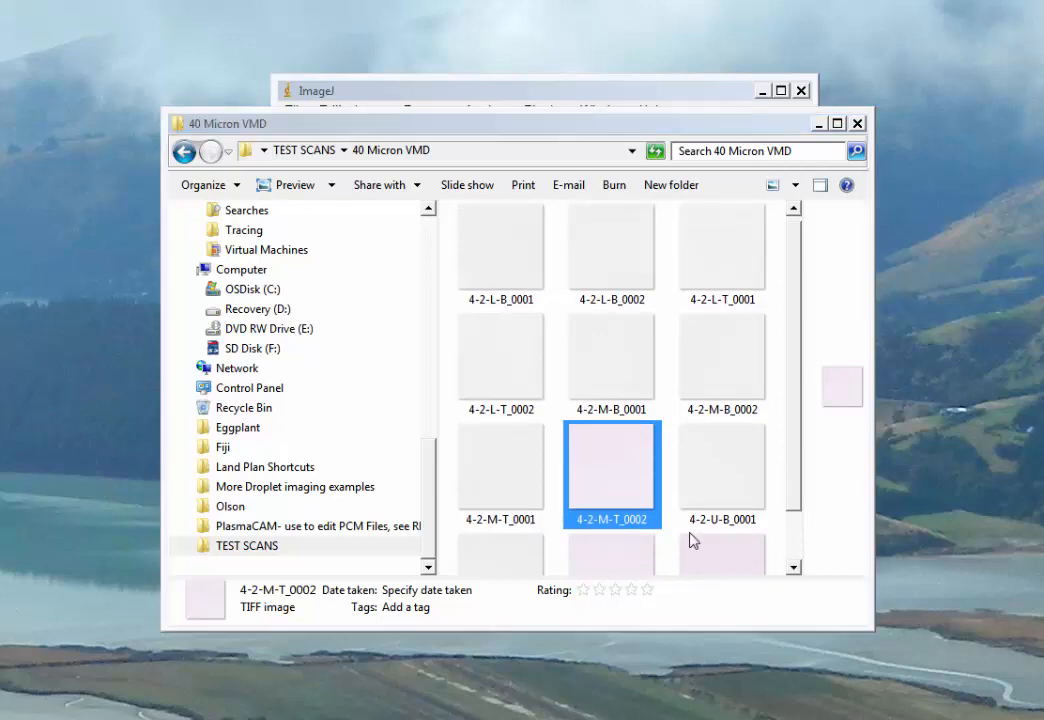
{"action": "mouse_move", "coordinate": [650, 508]}
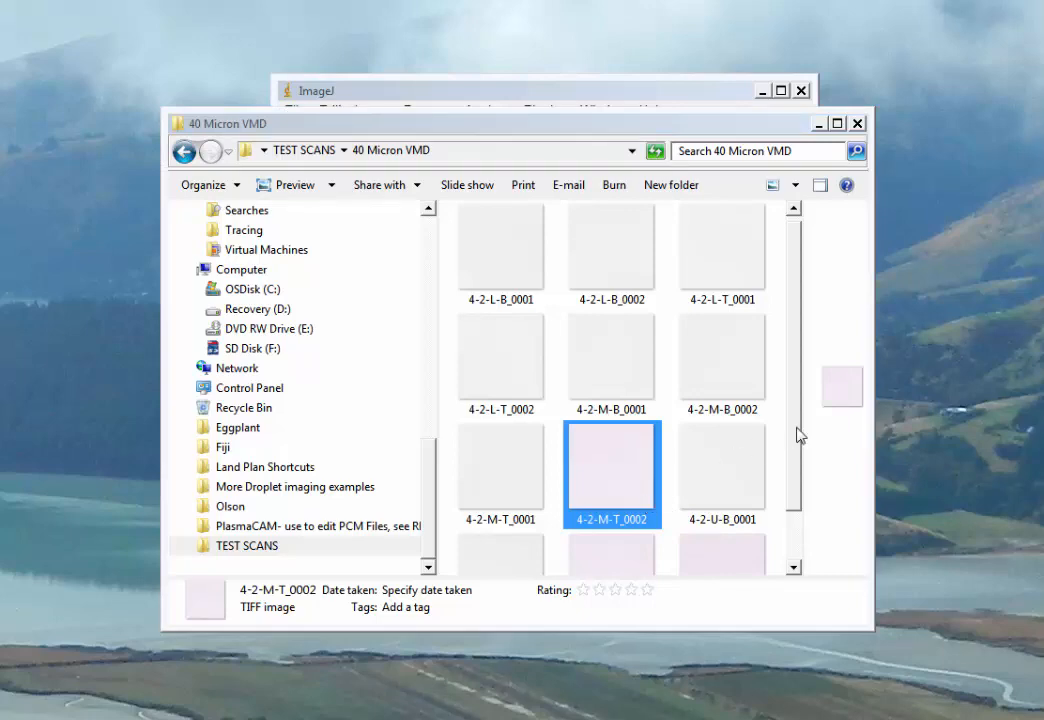
Step: Scroll through the TIFF scan thumbnails in the 40 Micron VMD folder
{"action": "scroll", "scroll_direction": "down", "scroll_amount": 3}
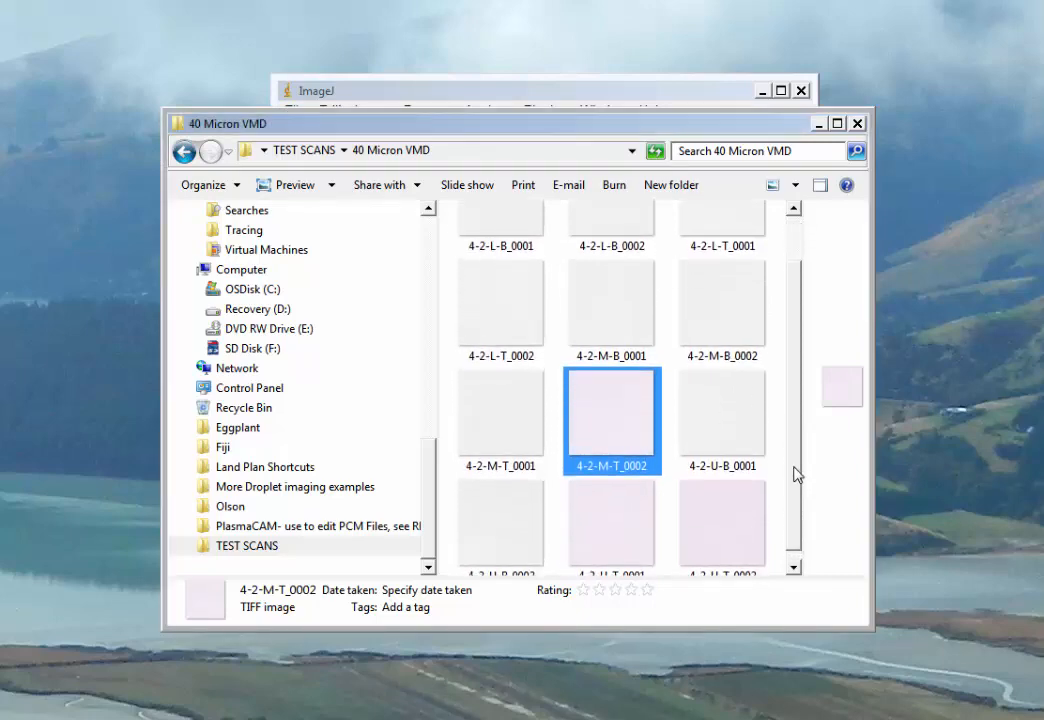
{"action": "mouse_move", "coordinate": [612, 420]}
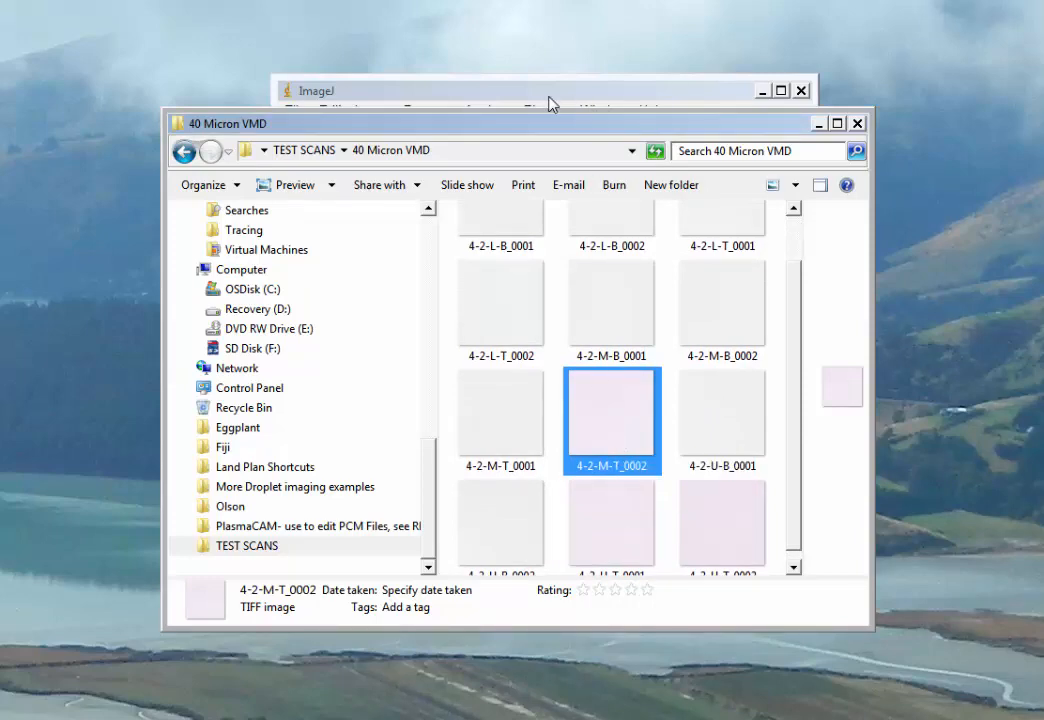
Step: Open 4-2-M-T_0002.tif from TEST SCANS > 40 Micron VMD via File > Open
{"action": "left_click", "coordinate": [295, 110]}
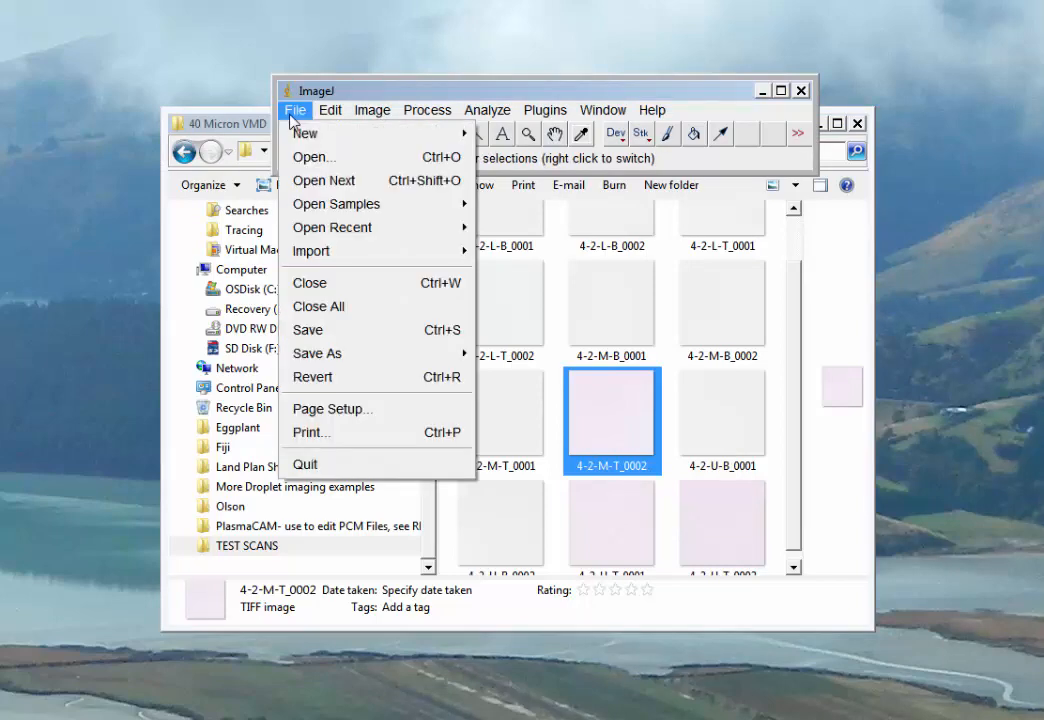
{"action": "left_click", "coordinate": [330, 110]}
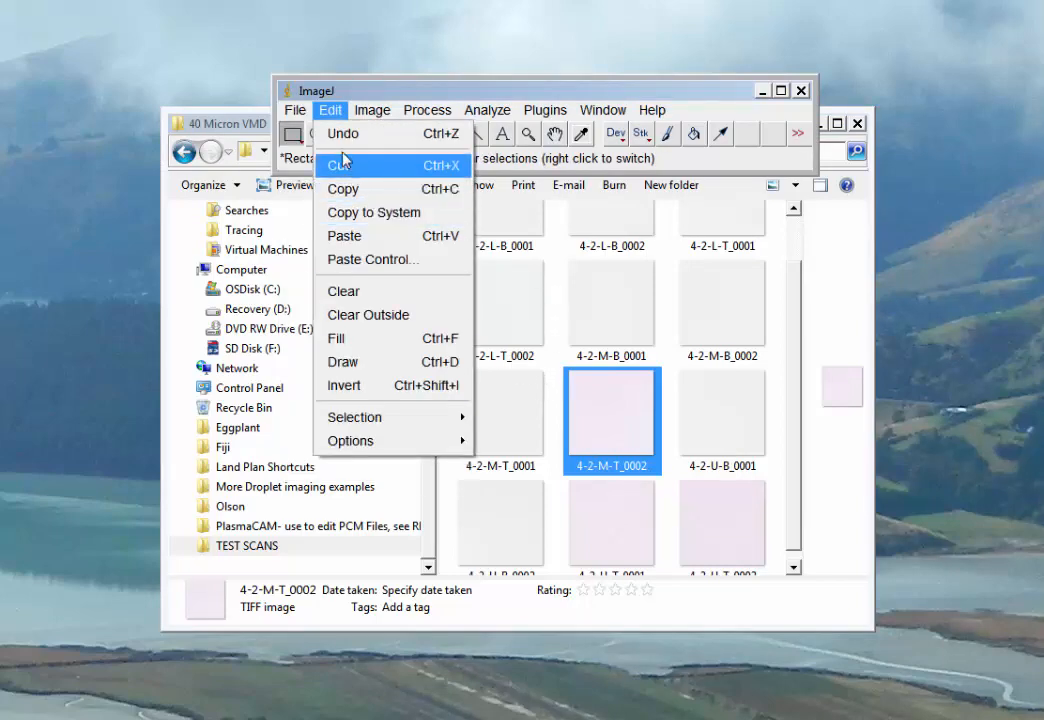
{"action": "left_click", "coordinate": [294, 110]}
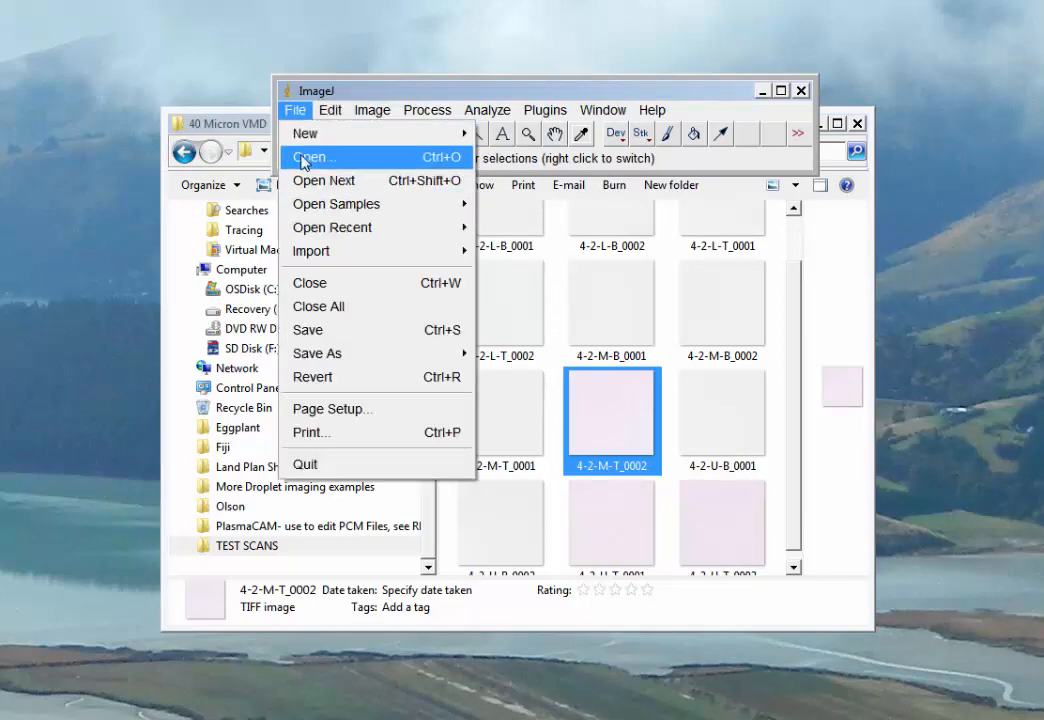
{"action": "left_click", "coordinate": [315, 157]}
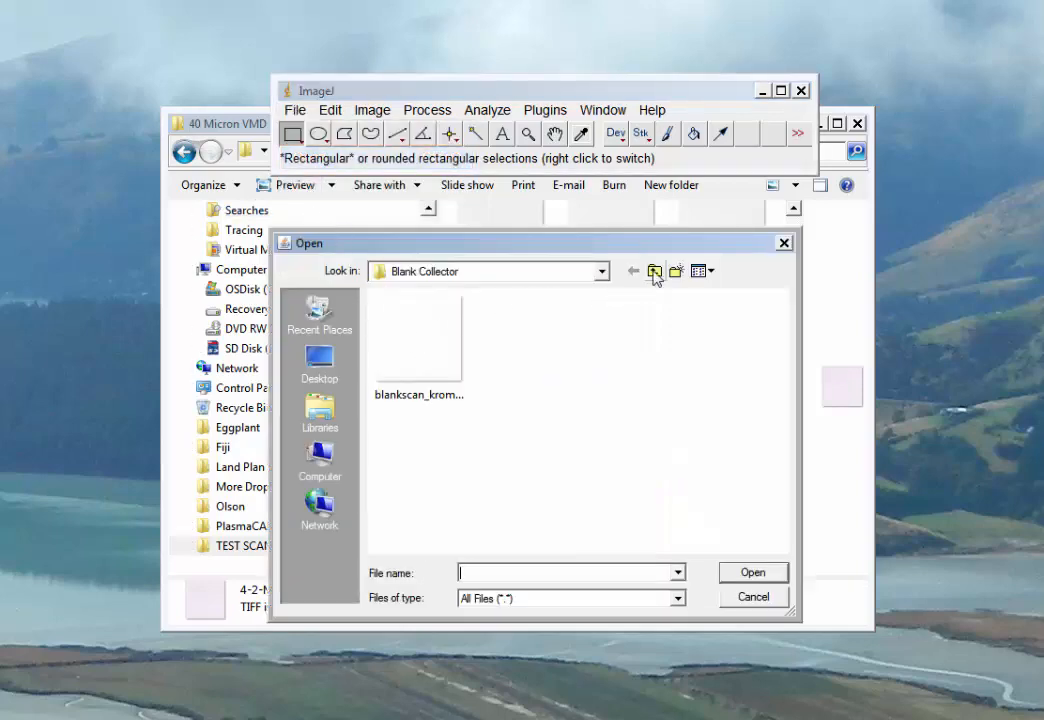
{"action": "left_click", "coordinate": [654, 271]}
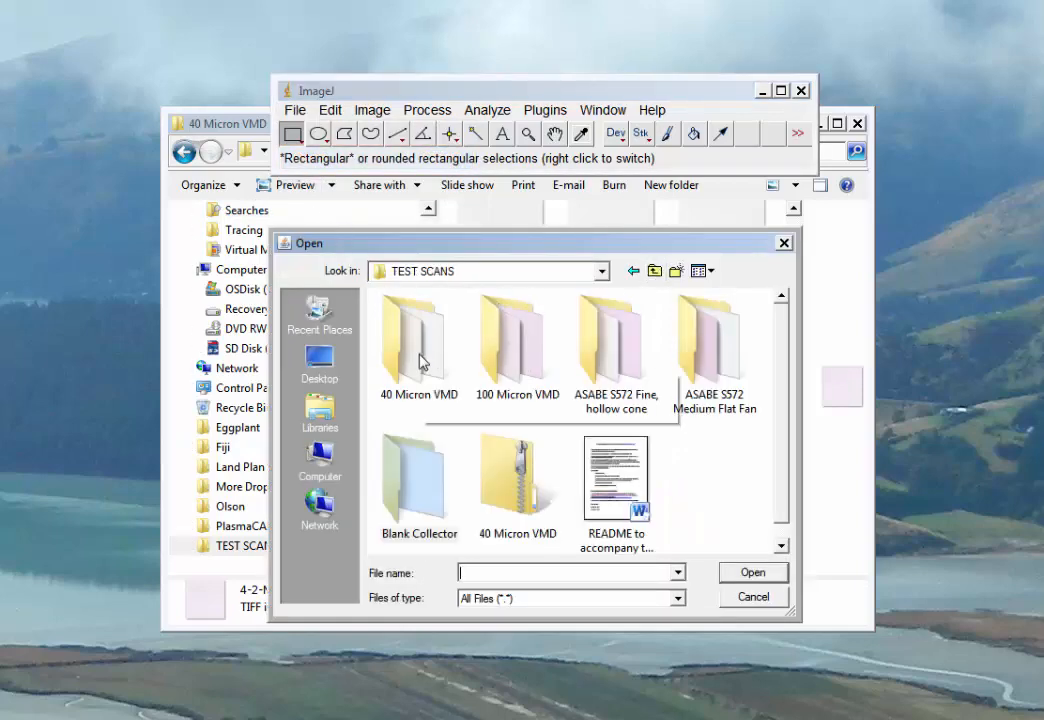
{"action": "double_click", "coordinate": [418, 340]}
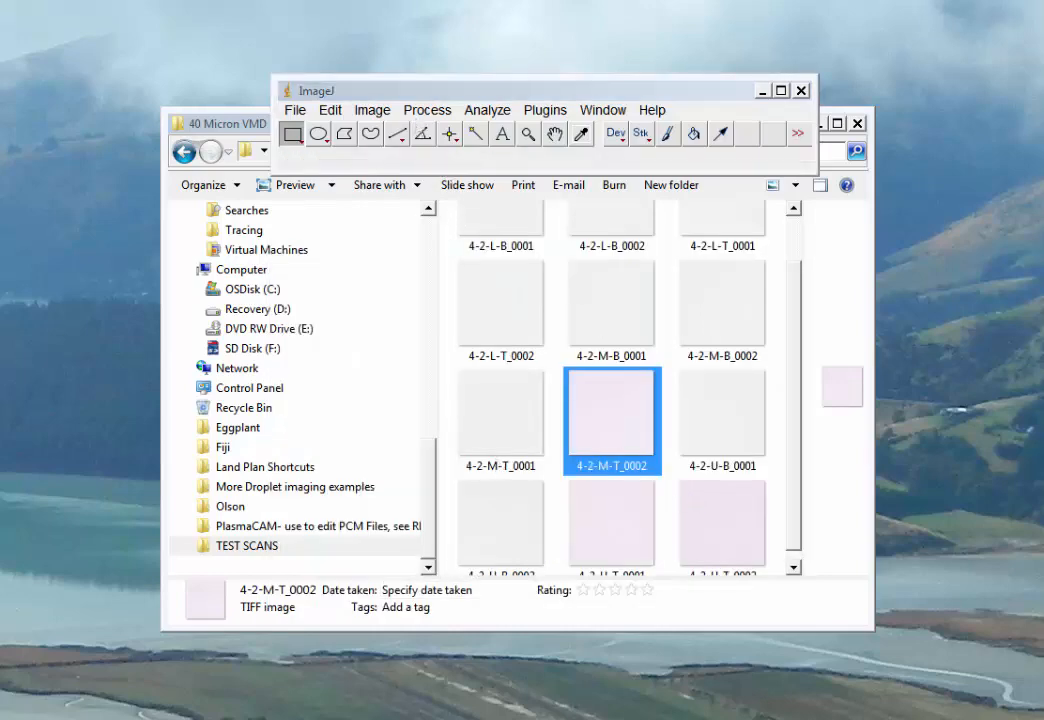
{"action": "double_click", "coordinate": [612, 413]}
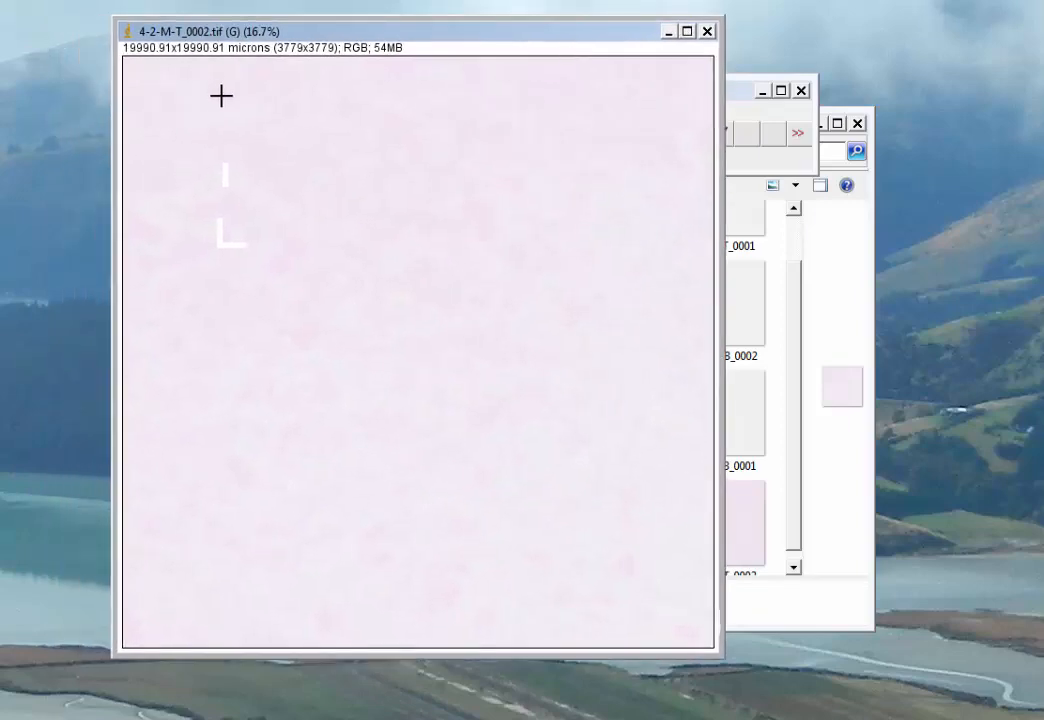
{"action": "mouse_move", "coordinate": [278, 210]}
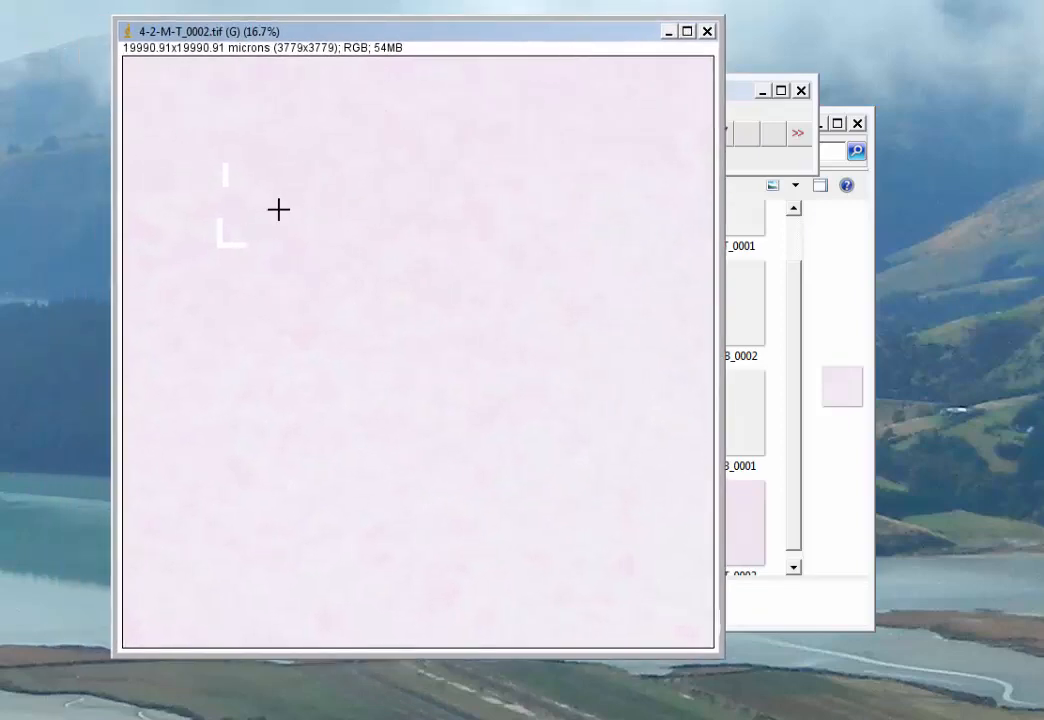
Step: Drag the 4-2-M-T_0002.tif window left, beside the ImageJ toolbar
{"action": "left_click_drag", "start_coordinate": [420, 31], "coordinate": [510, 46]}
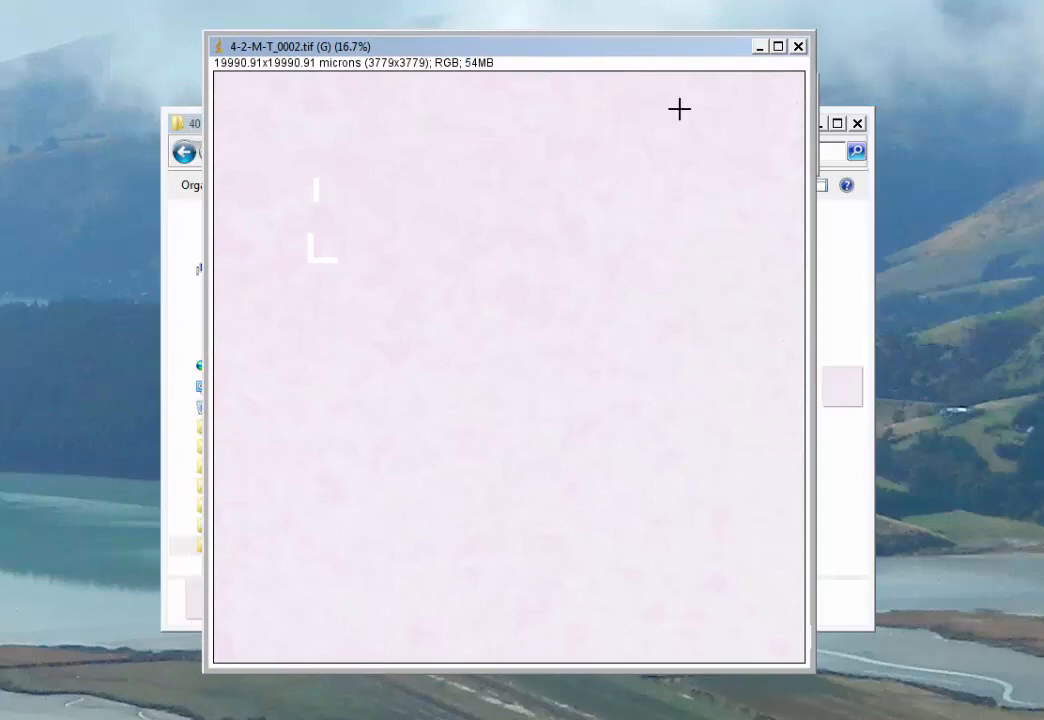
{"action": "mouse_move", "coordinate": [617, 61]}
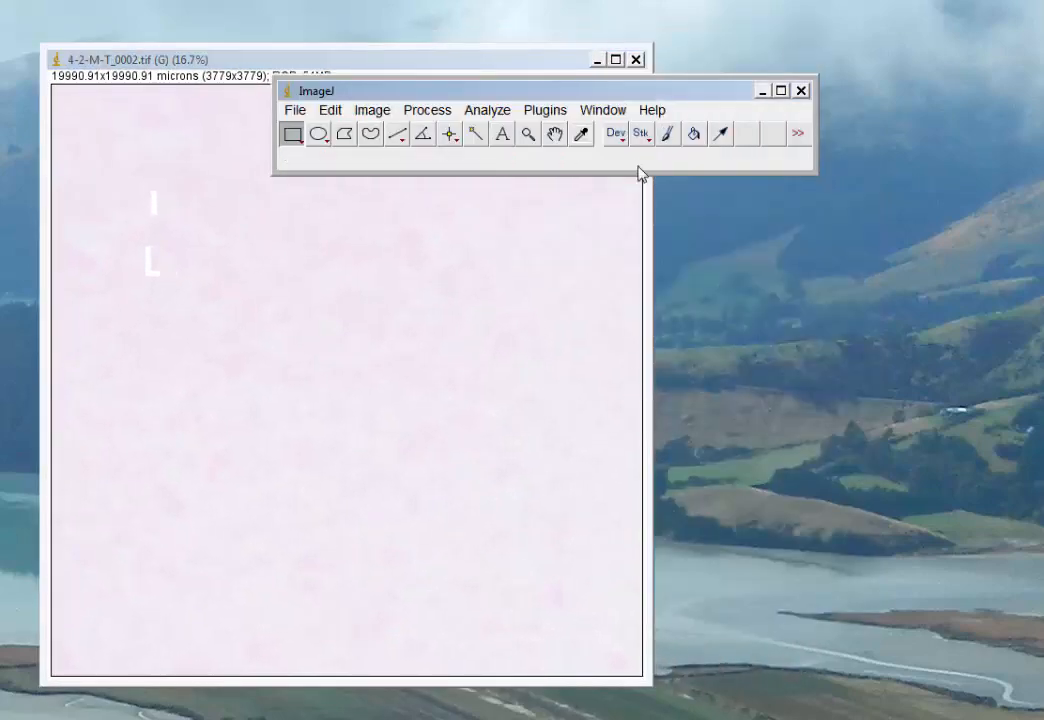
{"action": "mouse_move", "coordinate": [370, 133]}
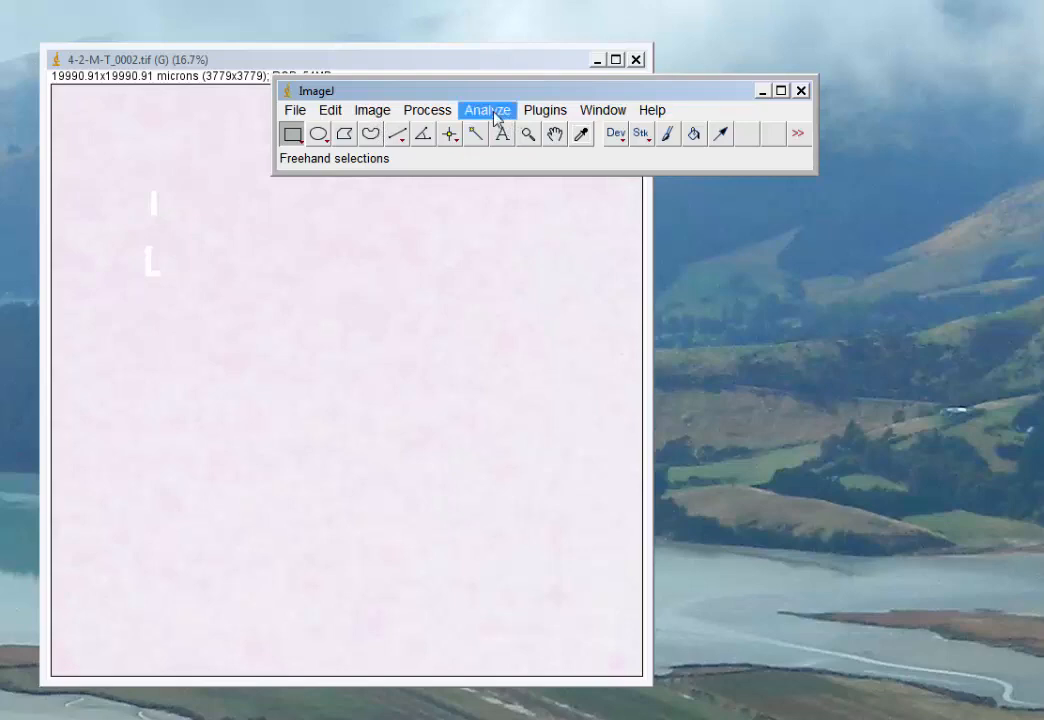
Step: Keep the 0.1890 pixels/micron scale; measure area, centroid, Feret's, area fraction at 6 decimals
{"action": "left_click", "coordinate": [487, 110]}
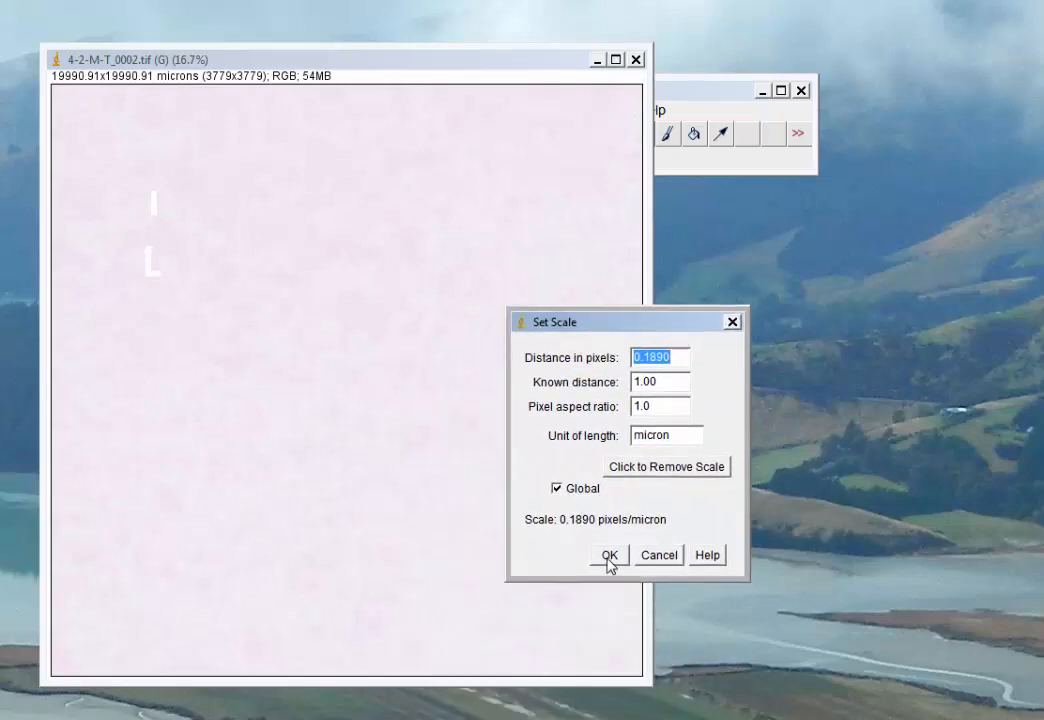
{"action": "left_click", "coordinate": [608, 555]}
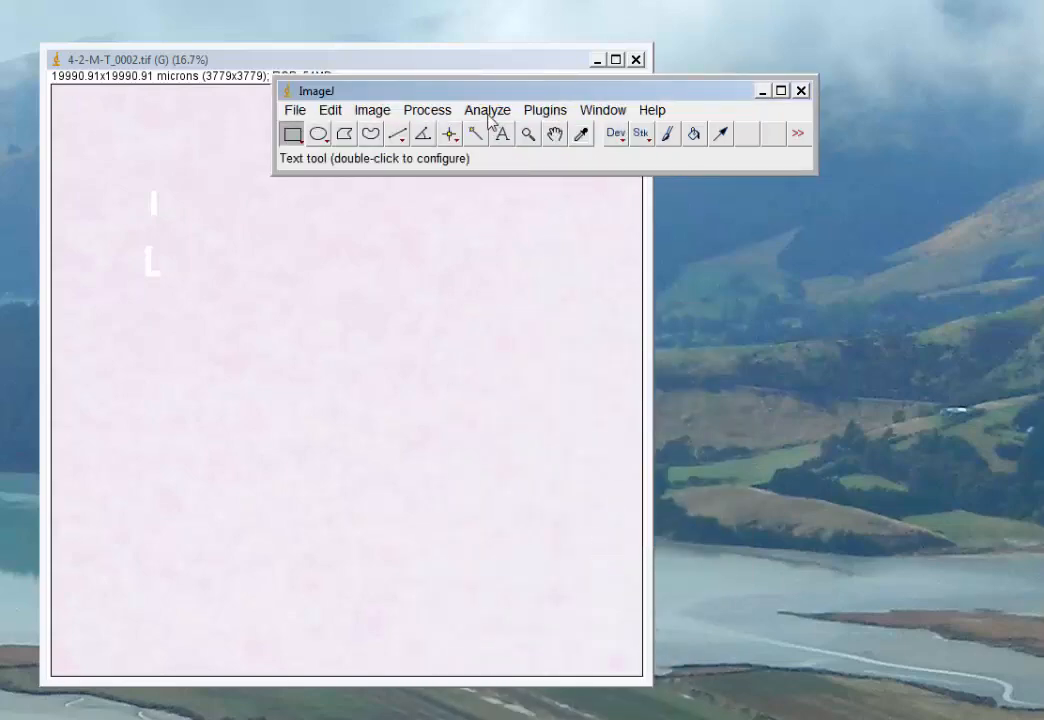
{"action": "left_click", "coordinate": [487, 110]}
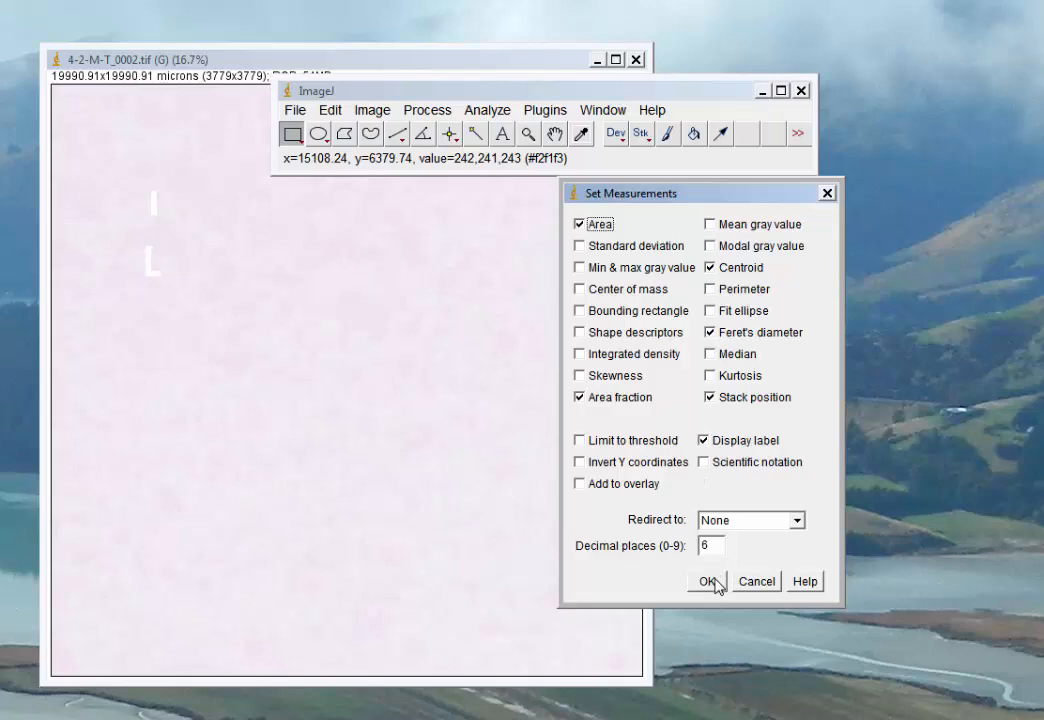
{"action": "left_click", "coordinate": [708, 581]}
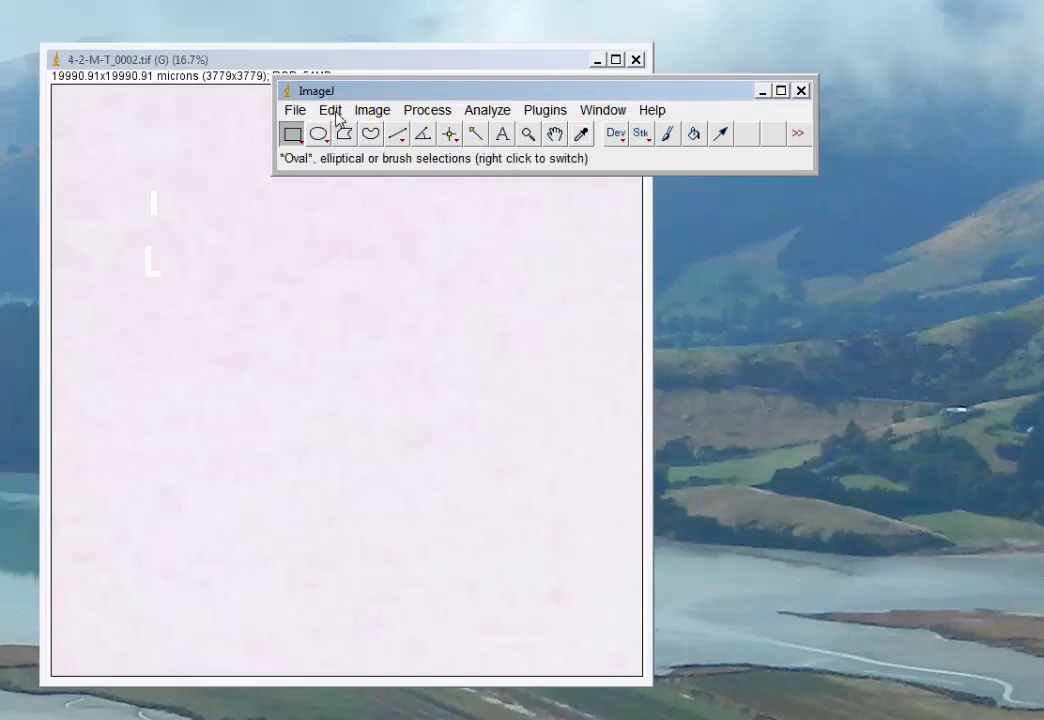
Step: Open Image > Adjust > Color Threshold for the 4-2-M-T_0002 scan
{"action": "left_click", "coordinate": [371, 109]}
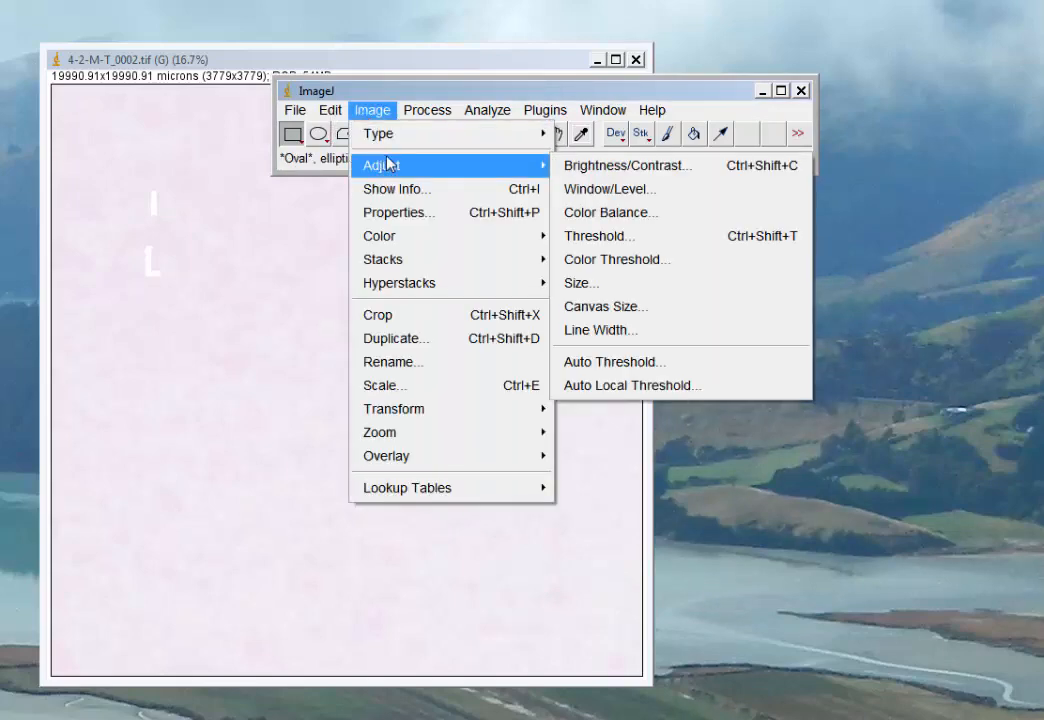
{"action": "mouse_move", "coordinate": [600, 236]}
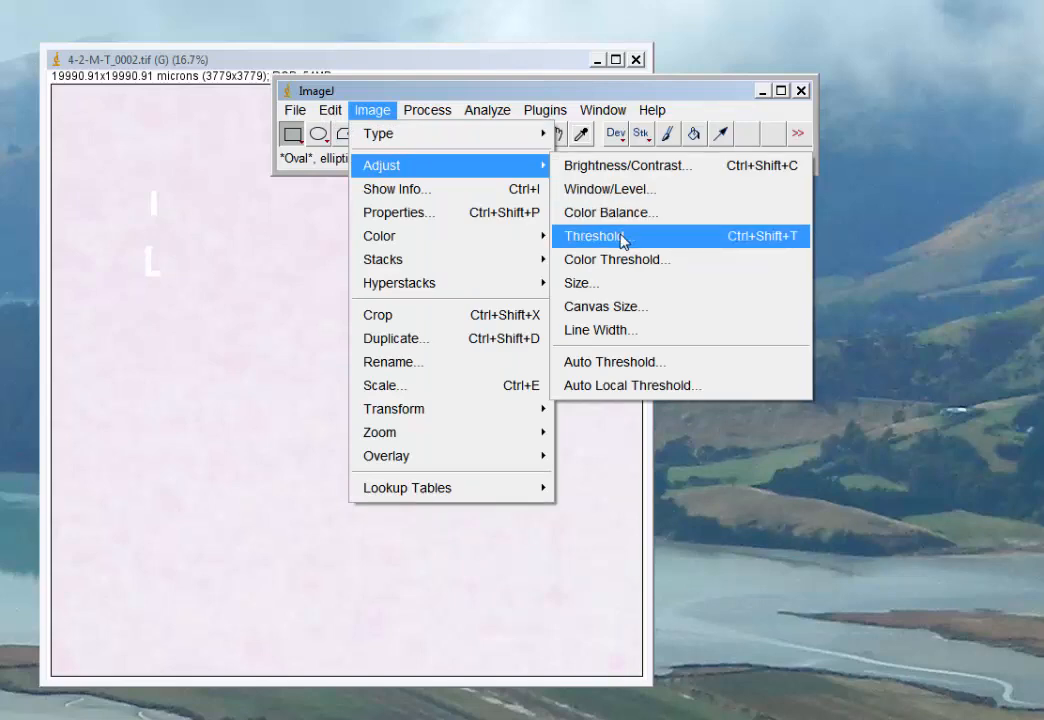
{"action": "left_click", "coordinate": [594, 236]}
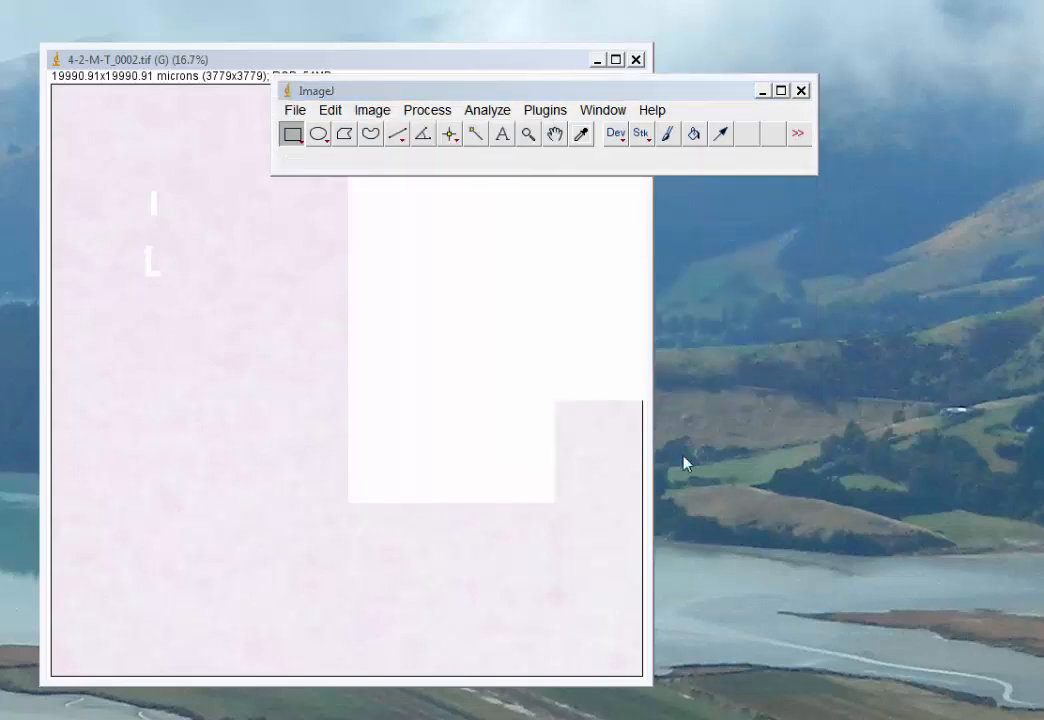
{"action": "left_click", "coordinate": [371, 109]}
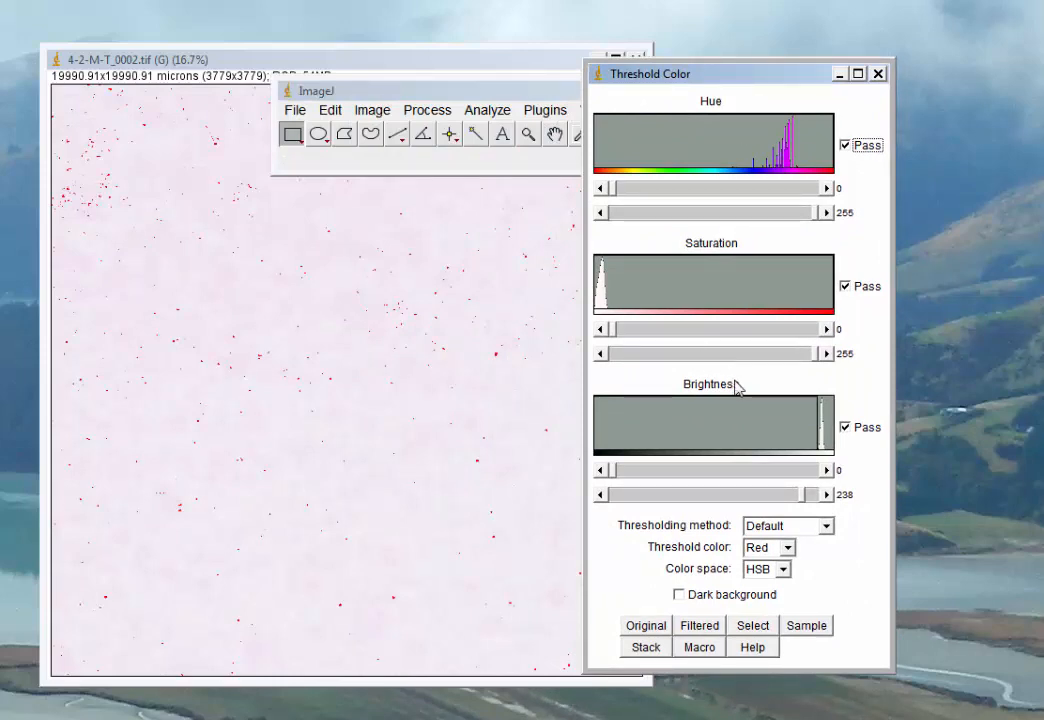
{"action": "mouse_move", "coordinate": [697, 575]}
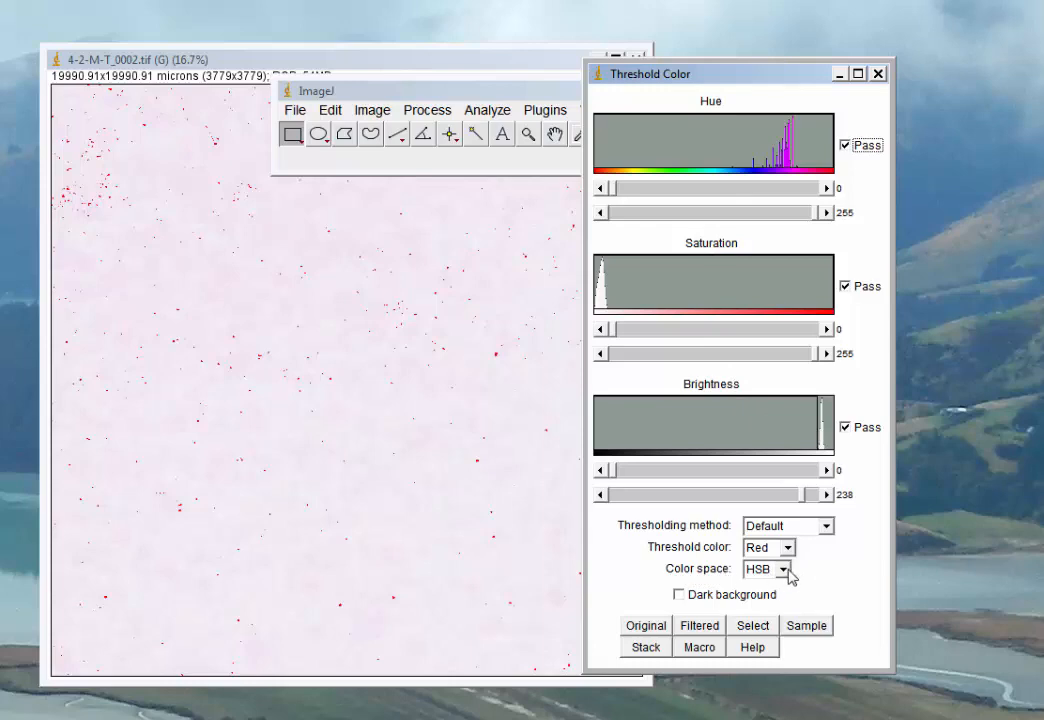
Step: Keep HSB colour space, set hue to 198–240 and brightness maximum to 255
{"action": "left_click", "coordinate": [787, 568]}
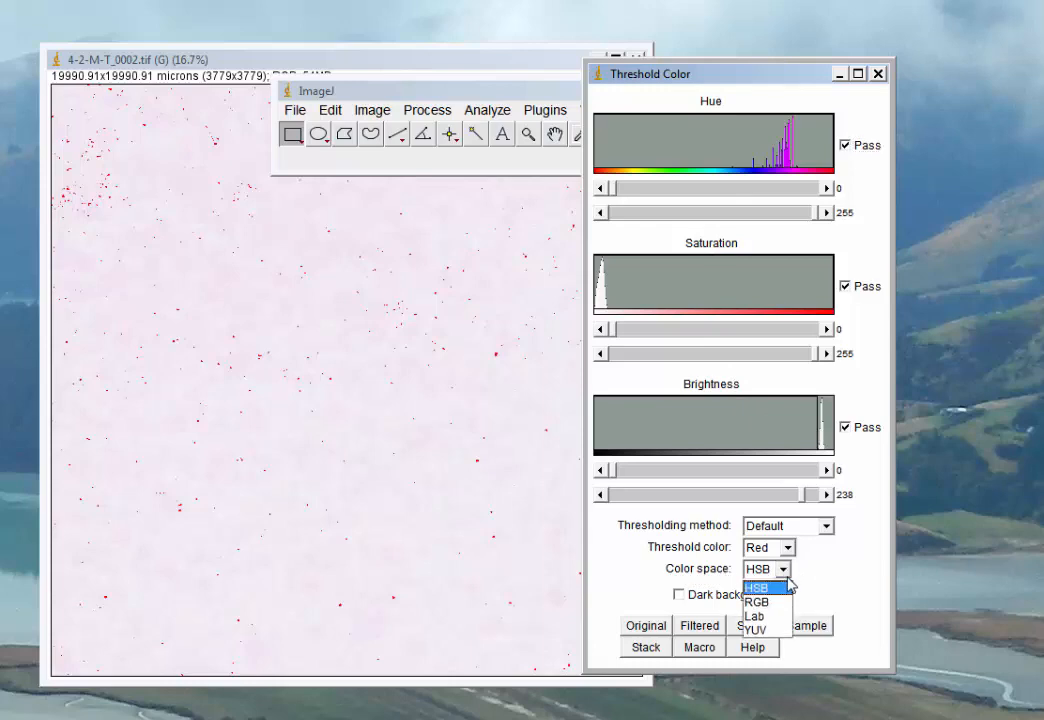
{"action": "left_click", "coordinate": [757, 587]}
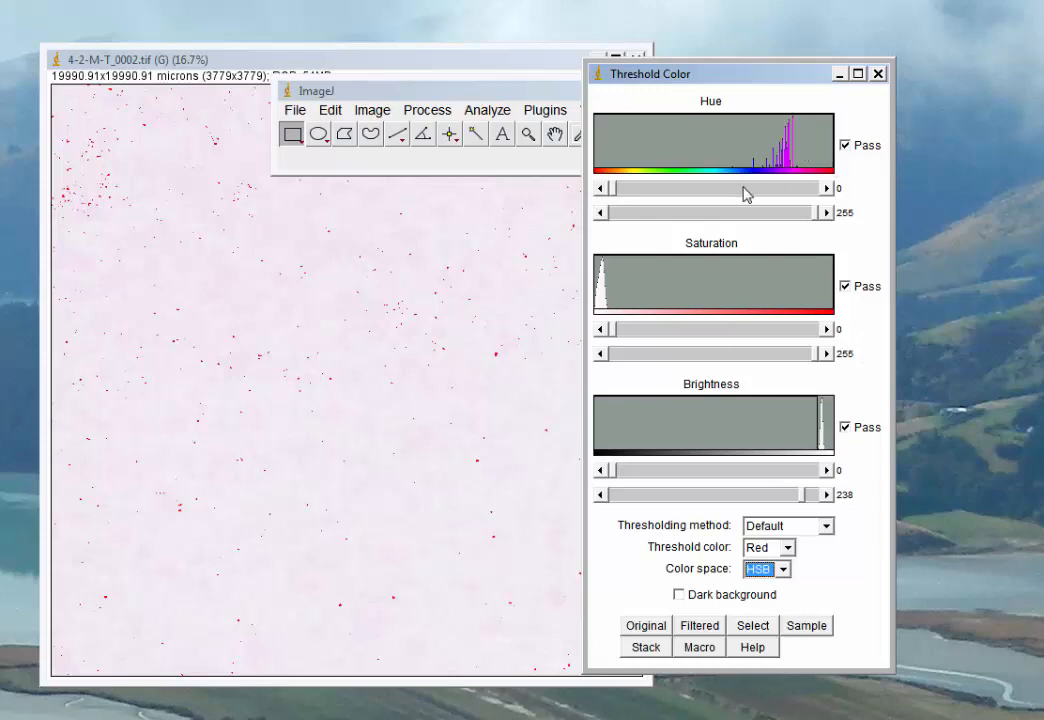
{"action": "mouse_move", "coordinate": [473, 273]}
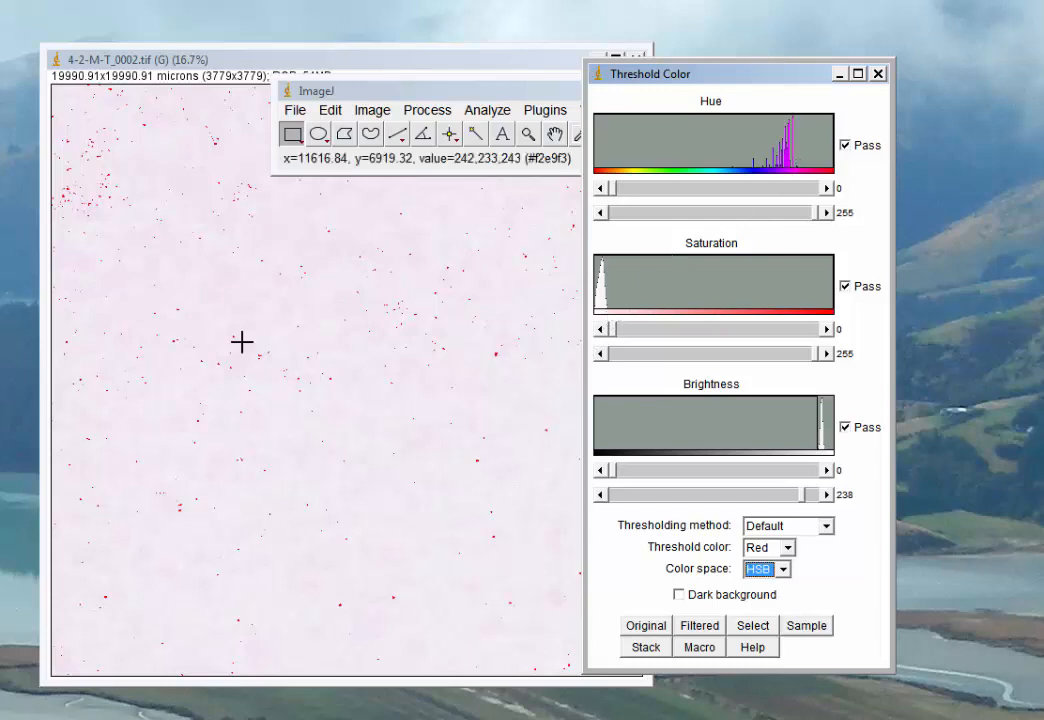
{"action": "mouse_move", "coordinate": [323, 430]}
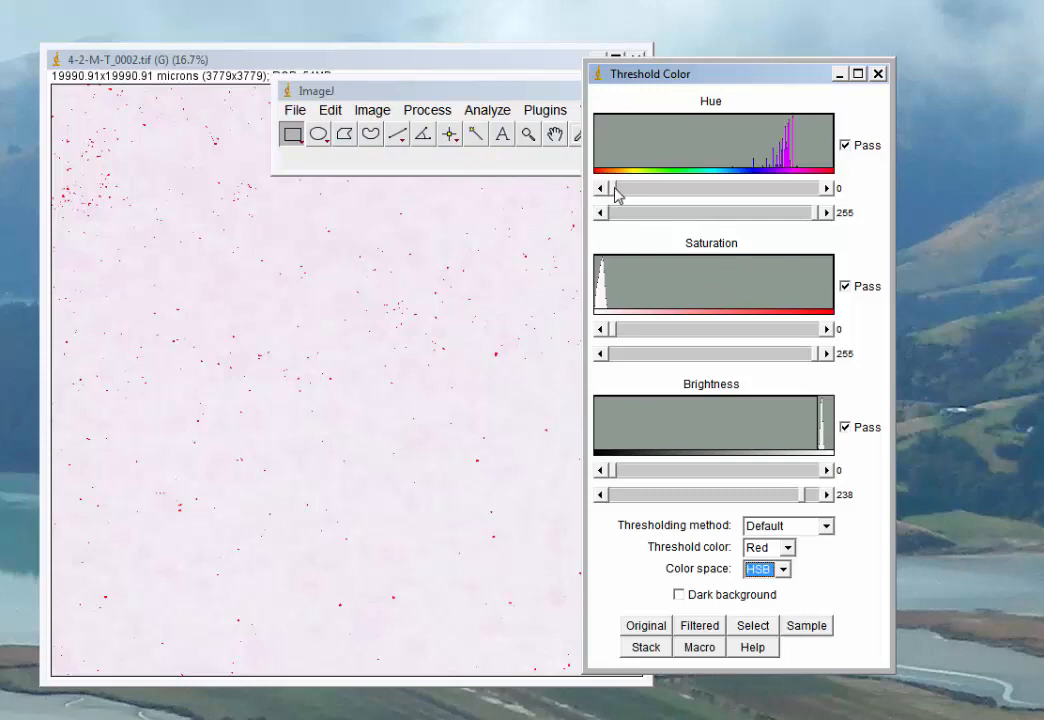
{"action": "left_click_drag", "start_coordinate": [603, 188], "coordinate": [770, 188]}
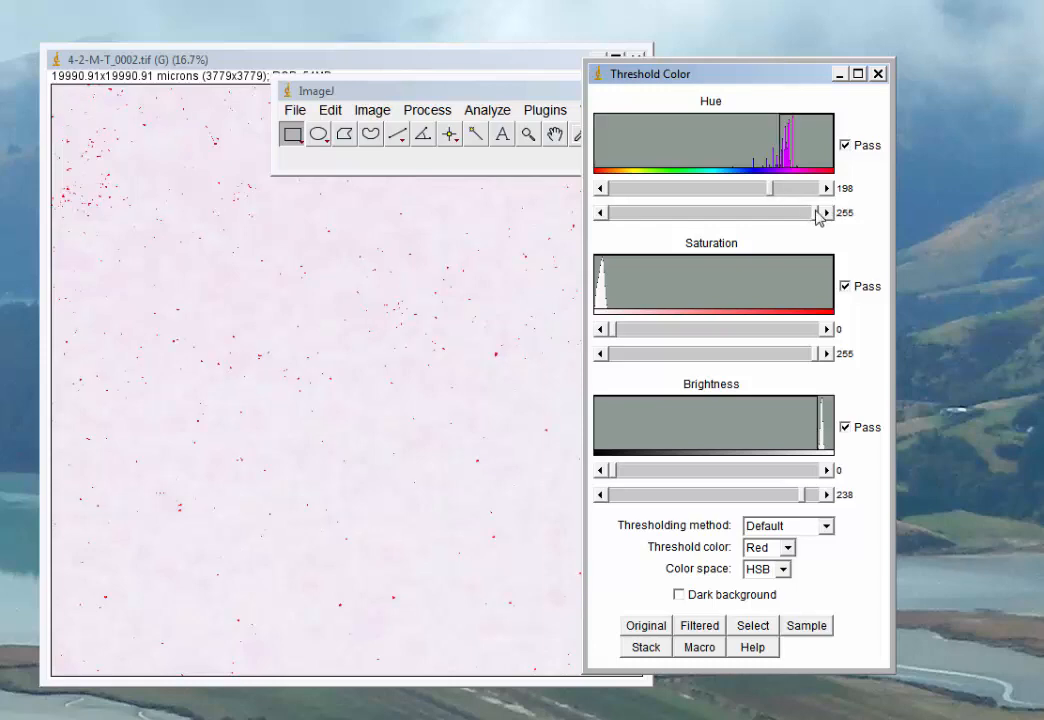
{"action": "left_click_drag", "start_coordinate": [820, 212], "coordinate": [800, 212]}
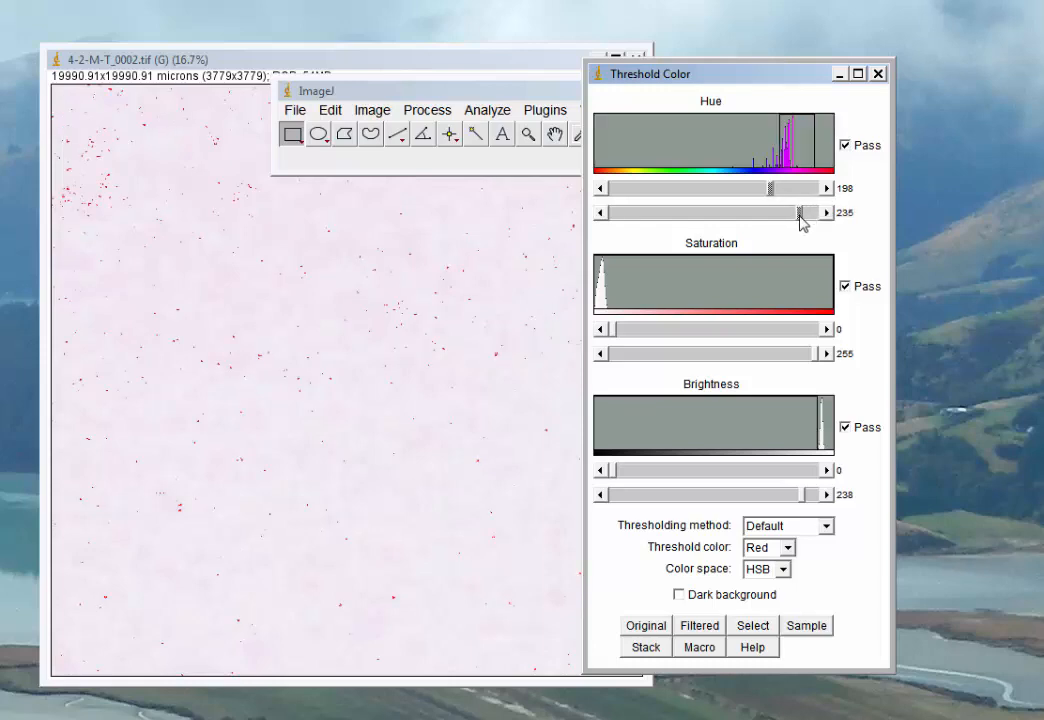
{"action": "left_click_drag", "start_coordinate": [800, 212], "coordinate": [795, 212]}
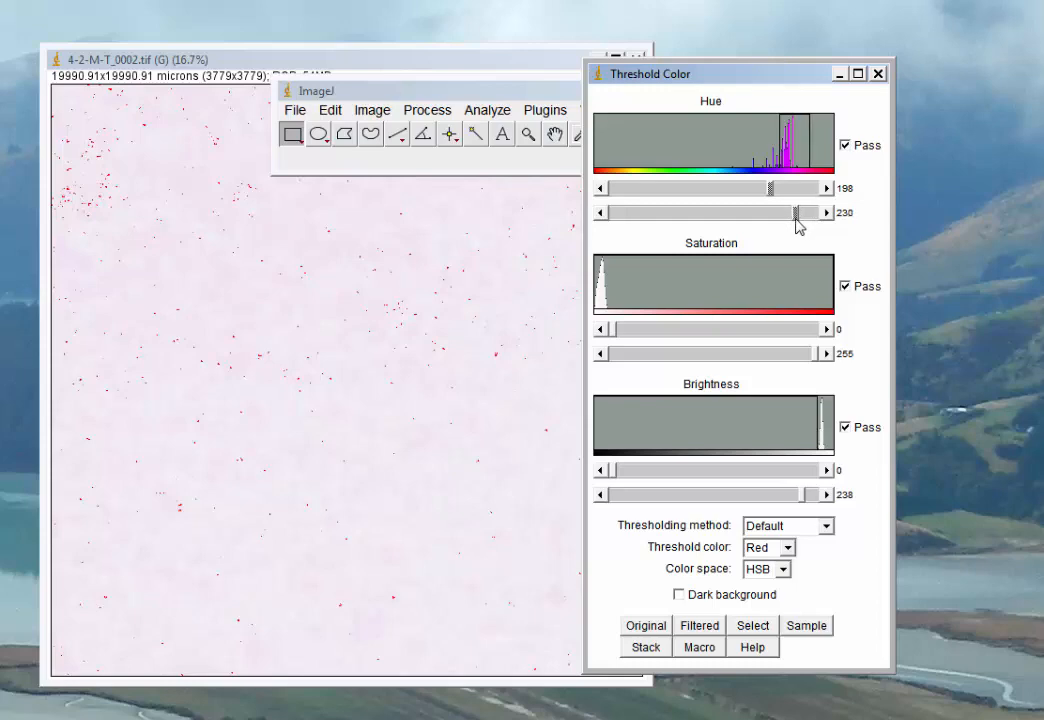
{"action": "left_click_drag", "start_coordinate": [795, 212], "coordinate": [805, 212]}
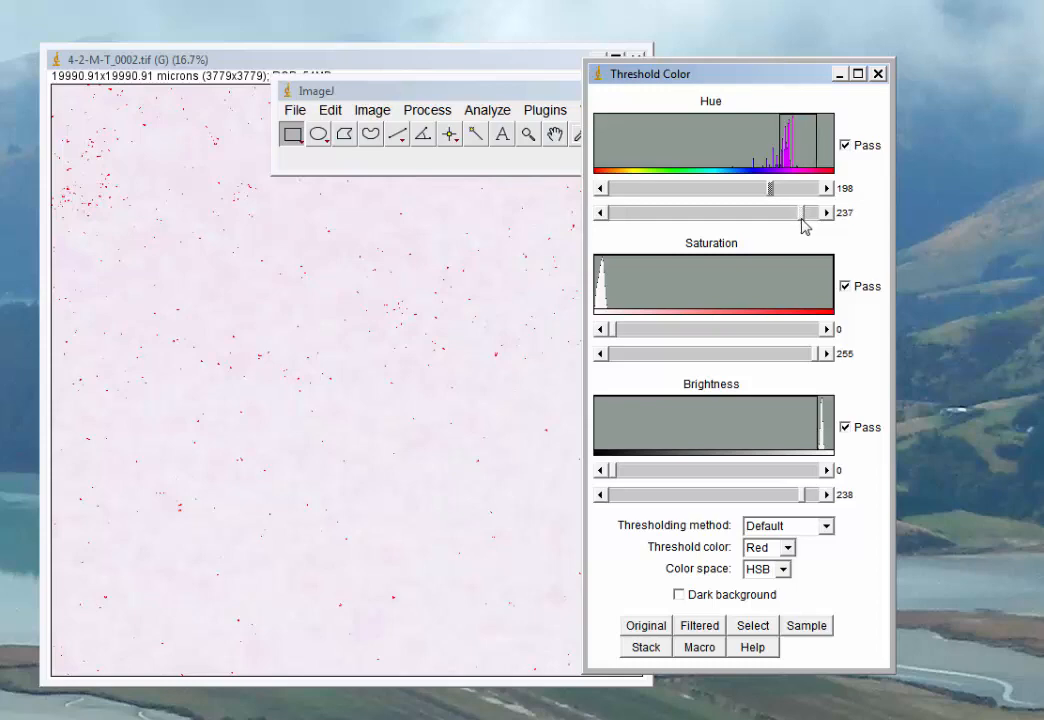
{"action": "mouse_move", "coordinate": [805, 225]}
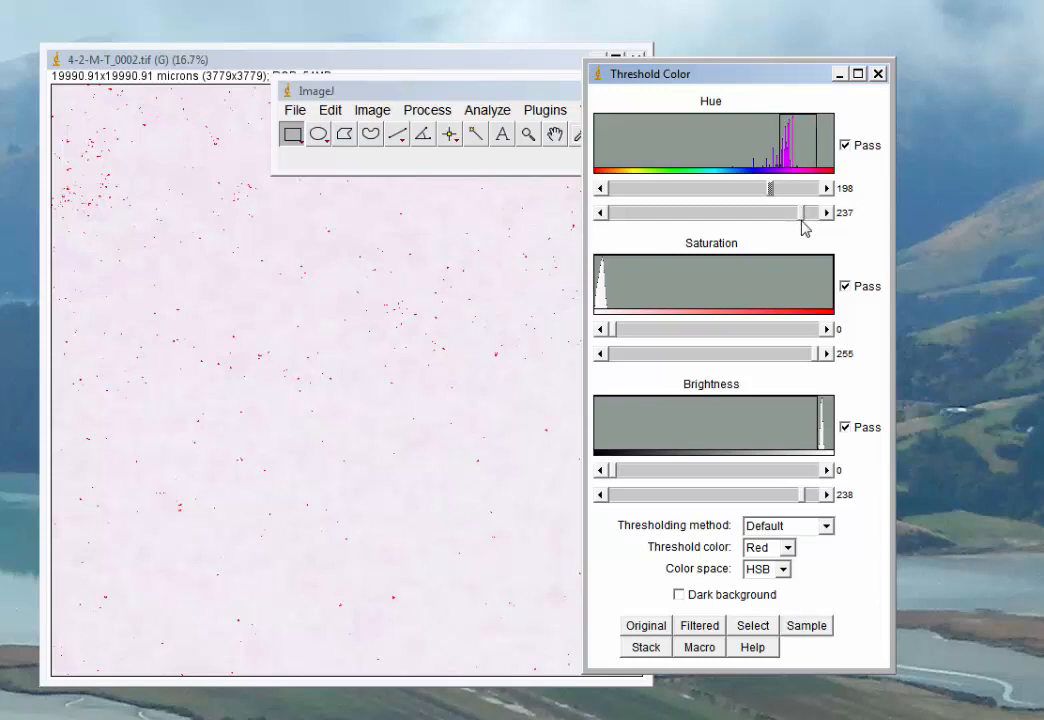
{"action": "left_click_drag", "start_coordinate": [808, 212], "coordinate": [812, 212]}
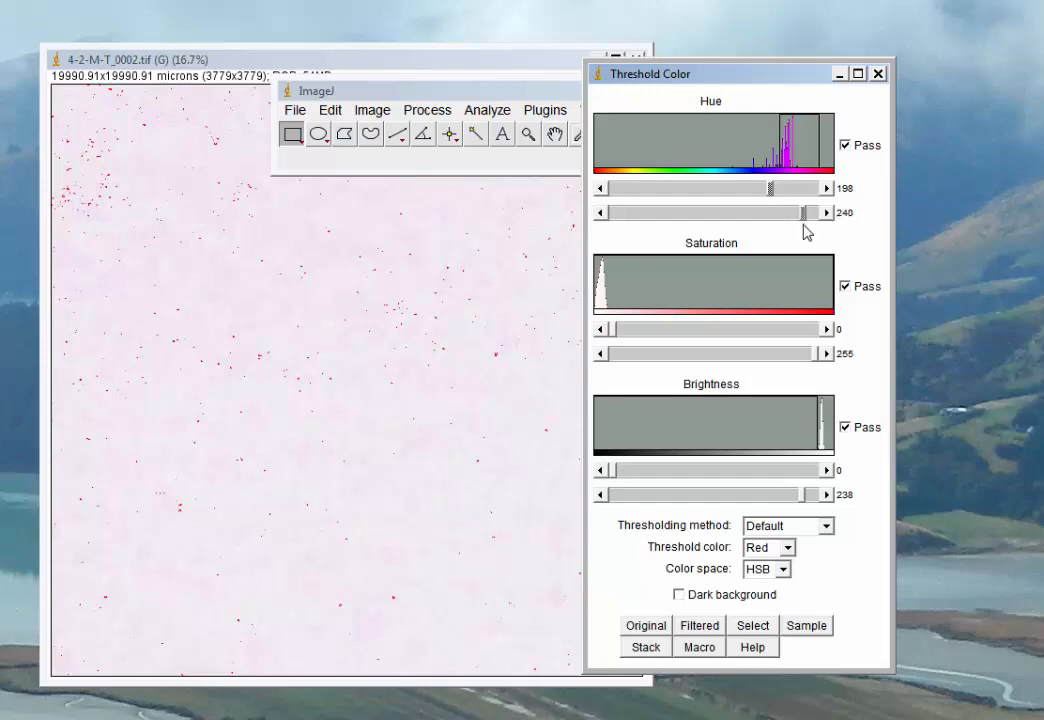
{"action": "mouse_move", "coordinate": [728, 289]}
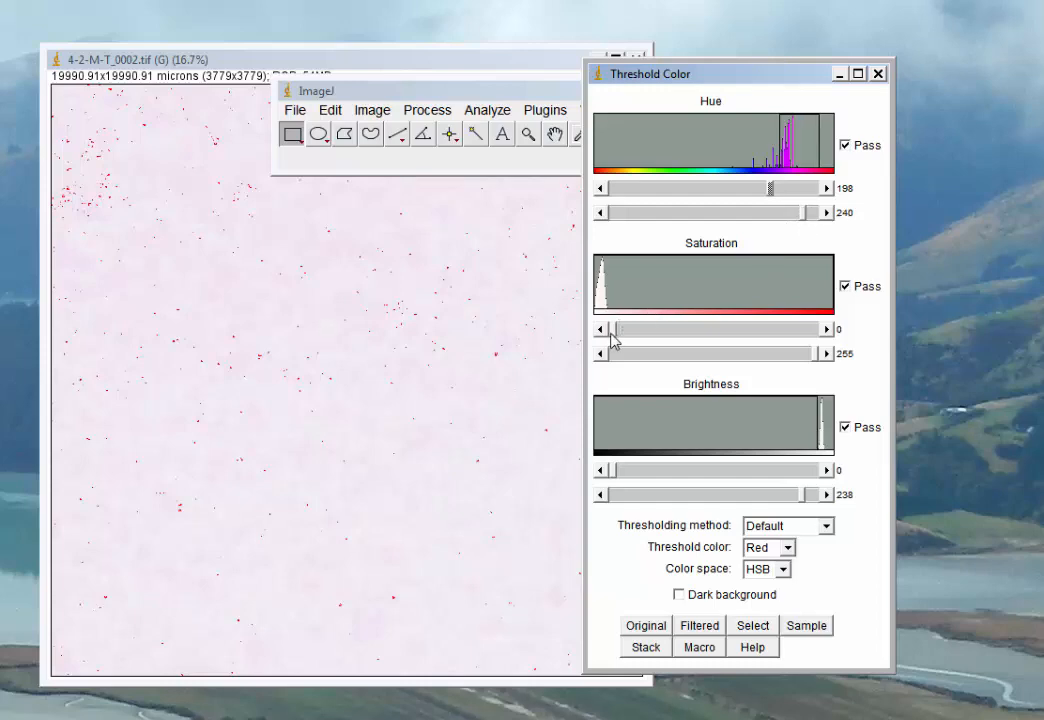
{"action": "mouse_move", "coordinate": [825, 337]}
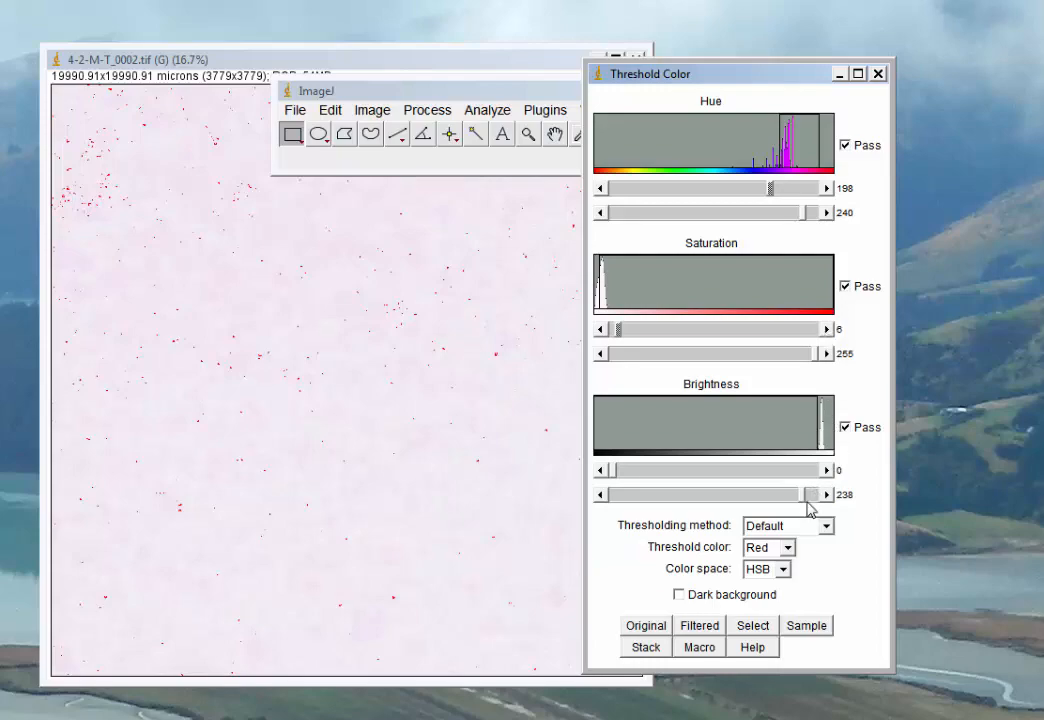
{"action": "left_click_drag", "start_coordinate": [810, 494], "coordinate": [835, 494]}
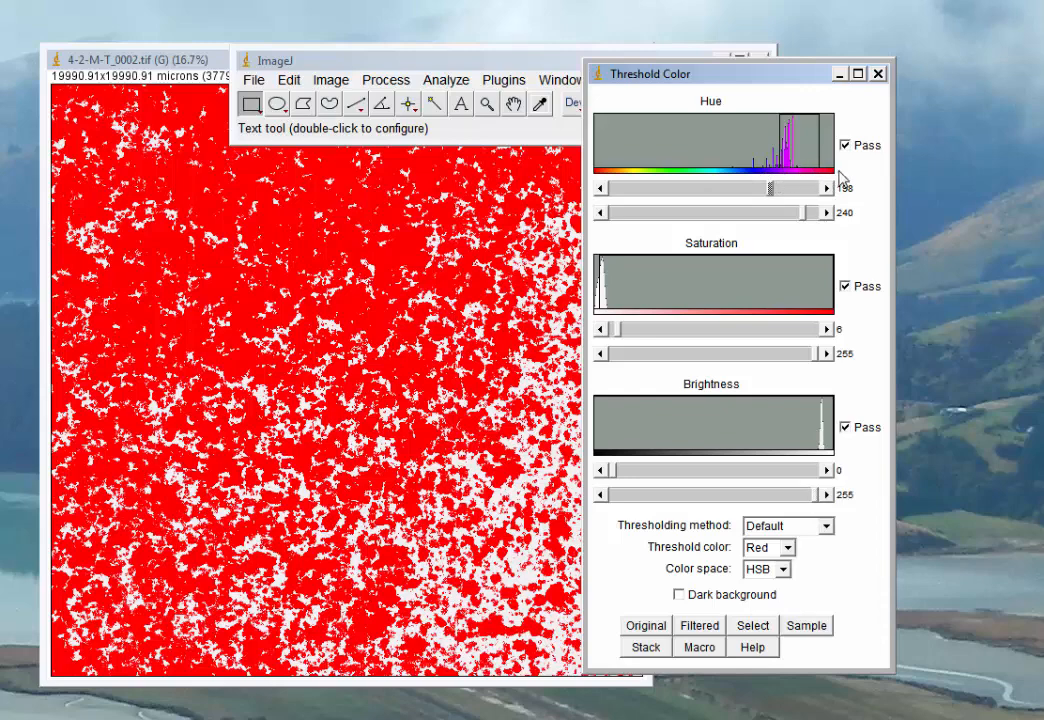
{"action": "mouse_move", "coordinate": [805, 185]}
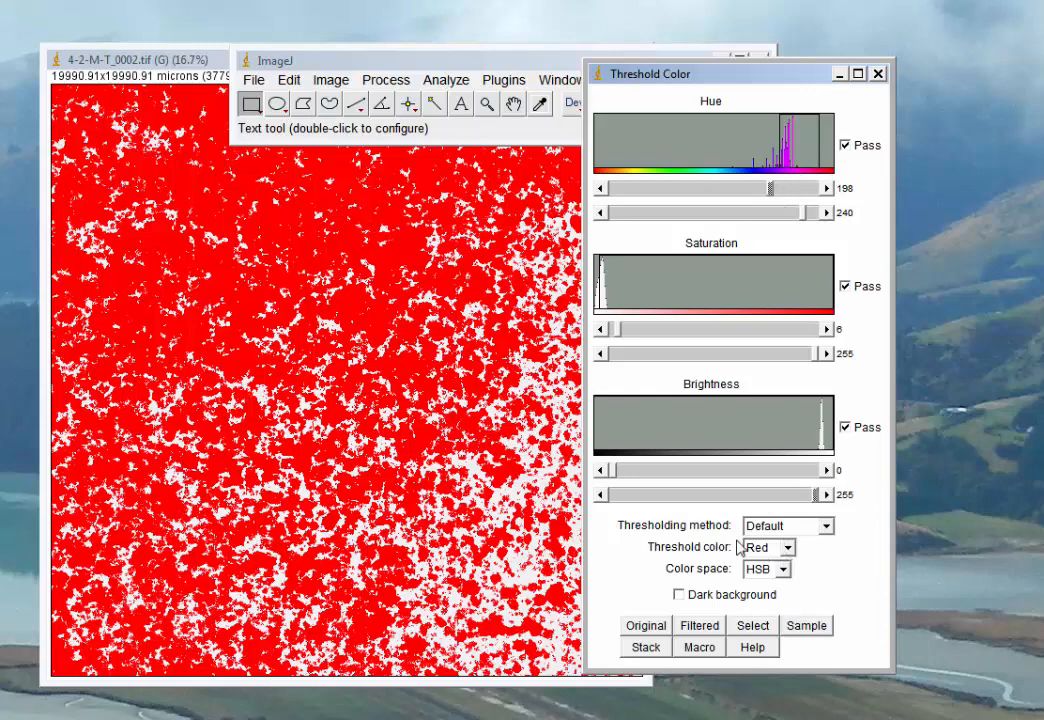
Step: Show thresholded areas in black and try hue minimums between 195 and 215
{"action": "left_click", "coordinate": [783, 547]}
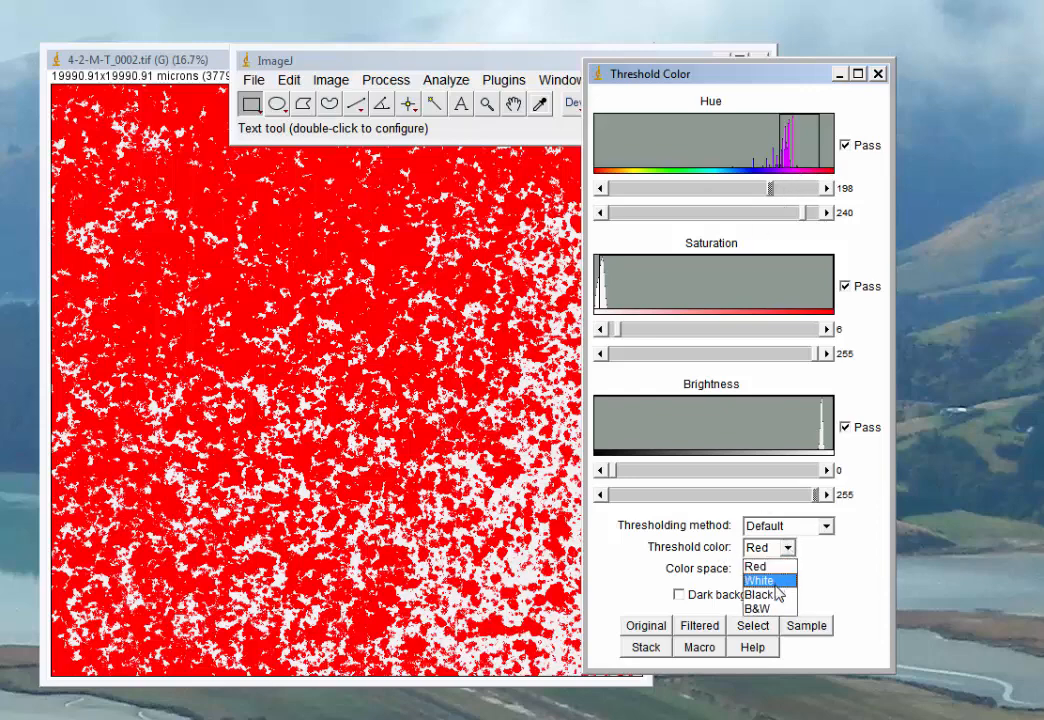
{"action": "left_click", "coordinate": [757, 594]}
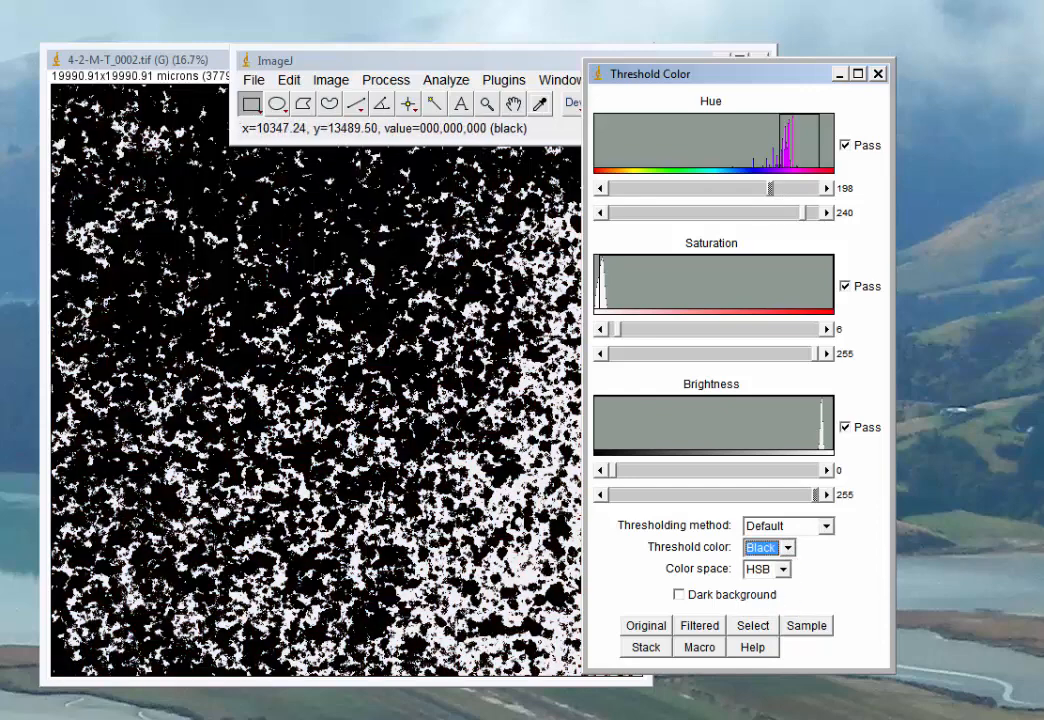
{"action": "mouse_move", "coordinate": [760, 248]}
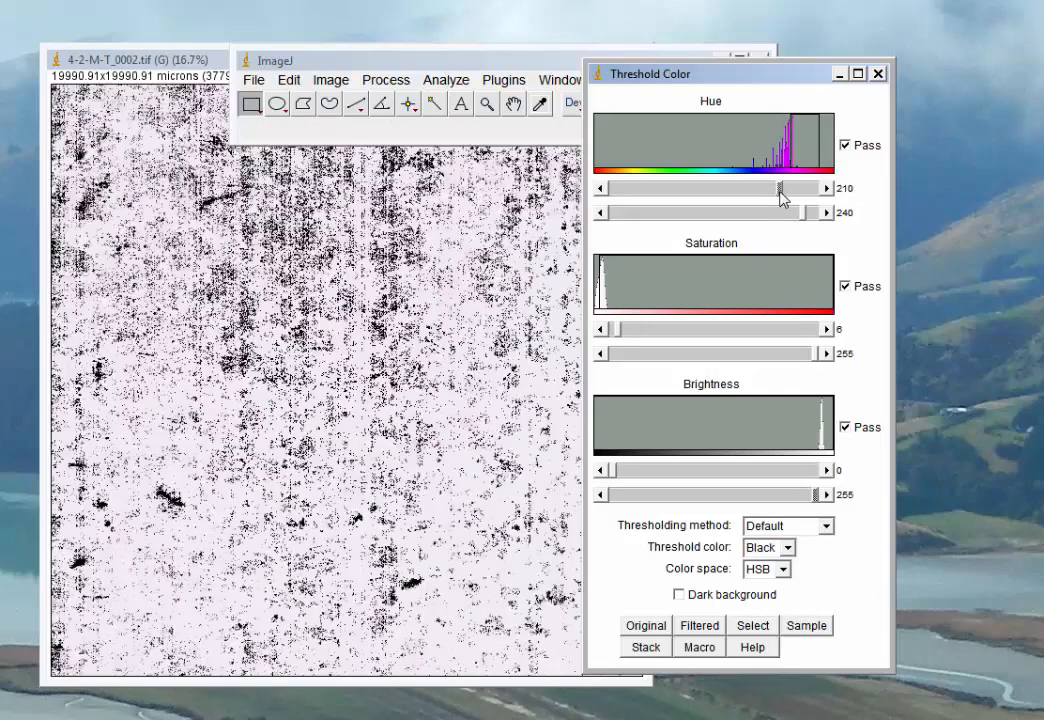
{"action": "left_click_drag", "start_coordinate": [780, 188], "coordinate": [790, 188]}
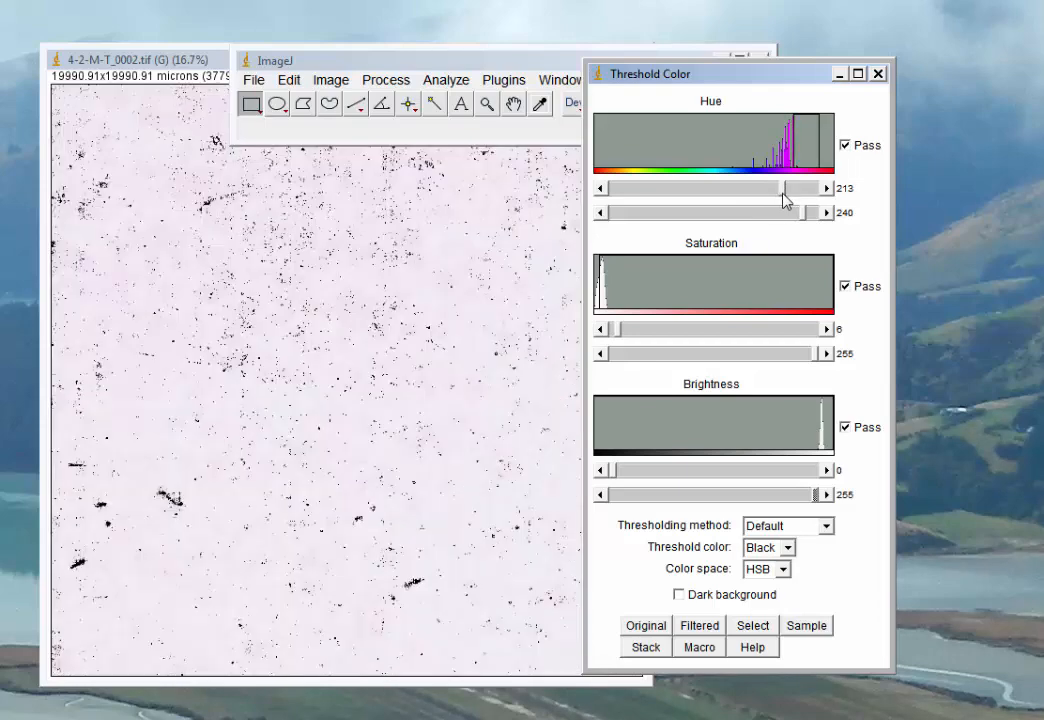
{"action": "left_click_drag", "start_coordinate": [775, 188], "coordinate": [785, 188]}
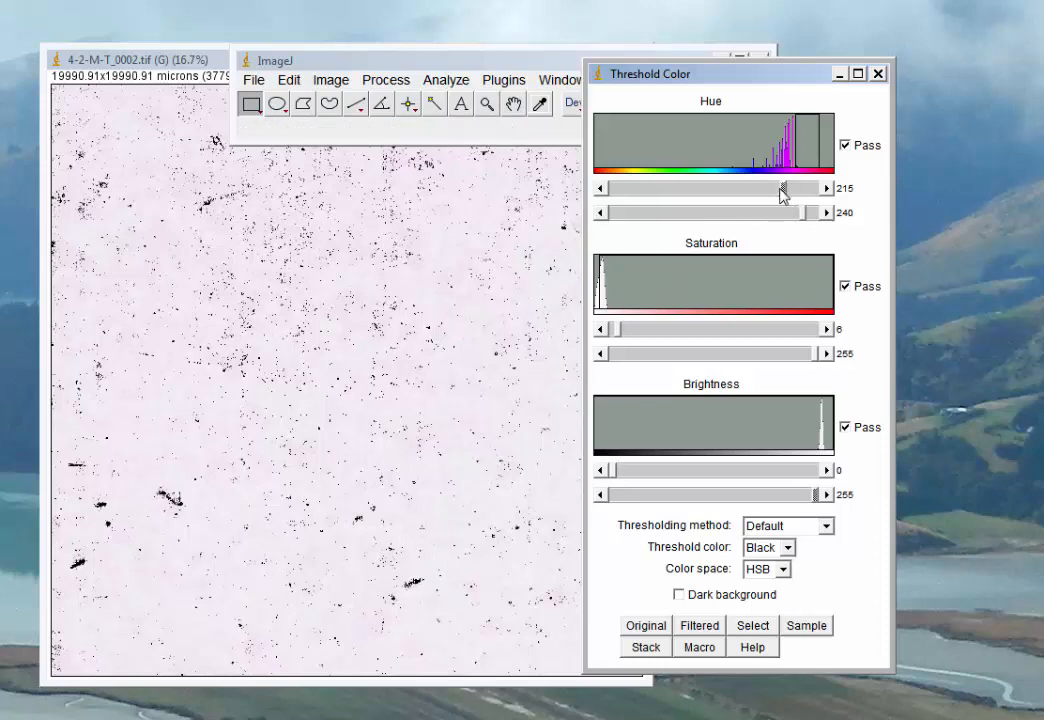
{"action": "left_click_drag", "start_coordinate": [785, 187], "coordinate": [780, 187]}
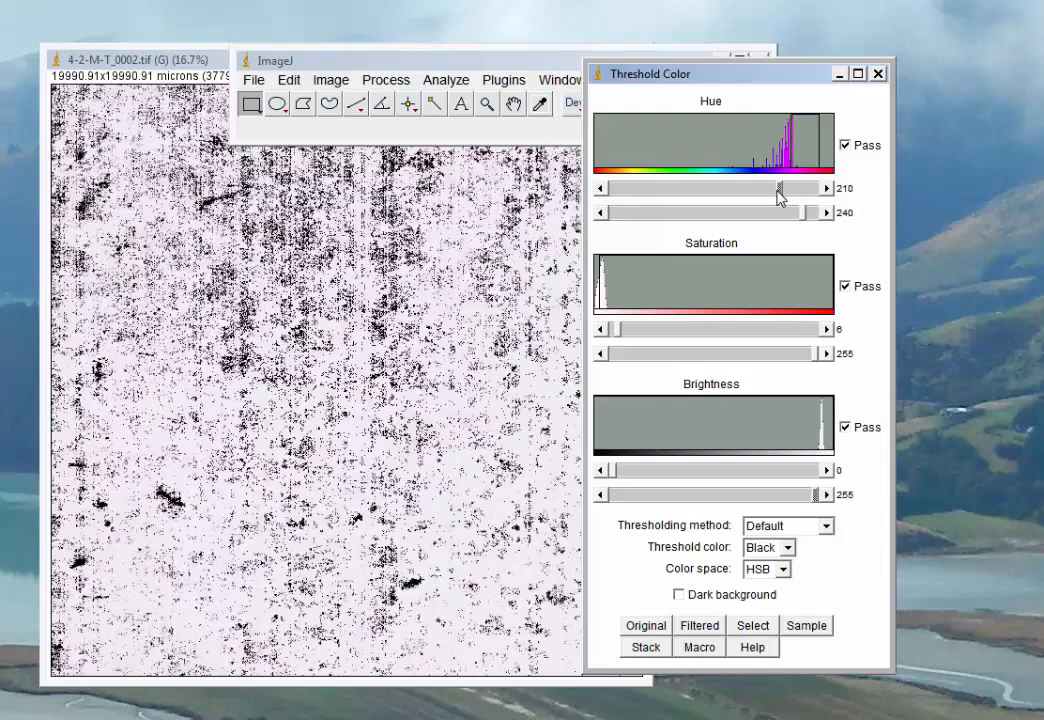
{"action": "left_click_drag", "start_coordinate": [782, 188], "coordinate": [775, 188]}
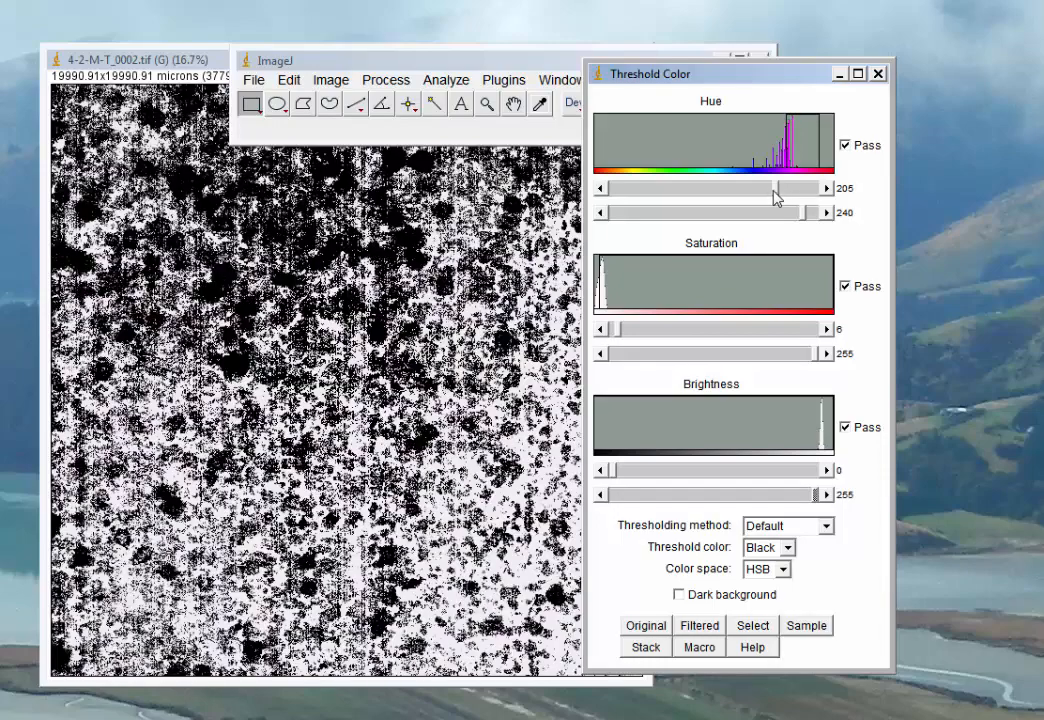
{"action": "left_click_drag", "start_coordinate": [780, 187], "coordinate": [772, 187]}
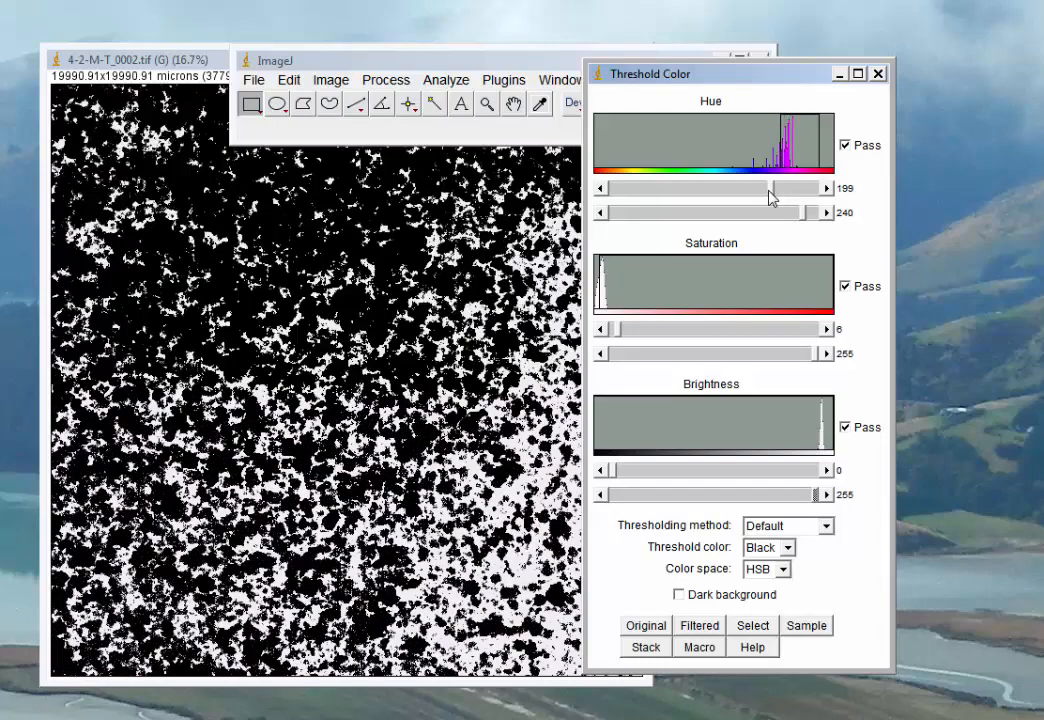
{"action": "left_click_drag", "start_coordinate": [770, 188], "coordinate": [762, 188]}
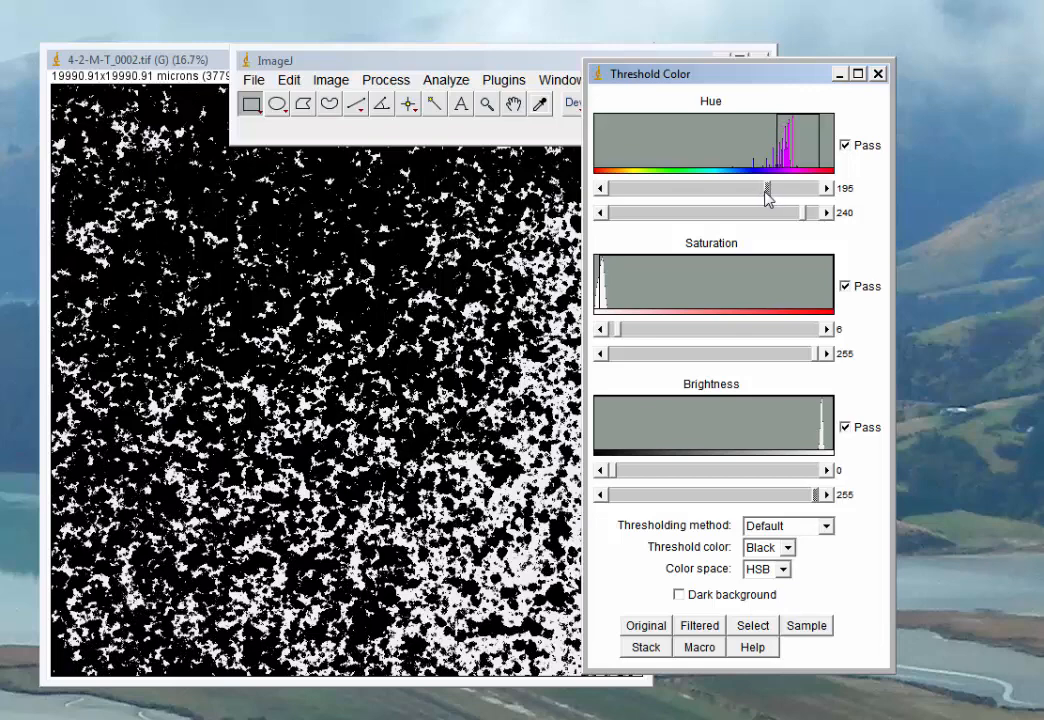
Step: Settle the hue minimum at 192 and set the saturation minimum to 6
{"action": "left_click_drag", "start_coordinate": [767, 187], "coordinate": [770, 187]}
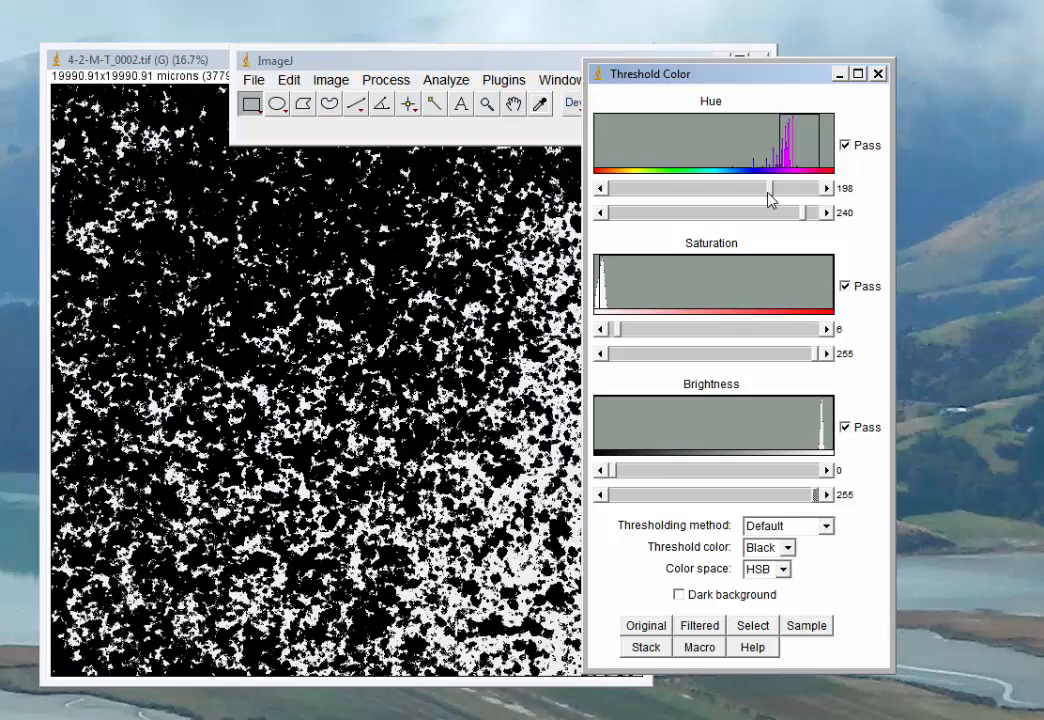
{"action": "left_click_drag", "start_coordinate": [775, 188], "coordinate": [768, 188]}
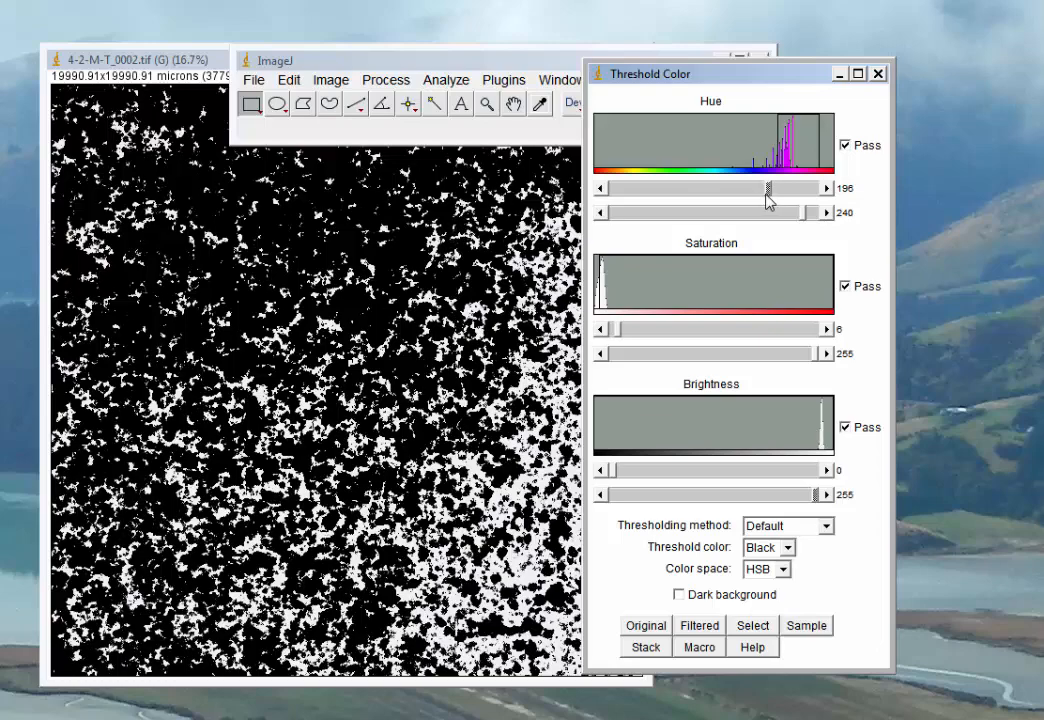
{"action": "left_click_drag", "start_coordinate": [770, 188], "coordinate": [760, 188]}
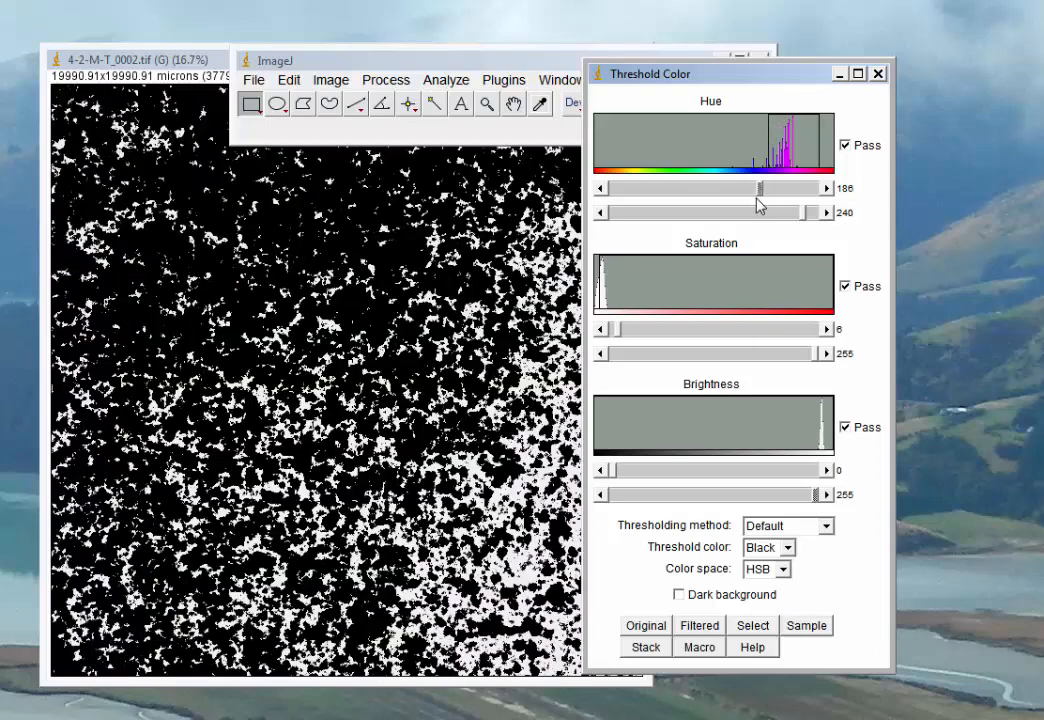
{"action": "left_click_drag", "start_coordinate": [755, 188], "coordinate": [742, 188]}
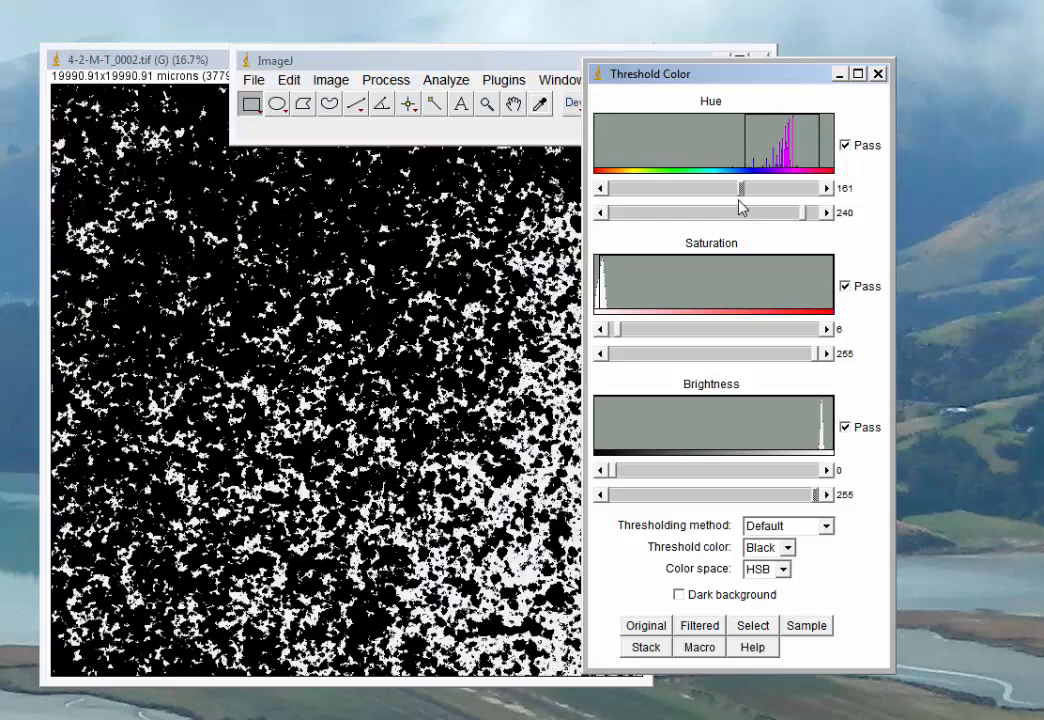
{"action": "left_click_drag", "start_coordinate": [740, 188], "coordinate": [765, 188]}
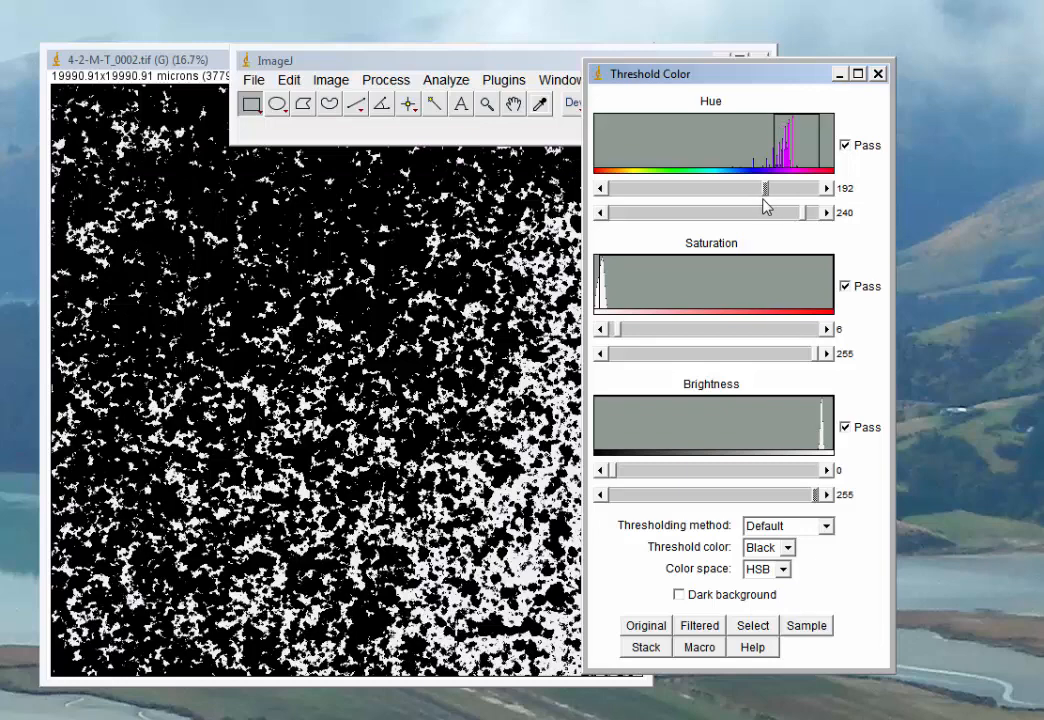
{"action": "left_click_drag", "start_coordinate": [767, 188], "coordinate": [785, 188]}
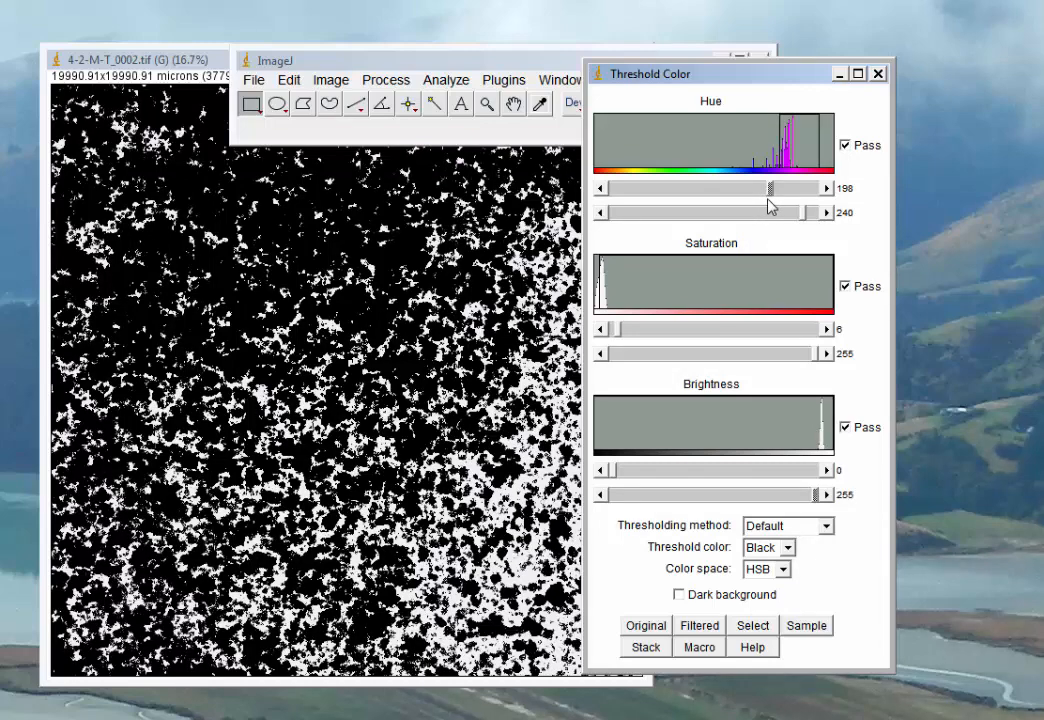
{"action": "left_click_drag", "start_coordinate": [790, 188], "coordinate": [775, 188]}
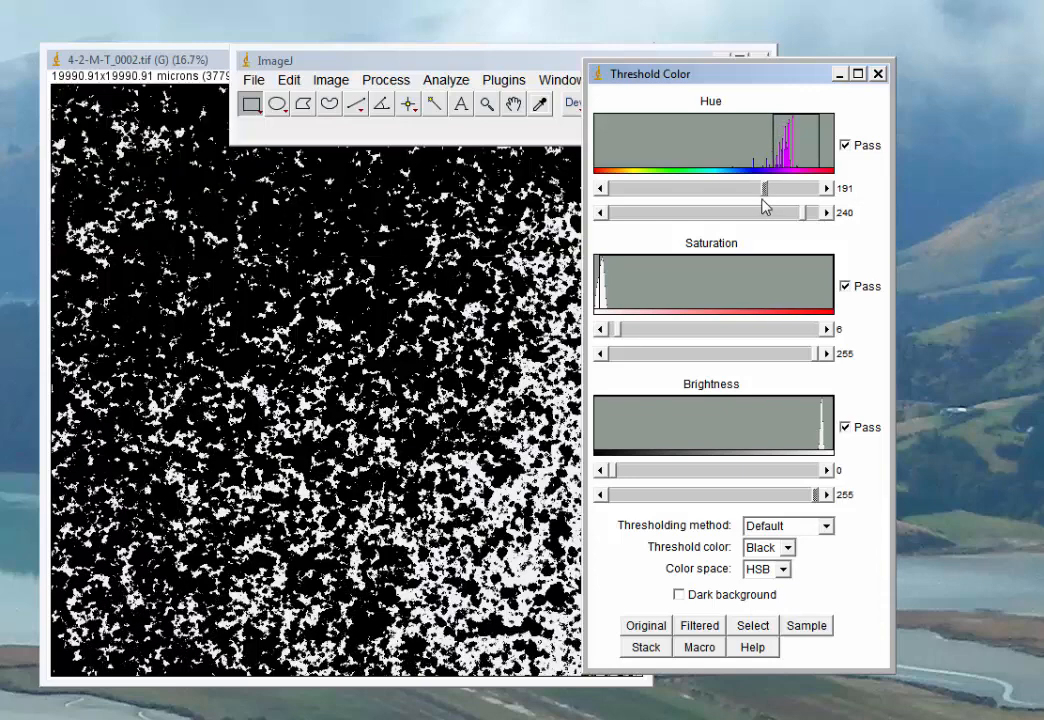
{"action": "left_click_drag", "start_coordinate": [764, 188], "coordinate": [768, 188]}
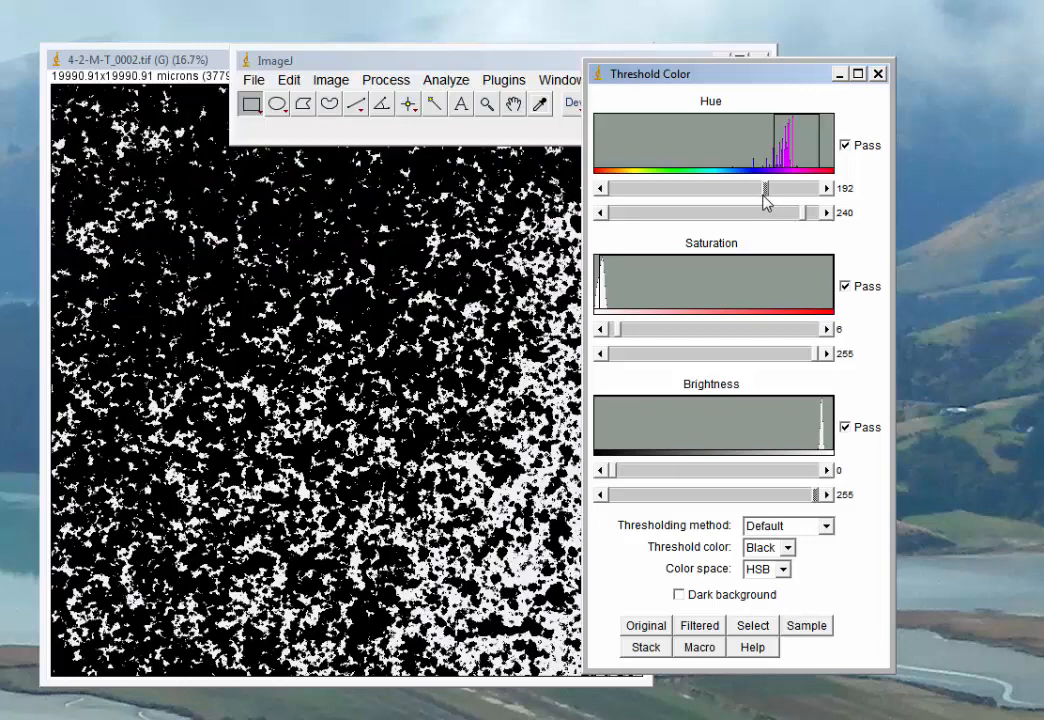
{"action": "left_click_drag", "start_coordinate": [765, 188], "coordinate": [760, 188]}
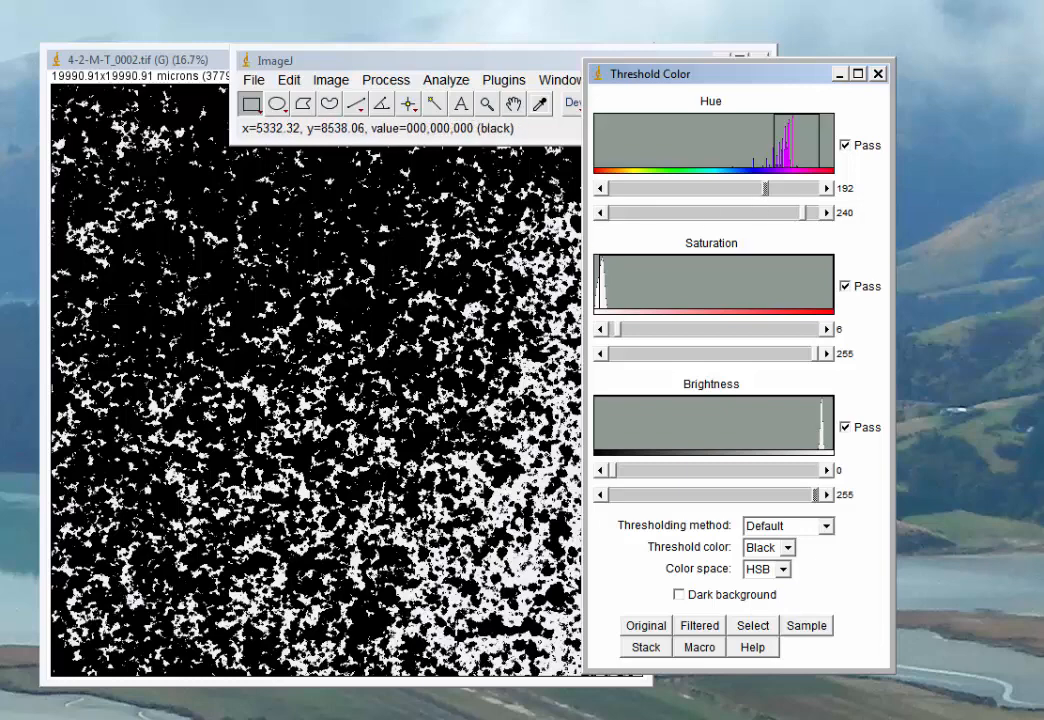
{"action": "mouse_move", "coordinate": [820, 350]}
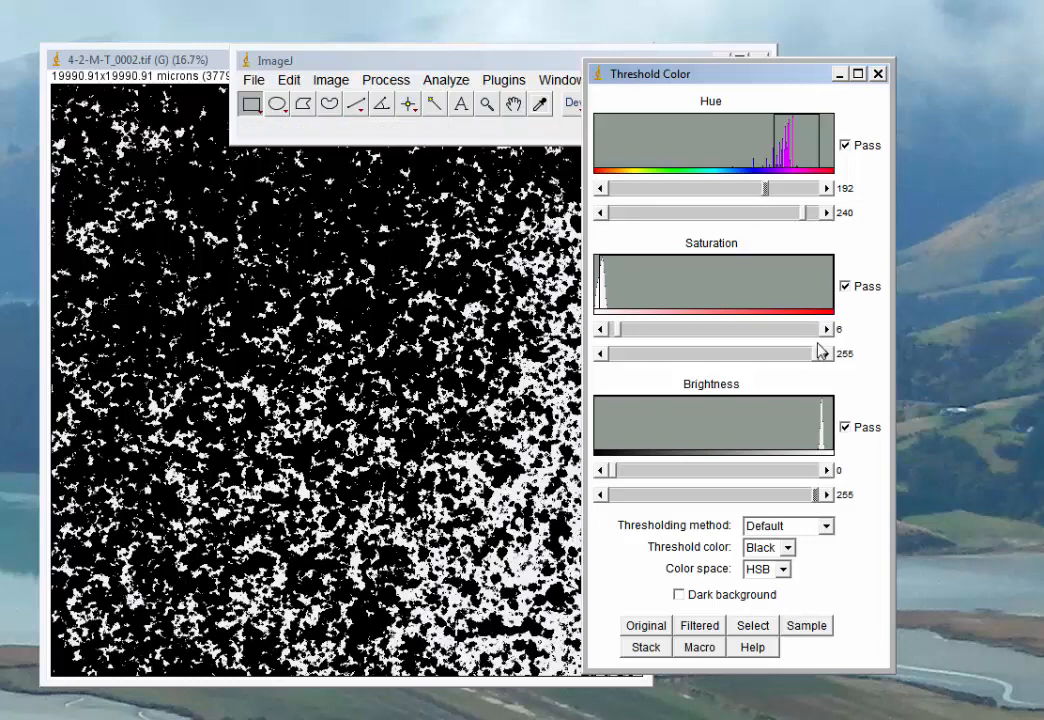
{"action": "mouse_move", "coordinate": [602, 340]}
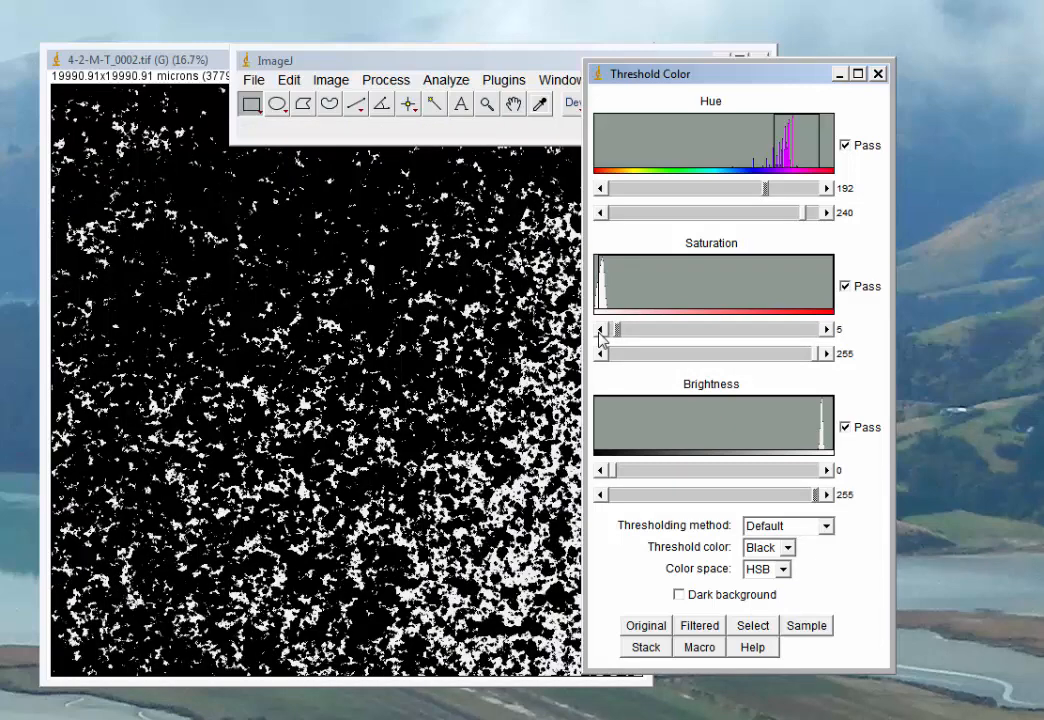
{"action": "left_click_drag", "start_coordinate": [612, 328], "coordinate": [600, 328]}
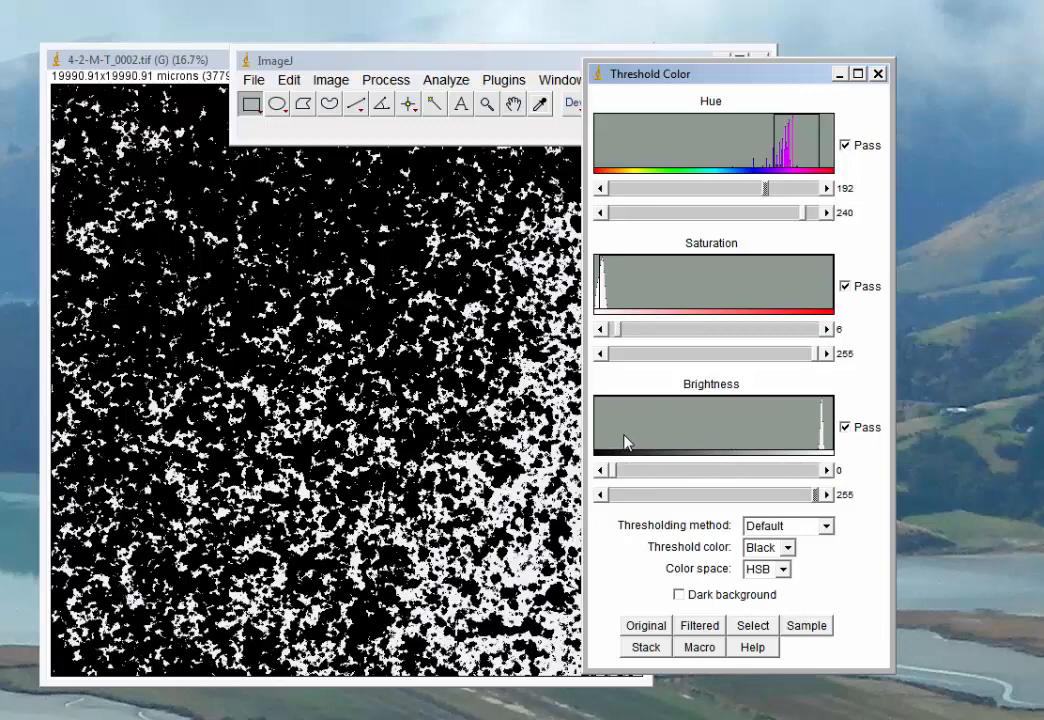
{"action": "mouse_move", "coordinate": [650, 637]}
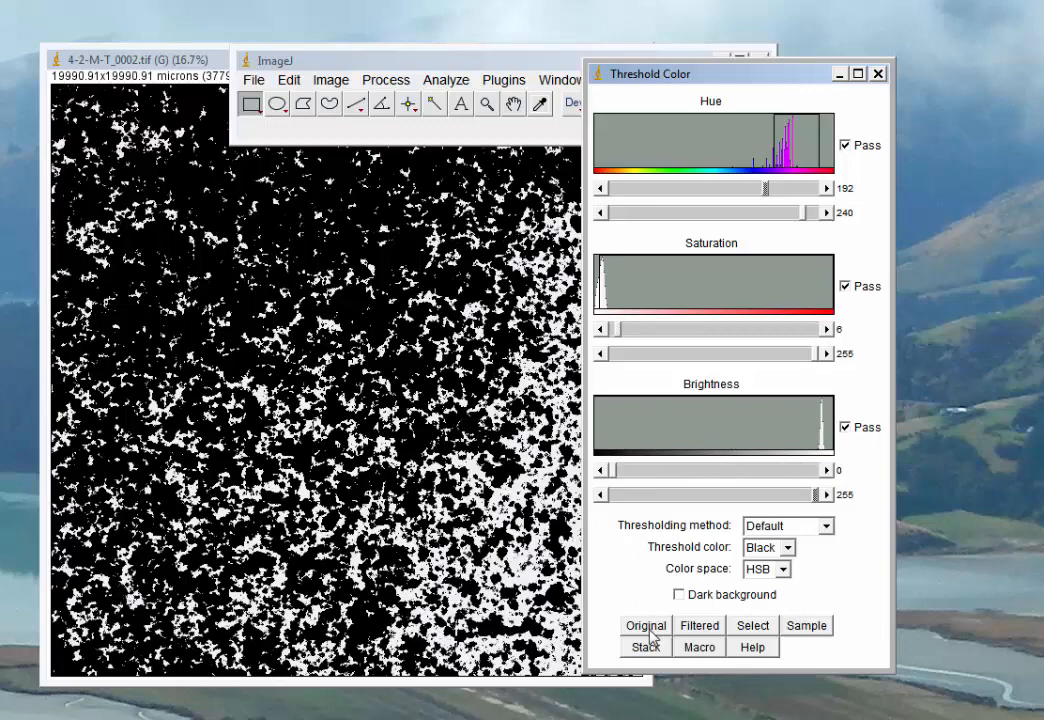
{"action": "left_click", "coordinate": [645, 625]}
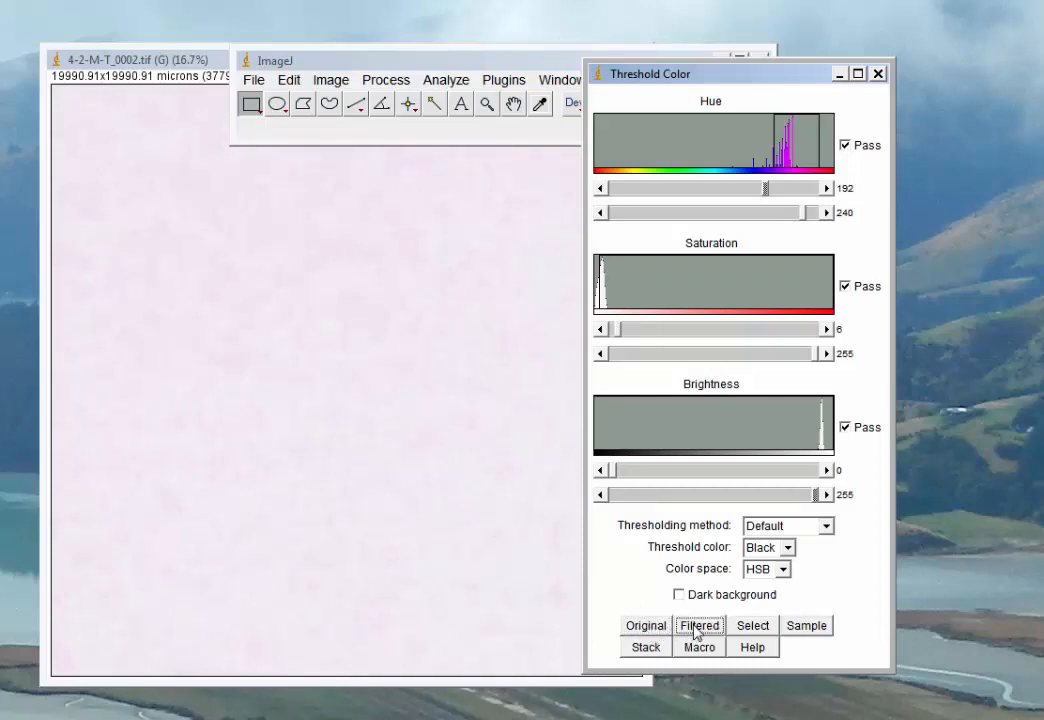
{"action": "left_click", "coordinate": [699, 625]}
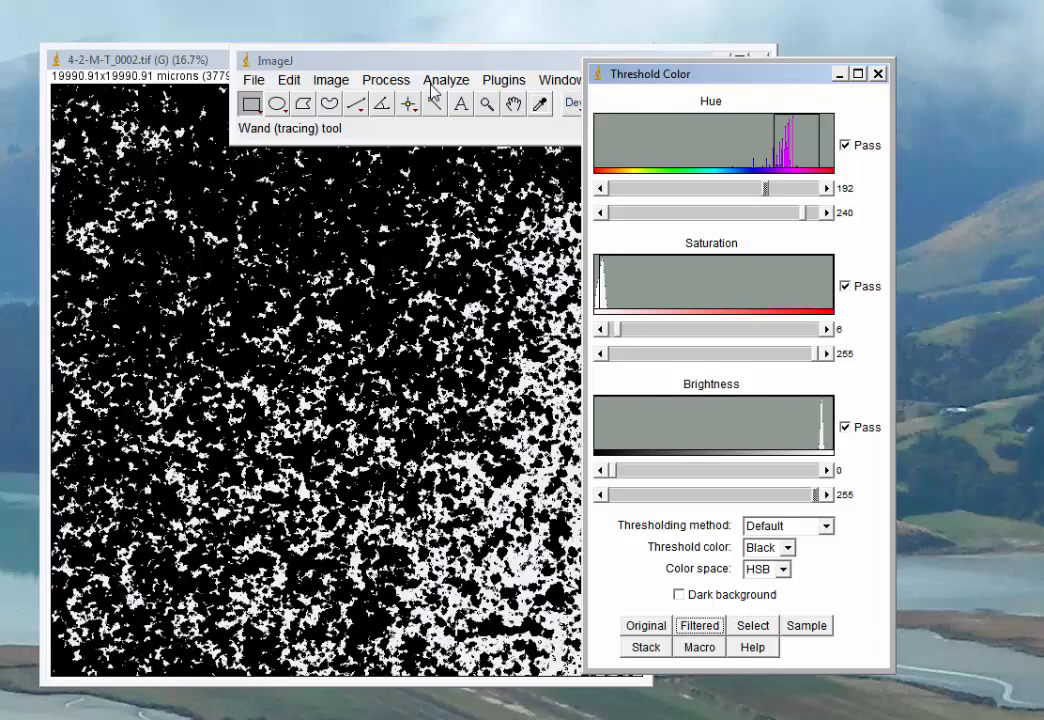
Step: Run Analyze Particles with Summarize, yielding 6705 particles and total area 351649553
{"action": "left_click", "coordinate": [446, 79]}
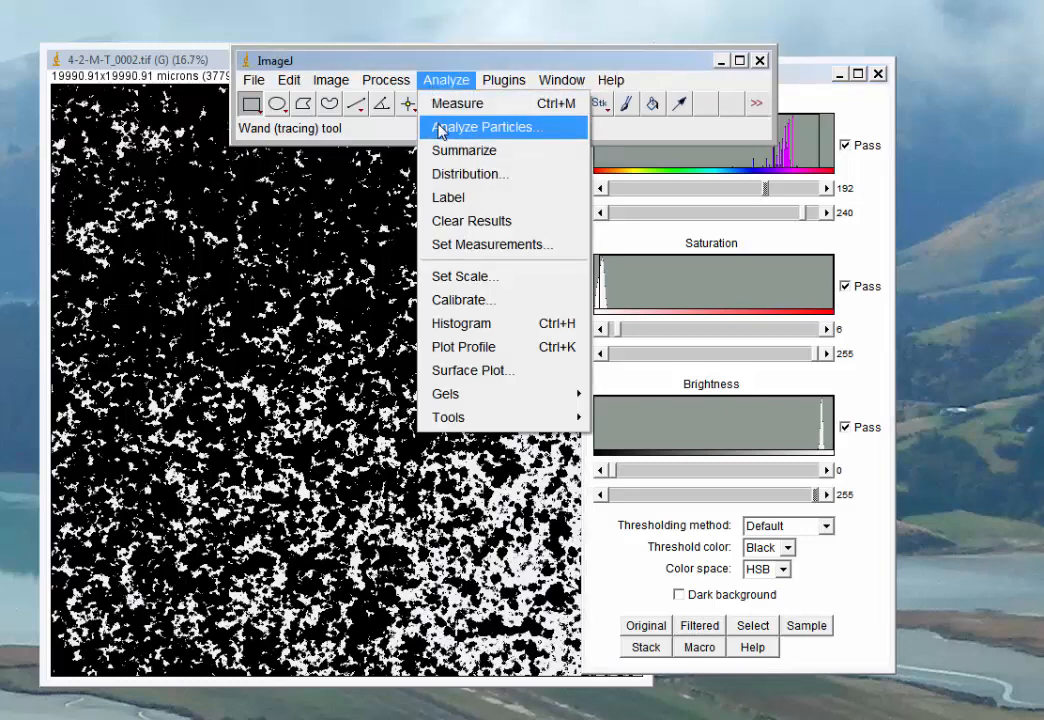
{"action": "mouse_move", "coordinate": [436, 92]}
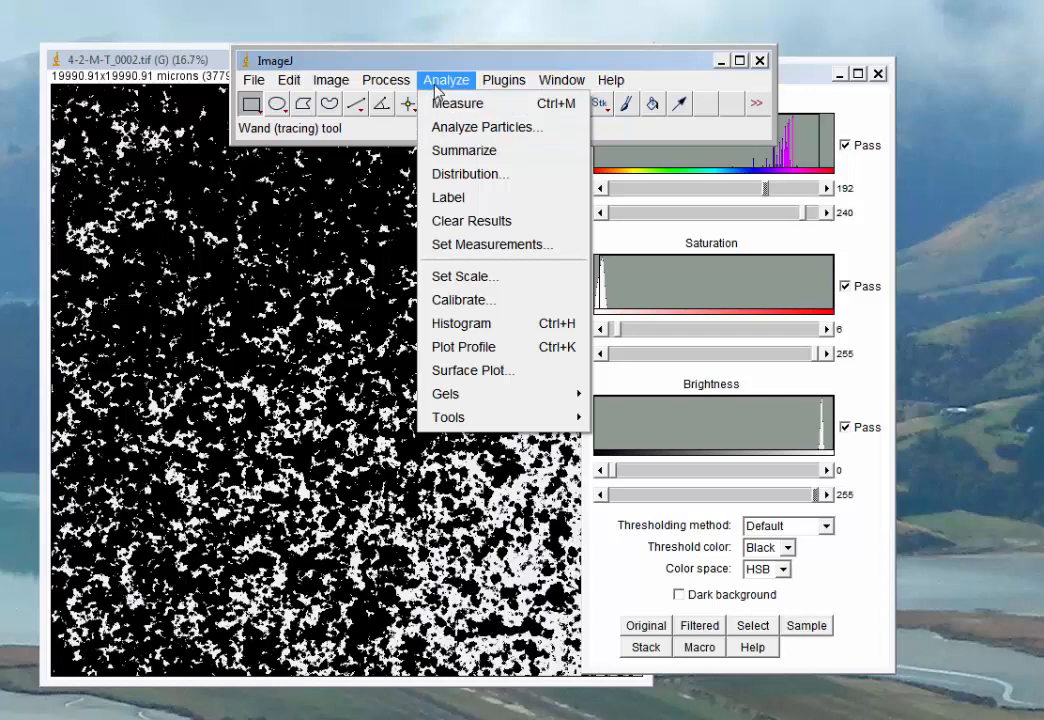
{"action": "left_click", "coordinate": [446, 79]}
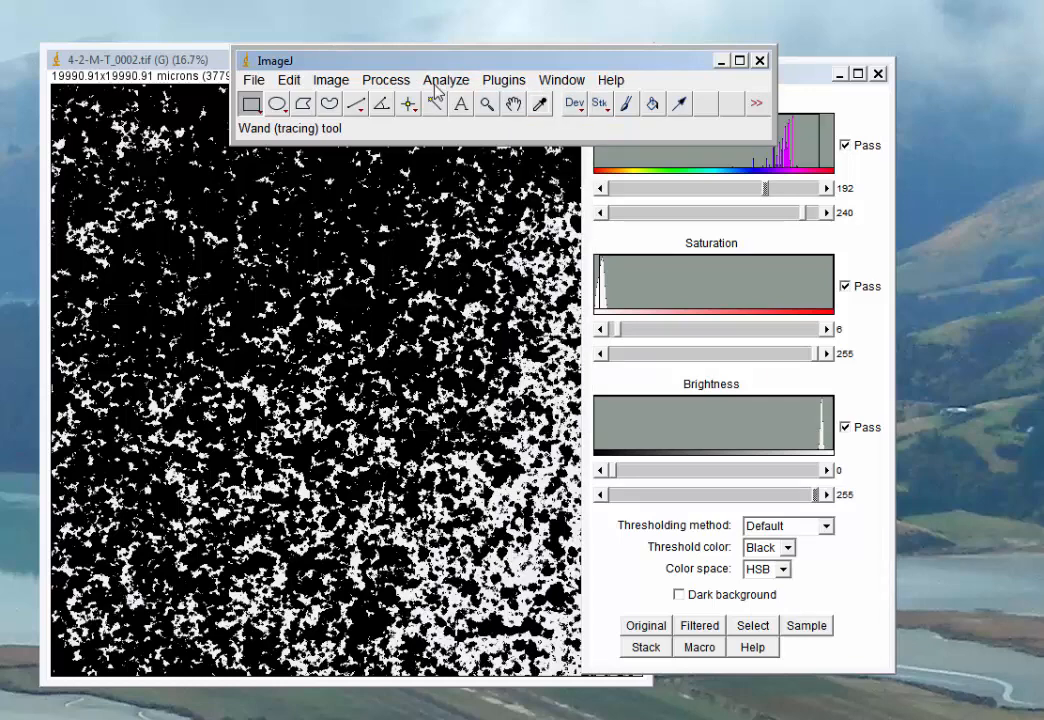
{"action": "left_click", "coordinate": [446, 80]}
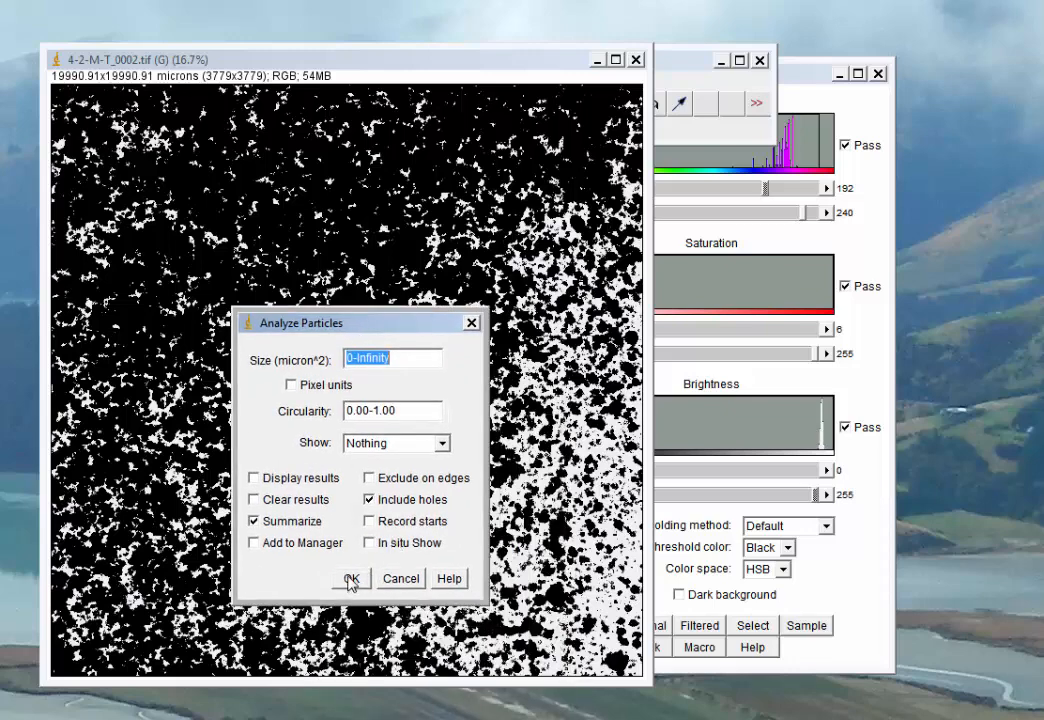
{"action": "left_click", "coordinate": [351, 579]}
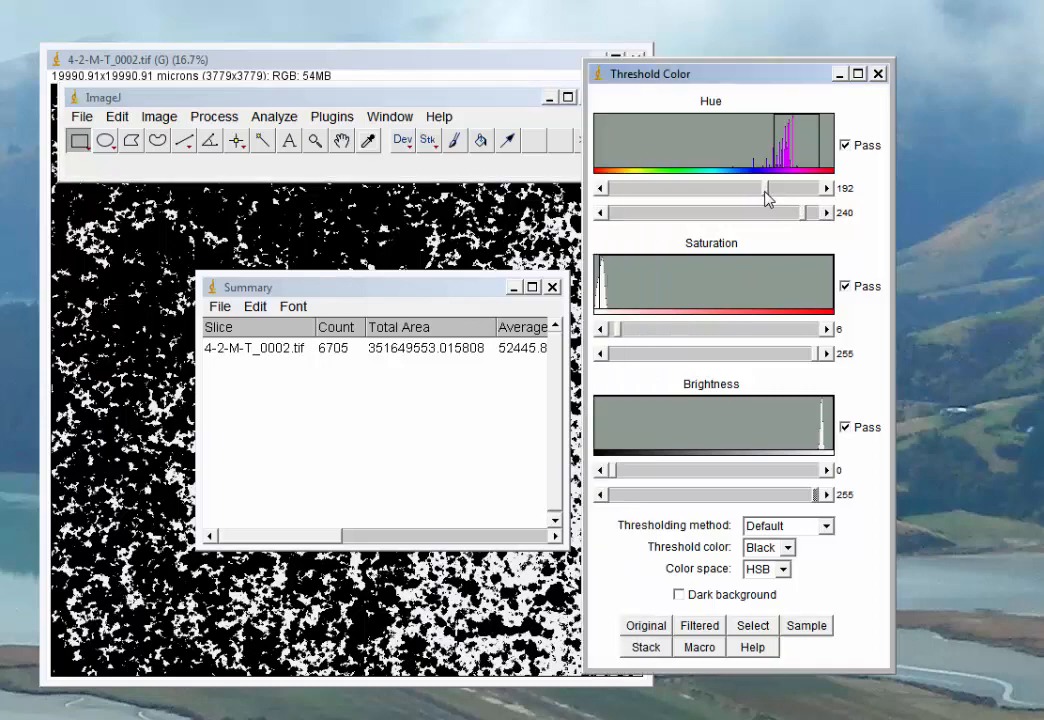
{"action": "mouse_move", "coordinate": [808, 218]}
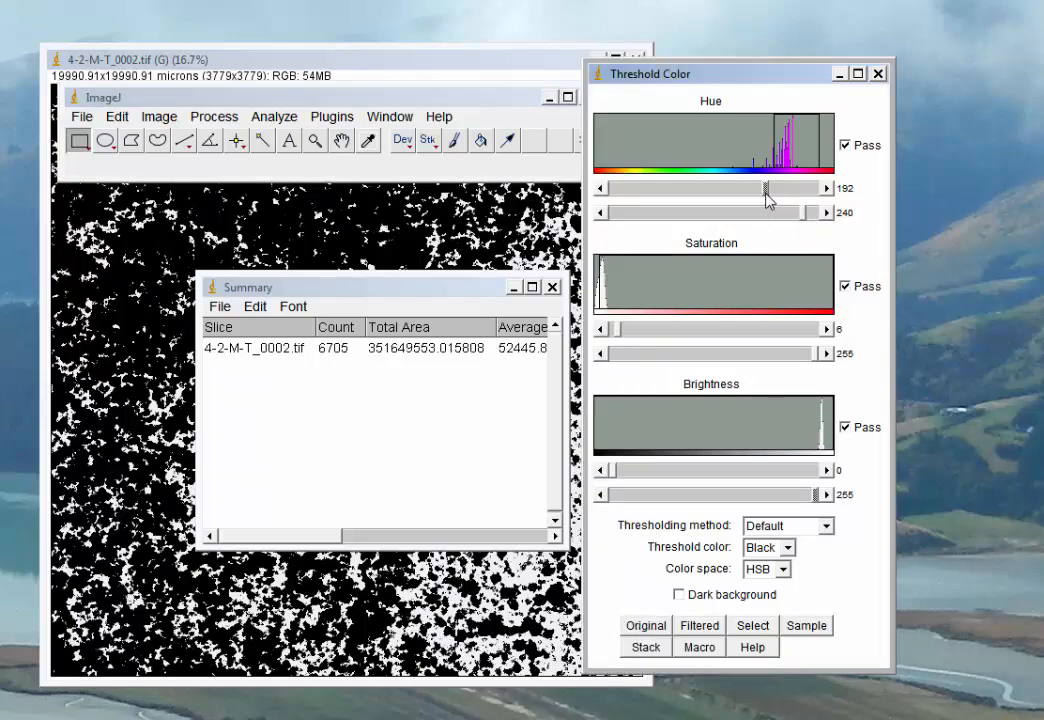
Step: Raise the hue minimum to 198 and rerun particle analysis, adding a 7609-particle summary row
{"action": "left_click_drag", "start_coordinate": [760, 188], "coordinate": [772, 188]}
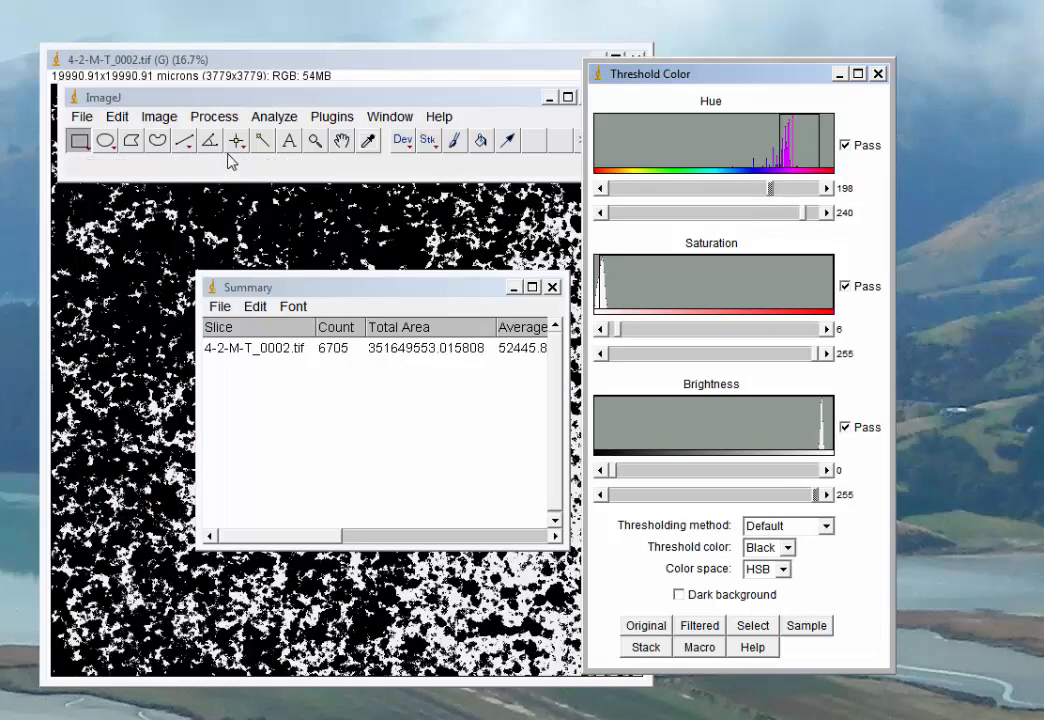
{"action": "left_click", "coordinate": [273, 116]}
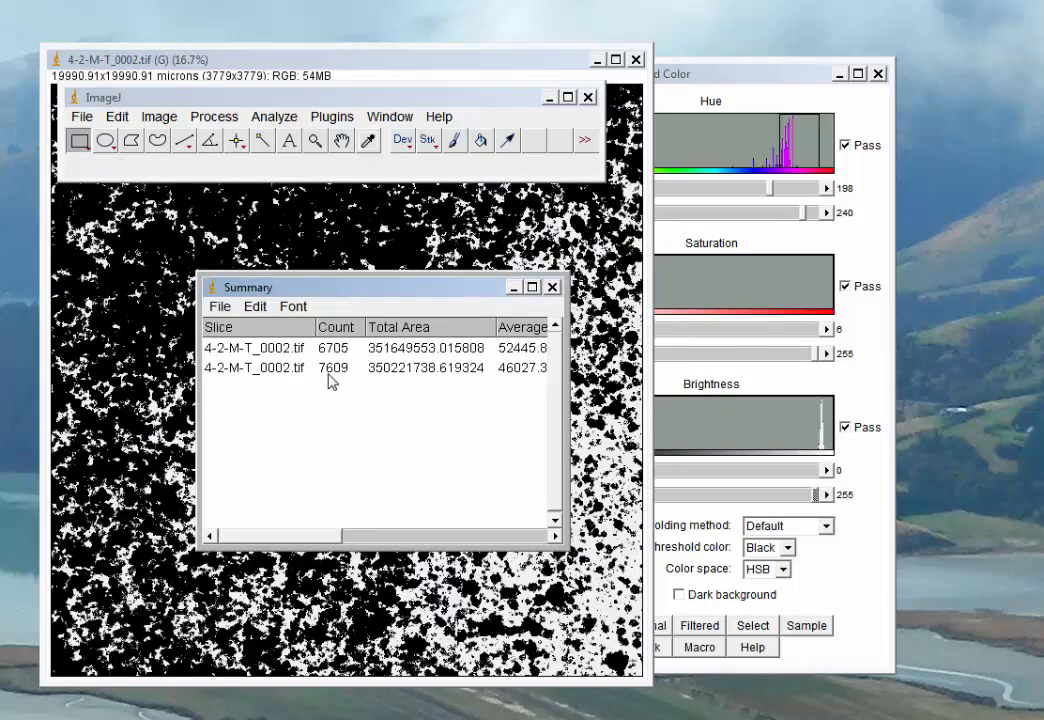
{"action": "mouse_move", "coordinate": [465, 525]}
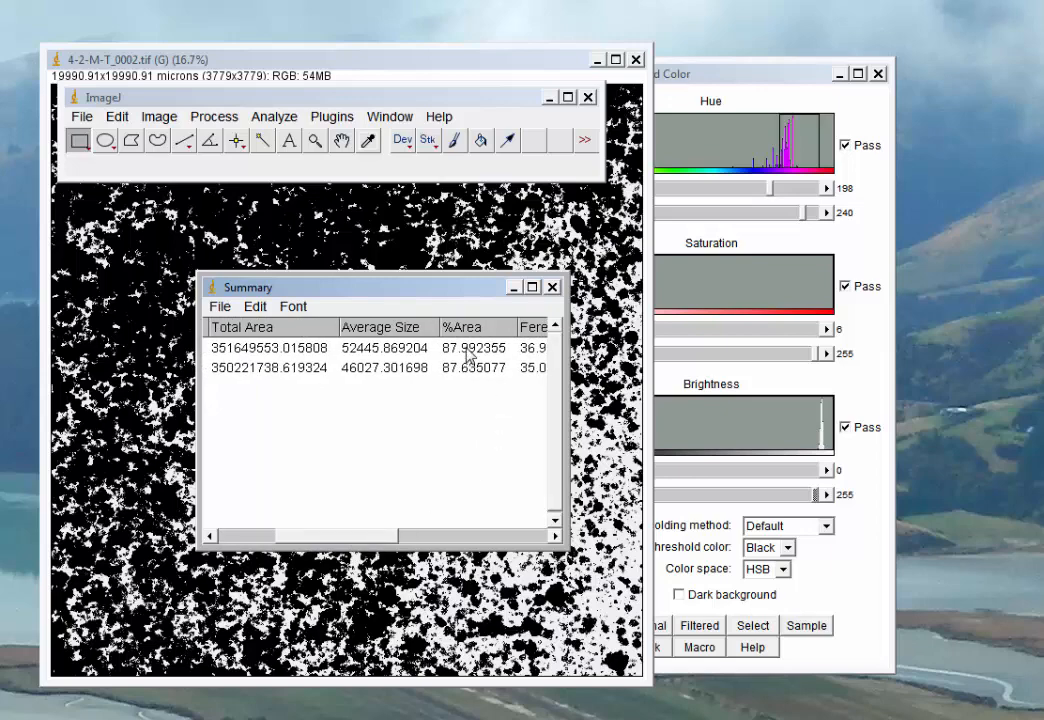
{"action": "mouse_move", "coordinate": [440, 384]}
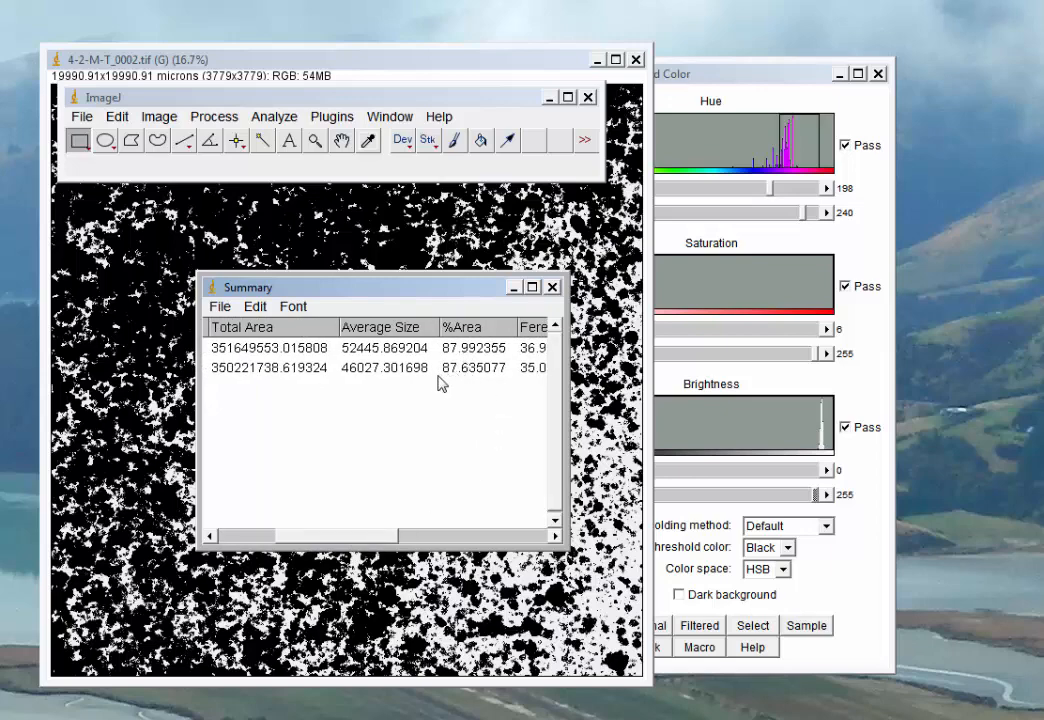
{"action": "mouse_move", "coordinate": [485, 357]}
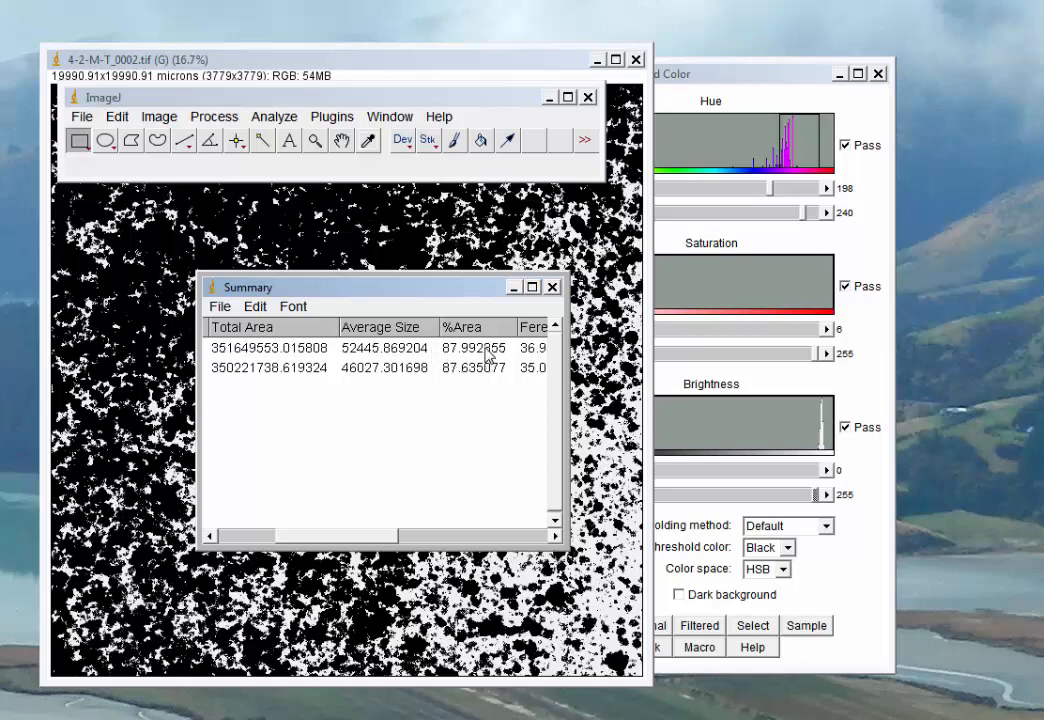
{"action": "mouse_move", "coordinate": [473, 353]}
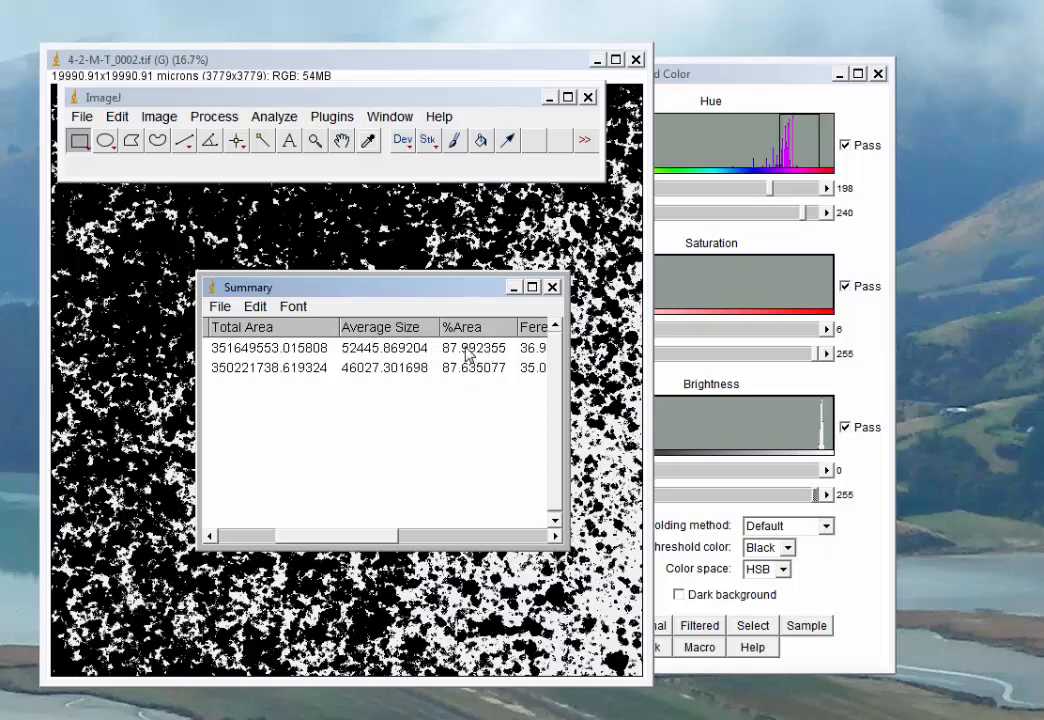
{"action": "mouse_move", "coordinate": [467, 431]}
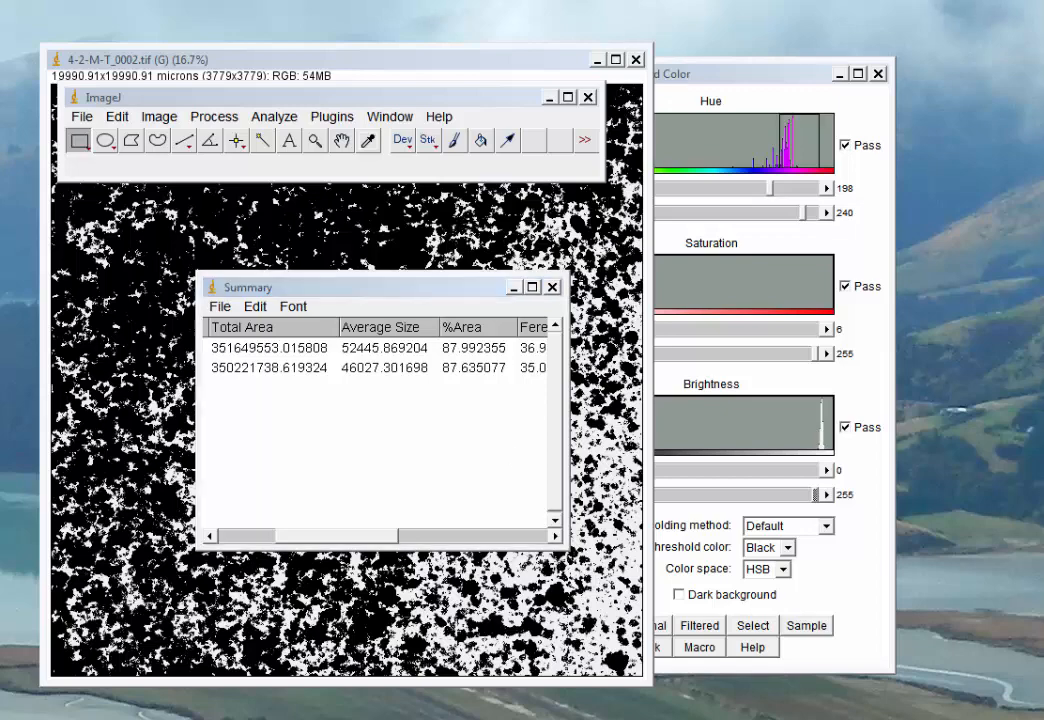
{"action": "mouse_move", "coordinate": [365, 446]}
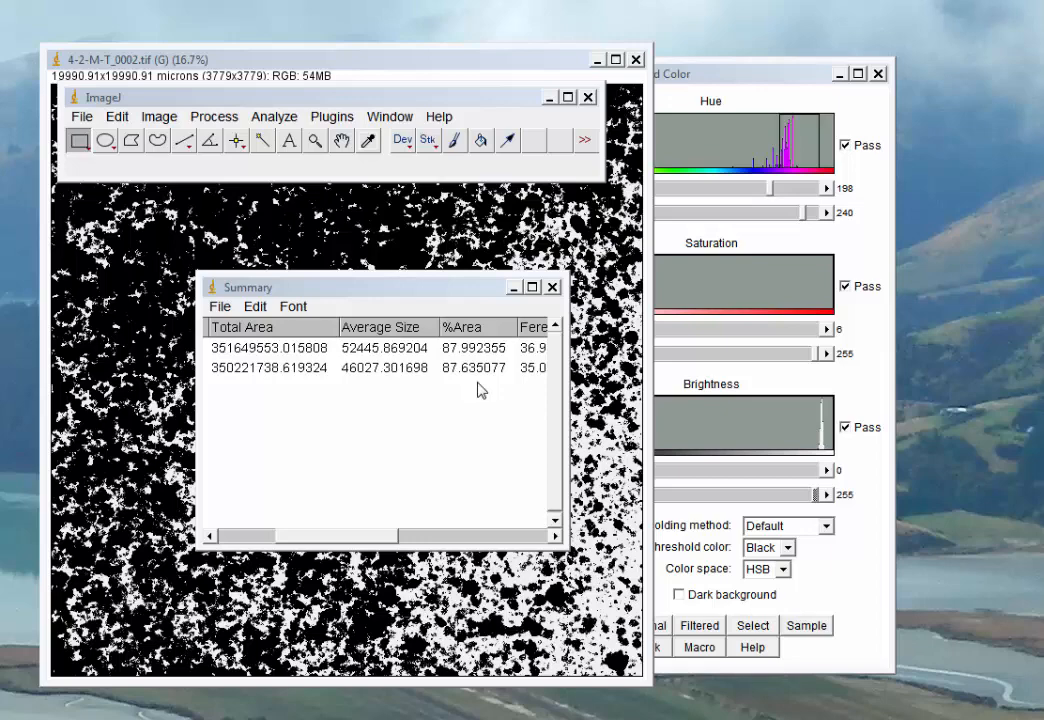
{"action": "mouse_move", "coordinate": [676, 195]}
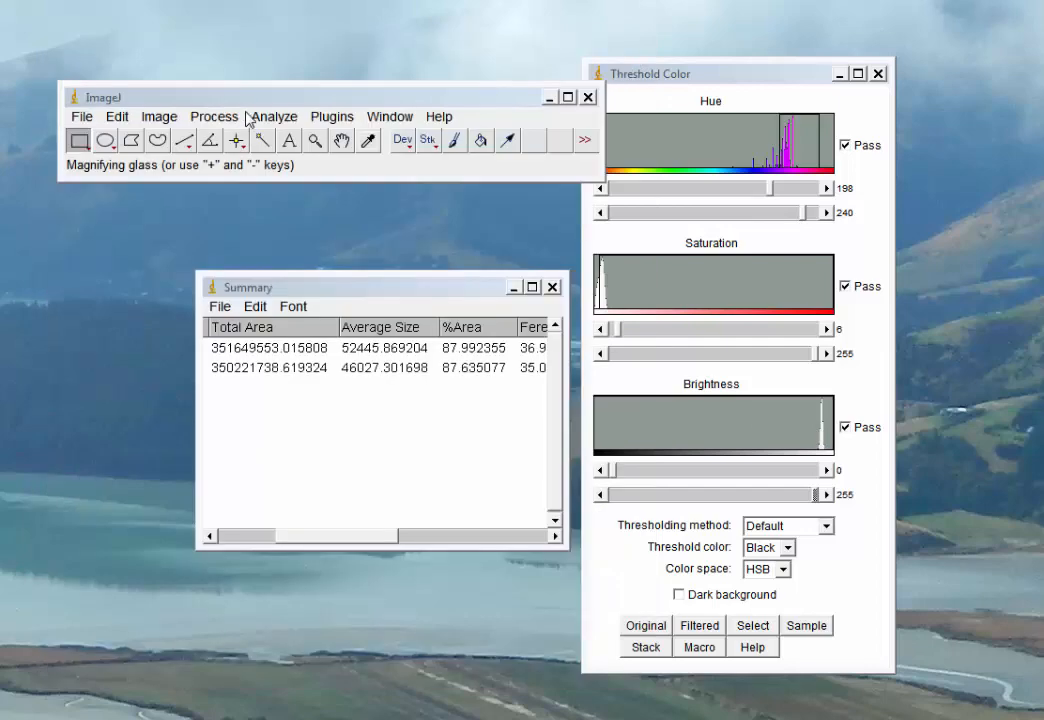
Step: Load 4-2-M-B_0001.tif from the 40 Micron VMD folder via File > Open
{"action": "left_click", "coordinate": [81, 116]}
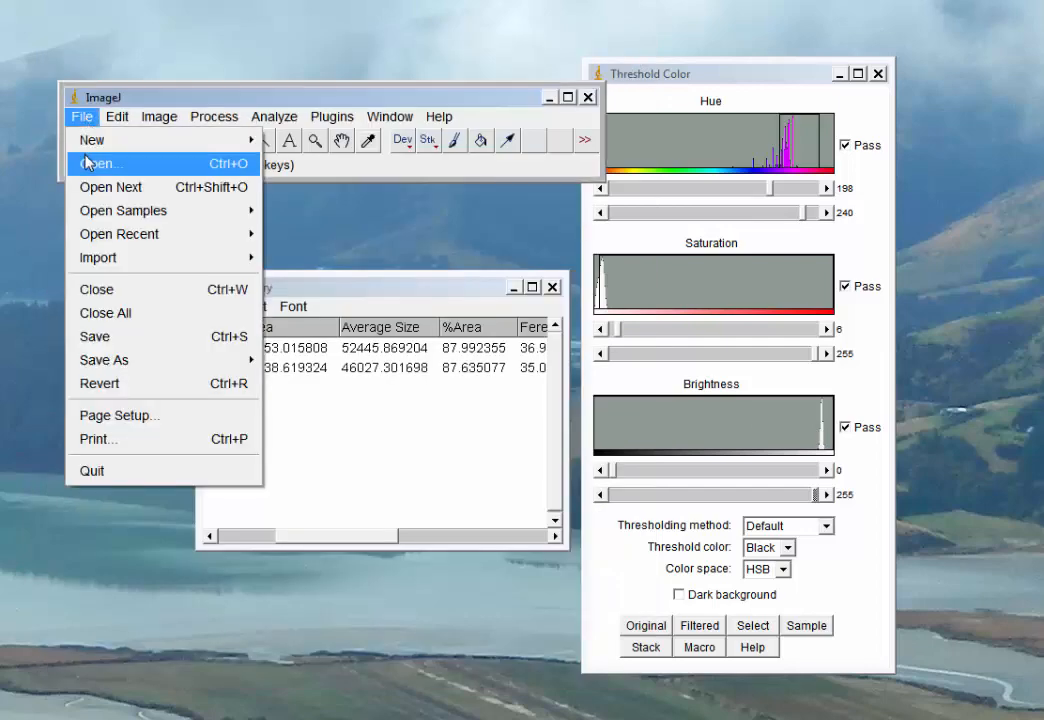
{"action": "left_click", "coordinate": [96, 163]}
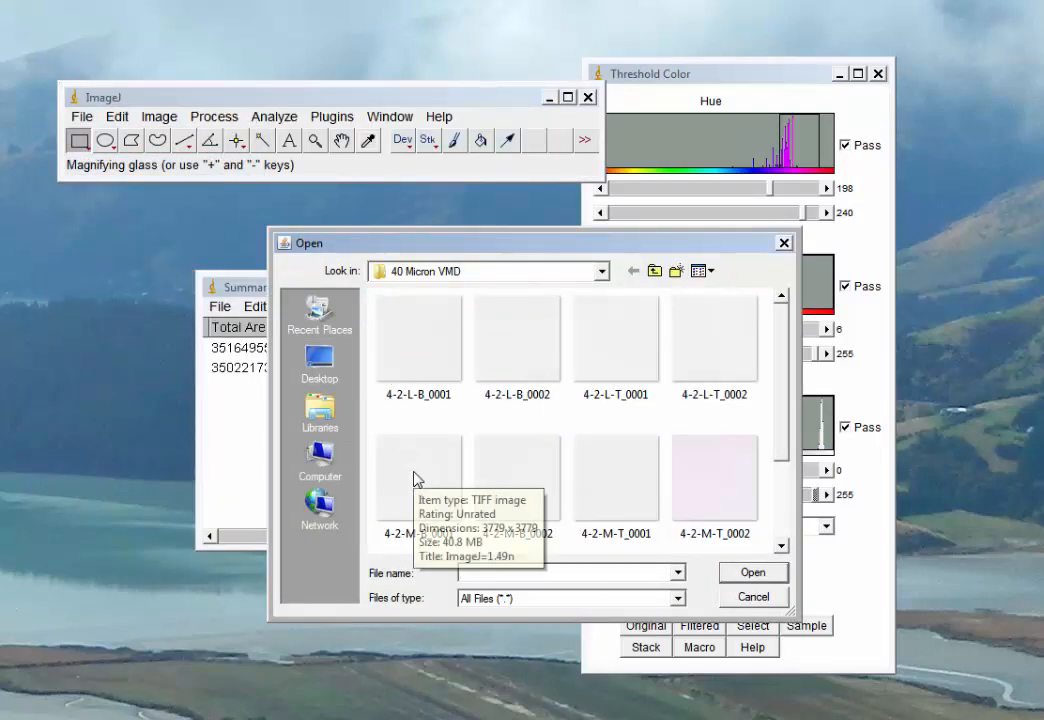
{"action": "mouse_move", "coordinate": [620, 460]}
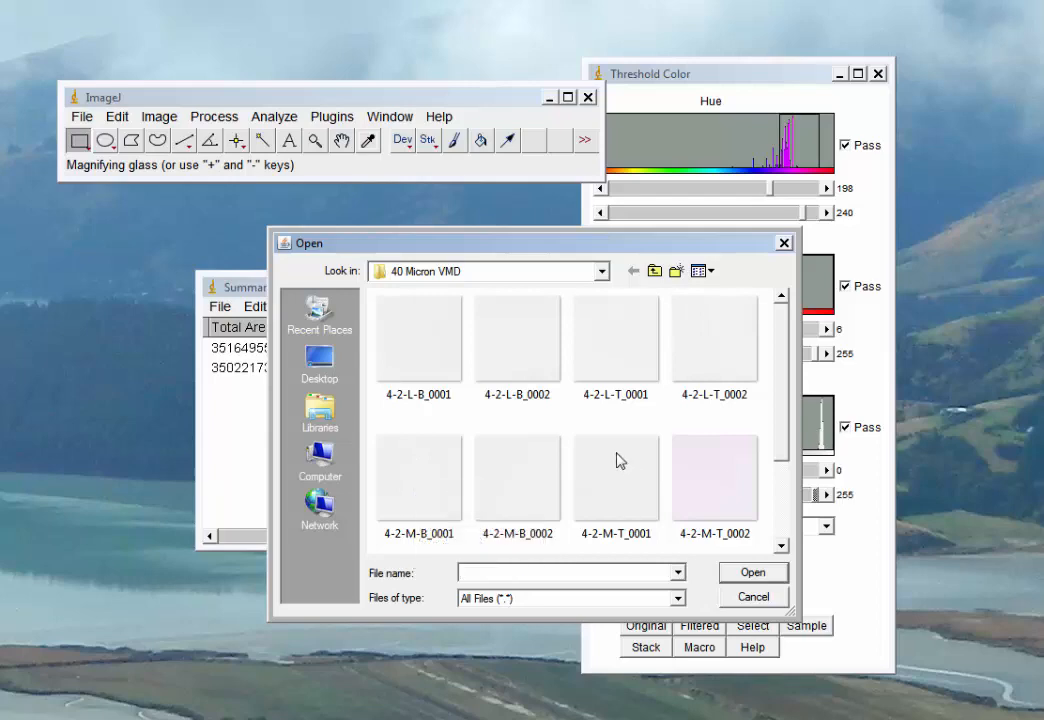
{"action": "left_click", "coordinate": [418, 477]}
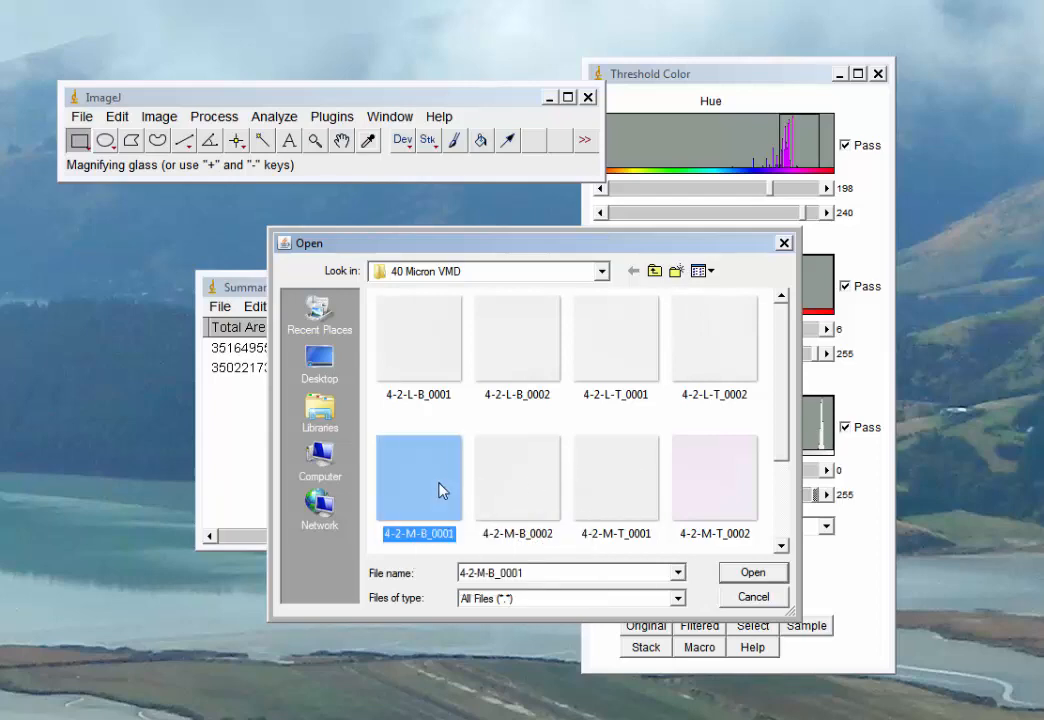
{"action": "mouse_move", "coordinate": [437, 510]}
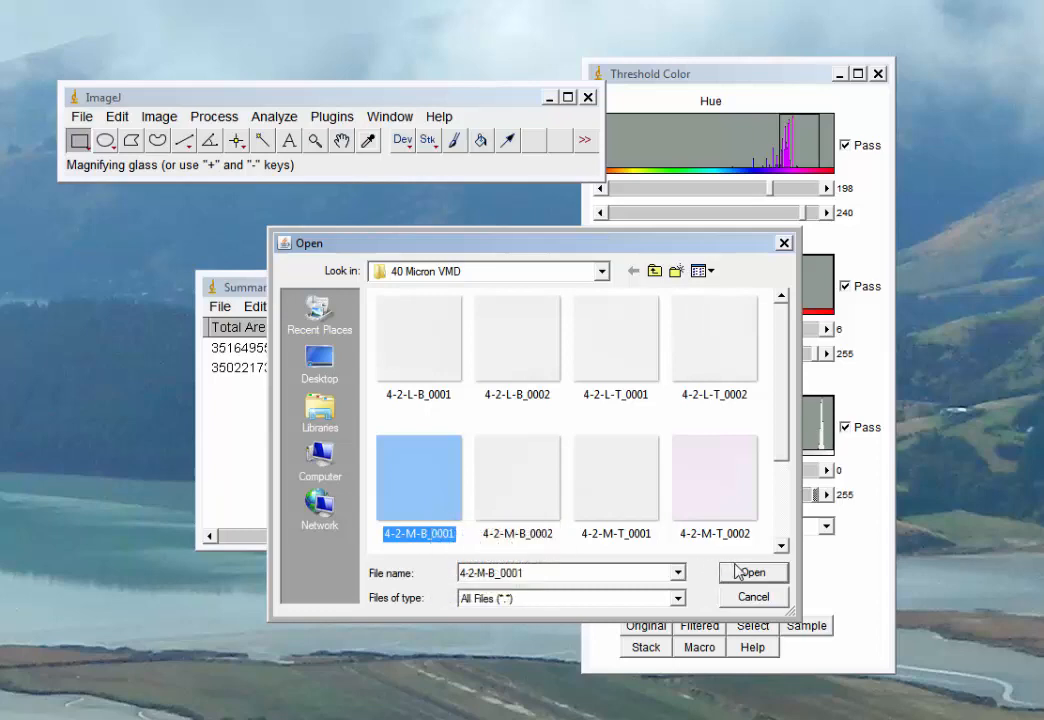
{"action": "left_click", "coordinate": [752, 572]}
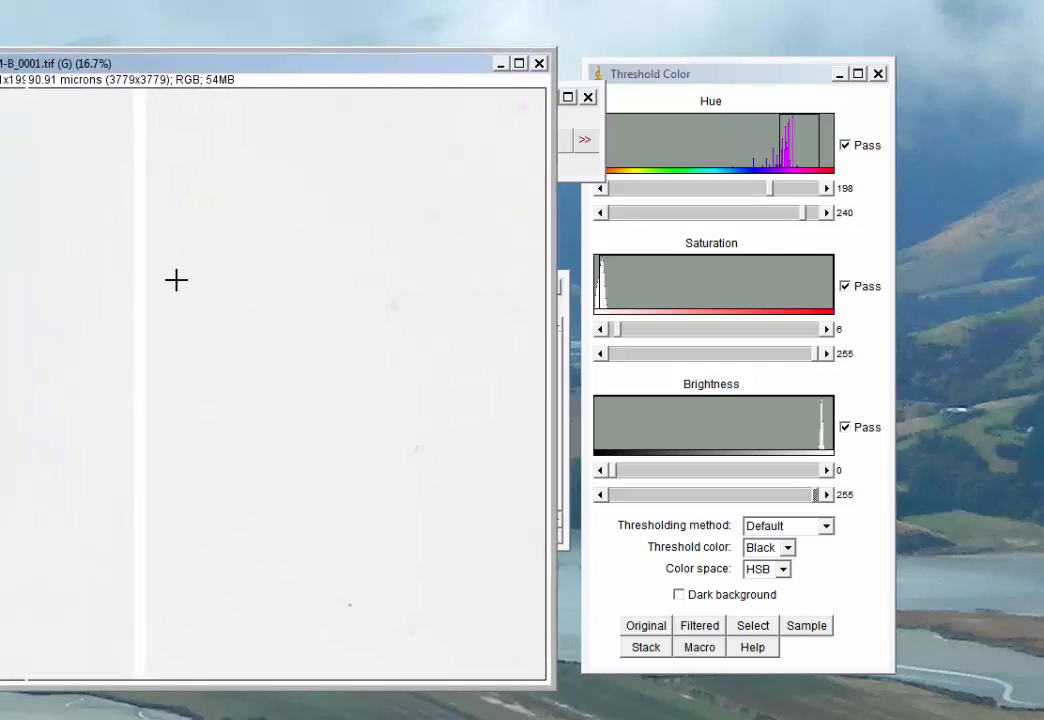
{"action": "mouse_move", "coordinate": [755, 248]}
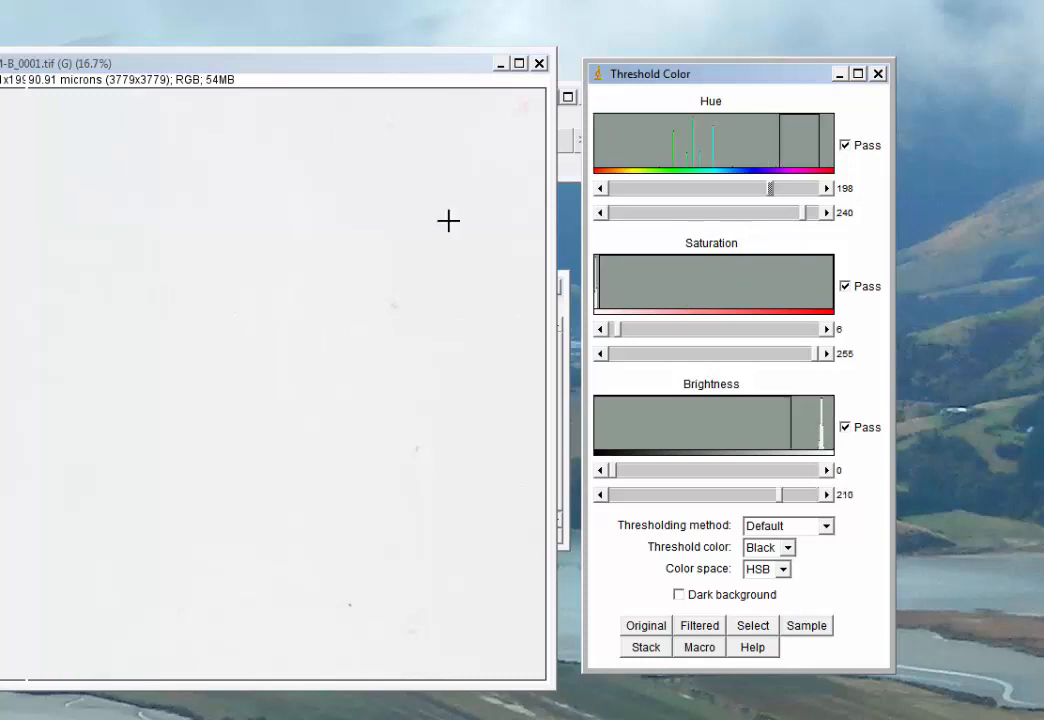
{"action": "mouse_move", "coordinate": [438, 77]}
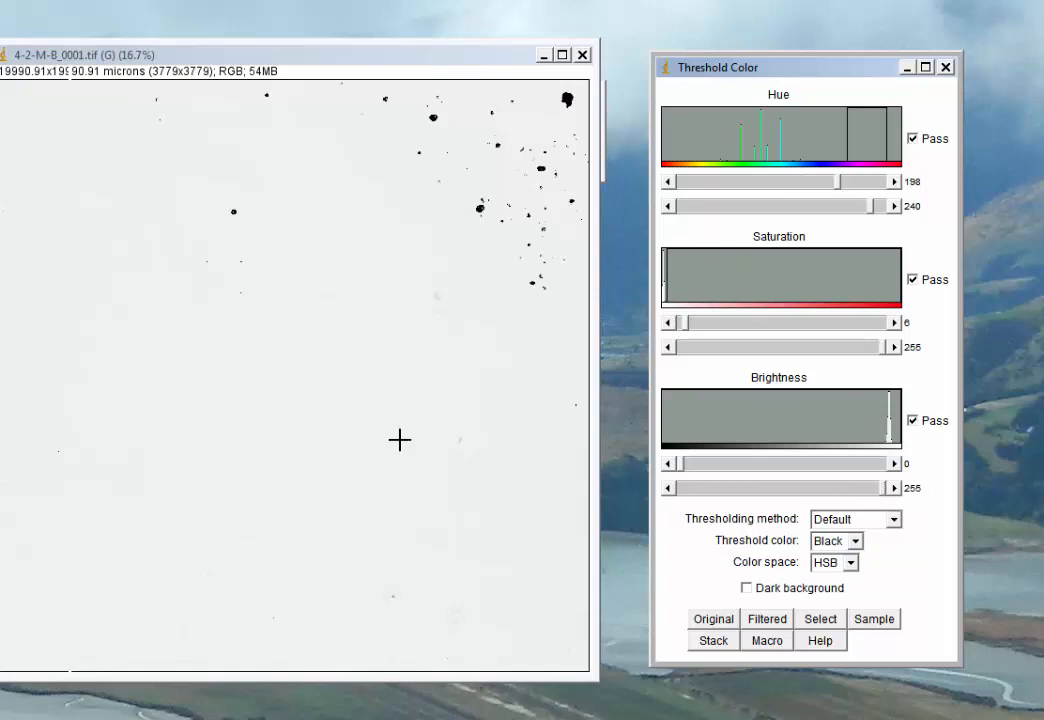
{"action": "mouse_move", "coordinate": [402, 305]}
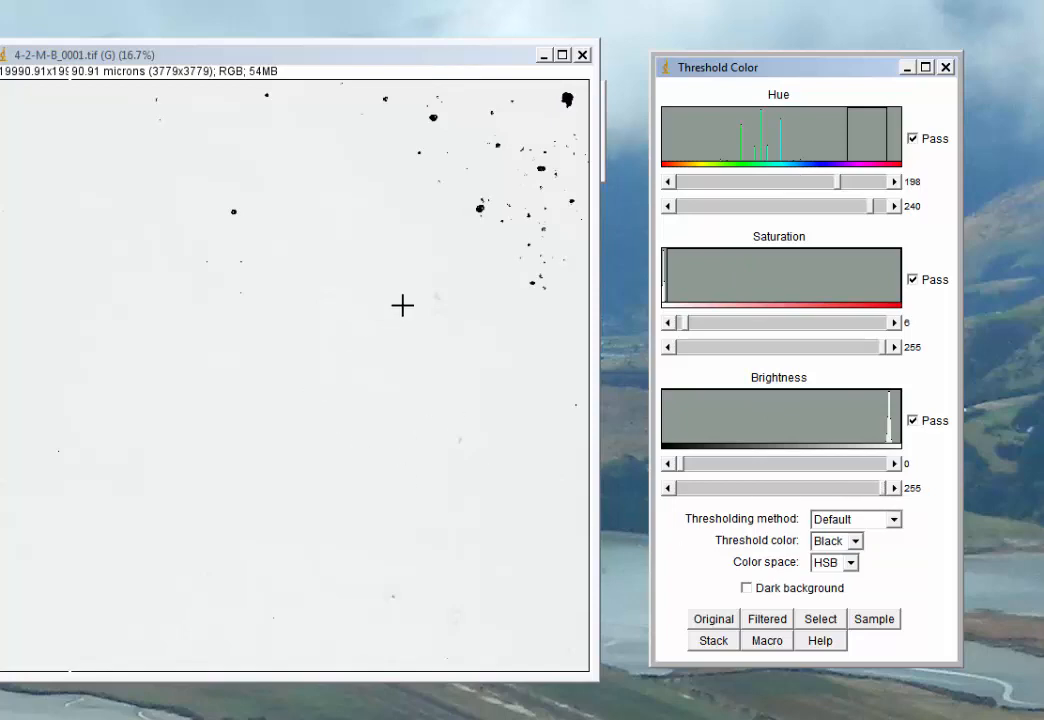
{"action": "mouse_move", "coordinate": [300, 383]}
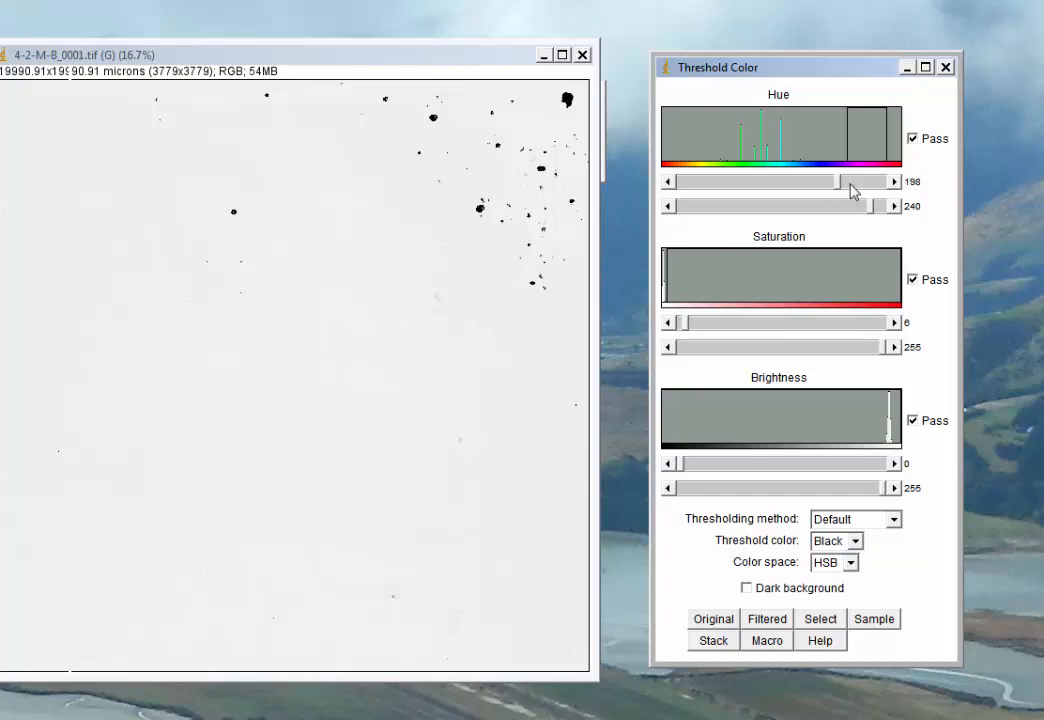
Step: Sweep the hue minimum down through 173, 104 and 101 to 78, then raise it back
{"action": "left_click_drag", "start_coordinate": [855, 181], "coordinate": [838, 181]}
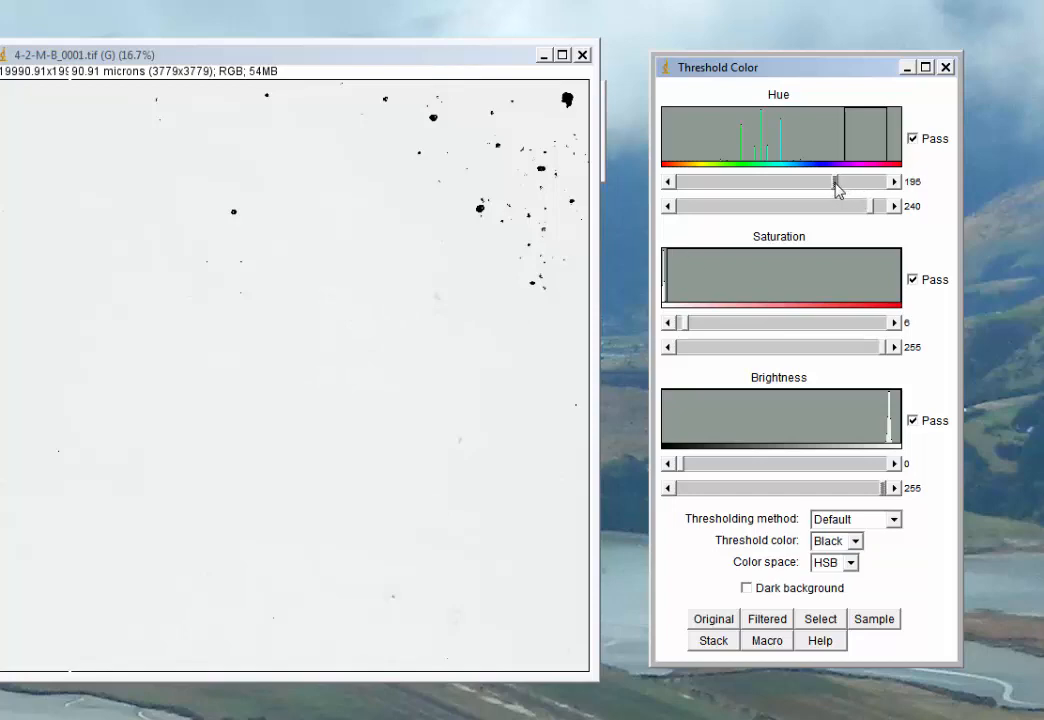
{"action": "left_click_drag", "start_coordinate": [838, 181], "coordinate": [818, 181]}
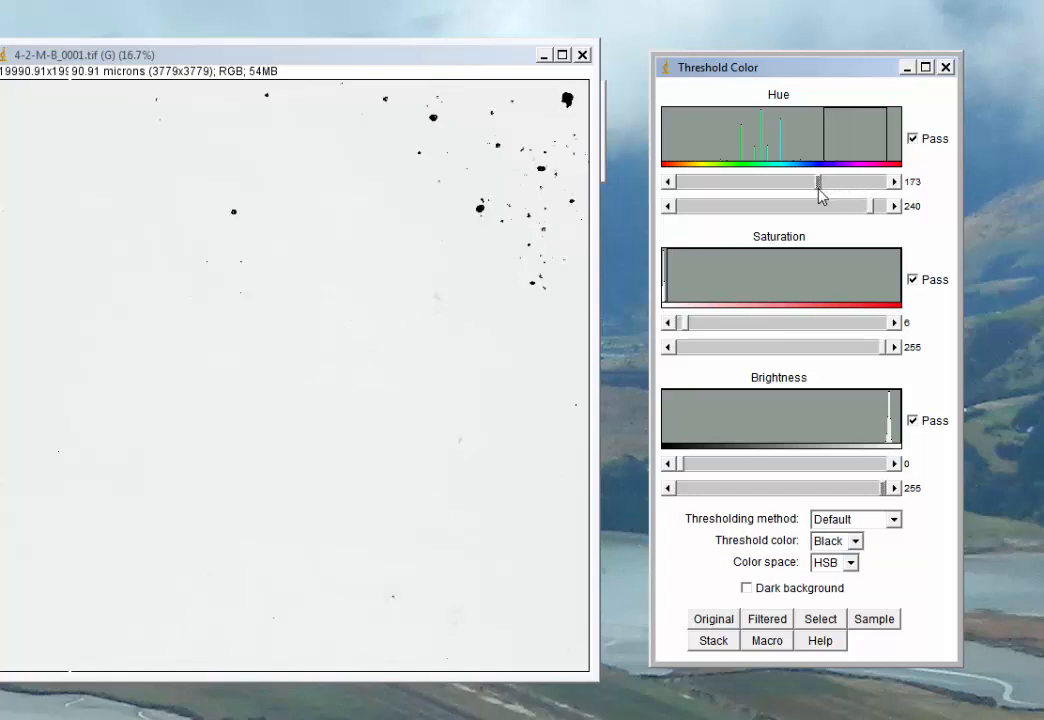
{"action": "left_click_drag", "start_coordinate": [818, 181], "coordinate": [762, 181]}
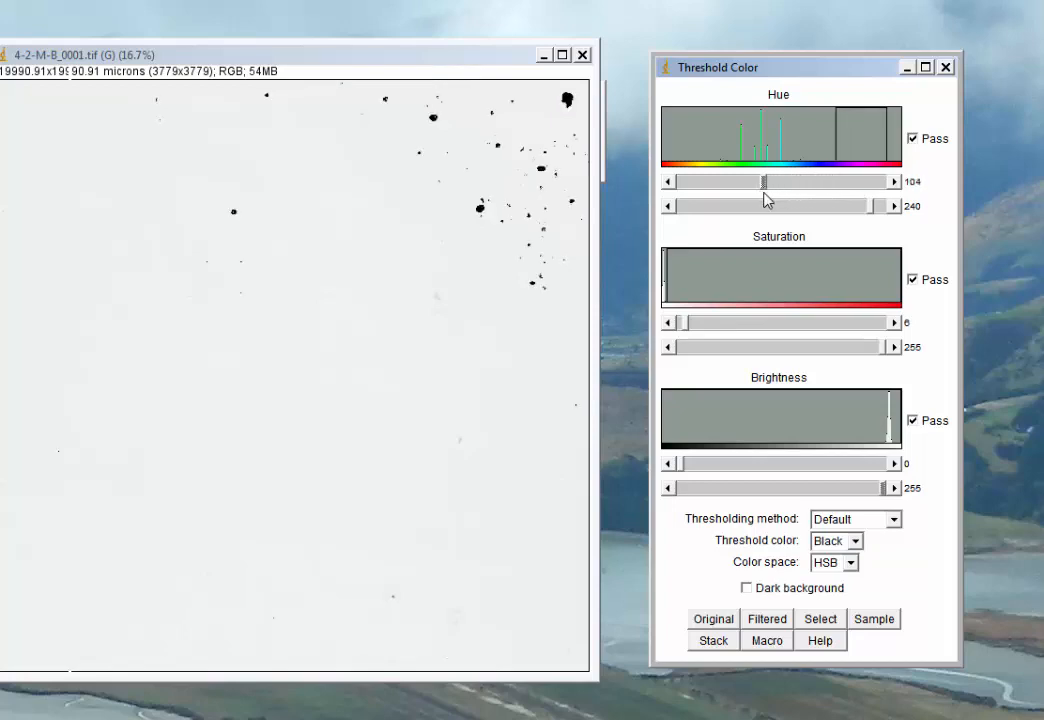
{"action": "left_click_drag", "start_coordinate": [763, 181], "coordinate": [758, 181]}
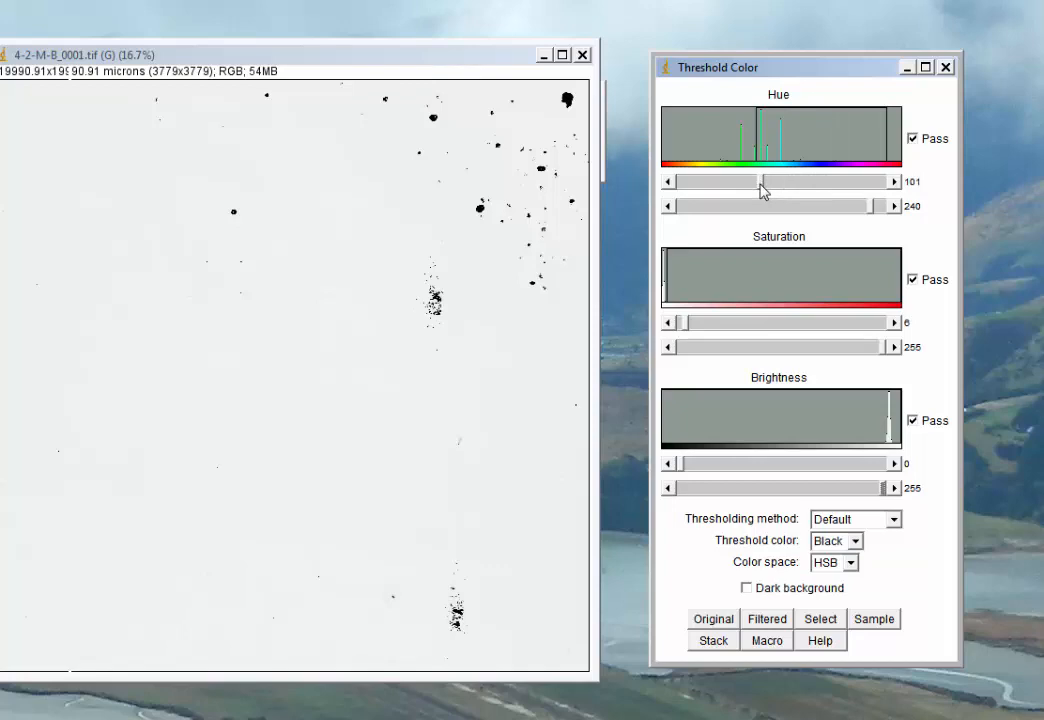
{"action": "left_click_drag", "start_coordinate": [762, 181], "coordinate": [745, 181]}
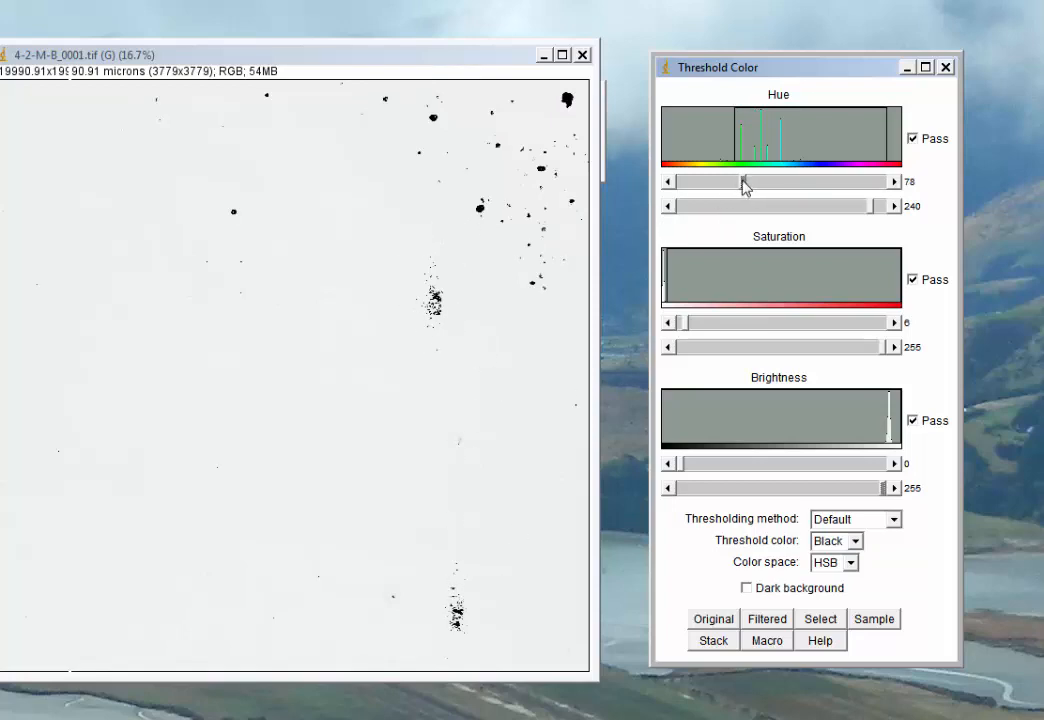
{"action": "left_click_drag", "start_coordinate": [745, 181], "coordinate": [830, 181]}
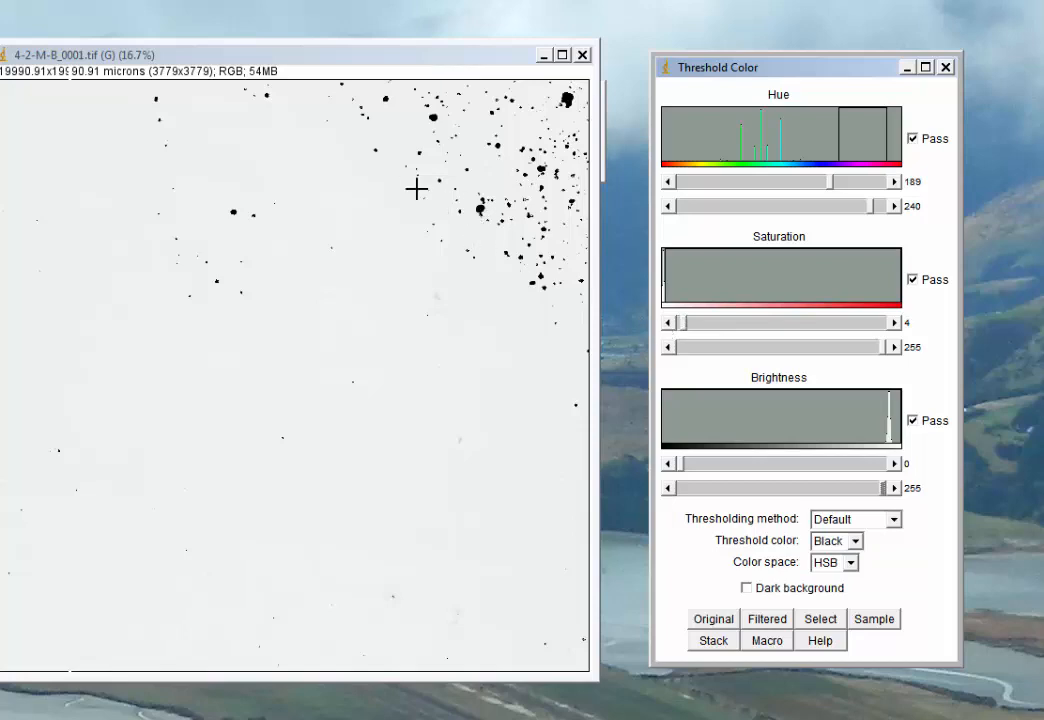
{"action": "mouse_move", "coordinate": [398, 143]}
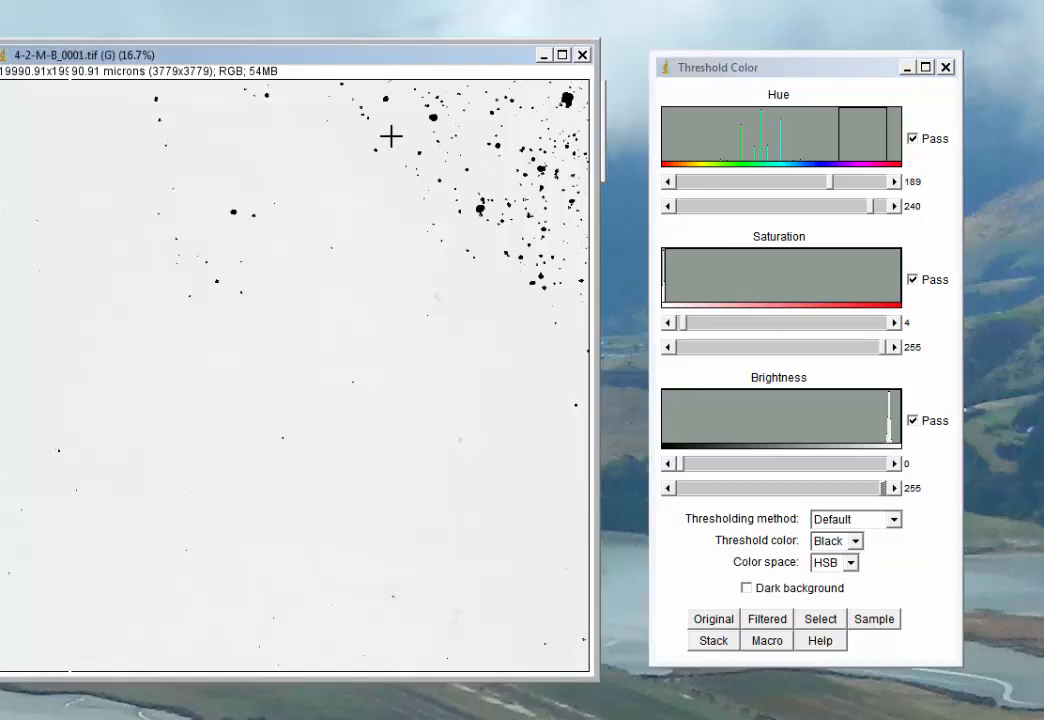
Step: Drag a rectangular selection over a stained area of the 4-2-M-B_0001 scan
{"action": "left_click_drag", "start_coordinate": [390, 135], "coordinate": [553, 308]}
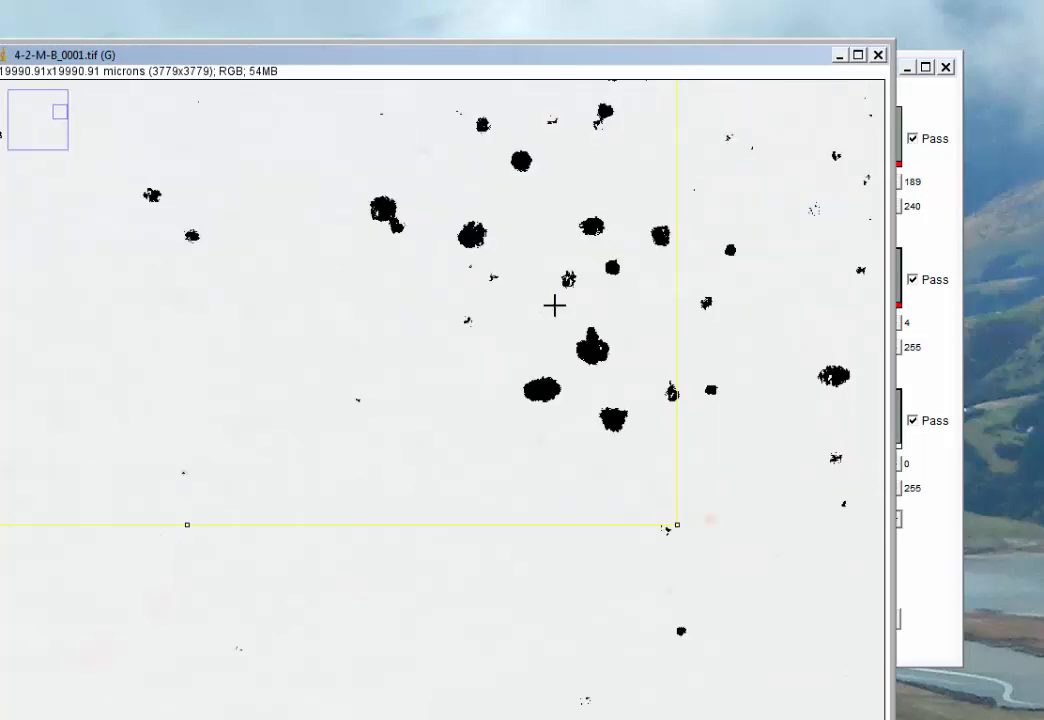
{"action": "mouse_move", "coordinate": [583, 399]}
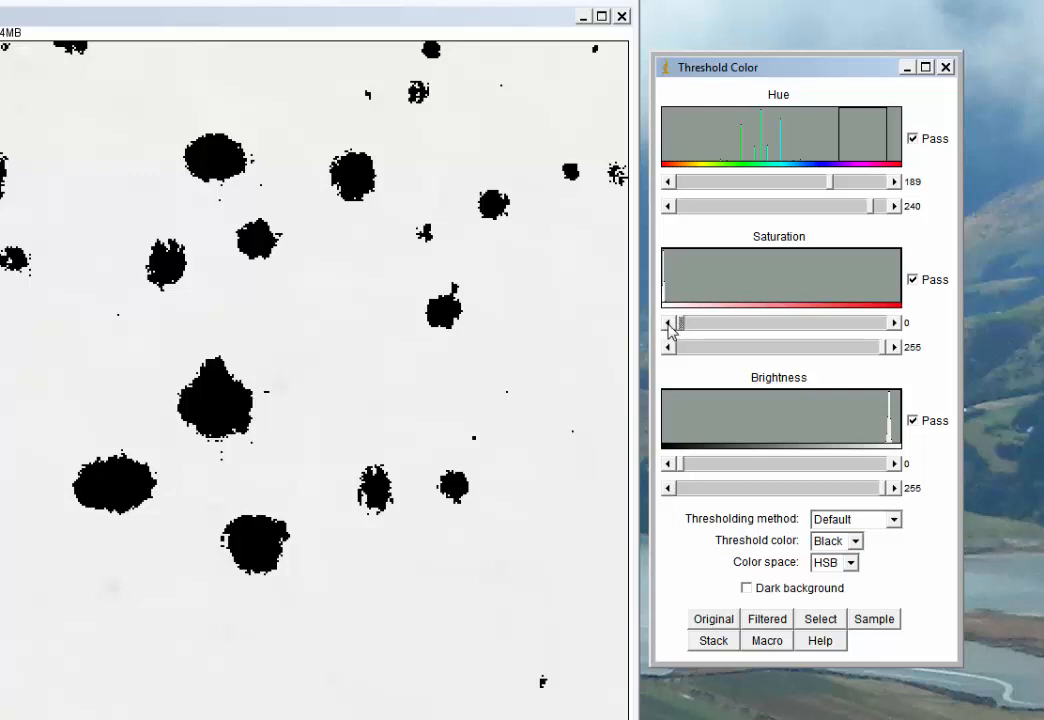
{"action": "mouse_move", "coordinate": [843, 328]}
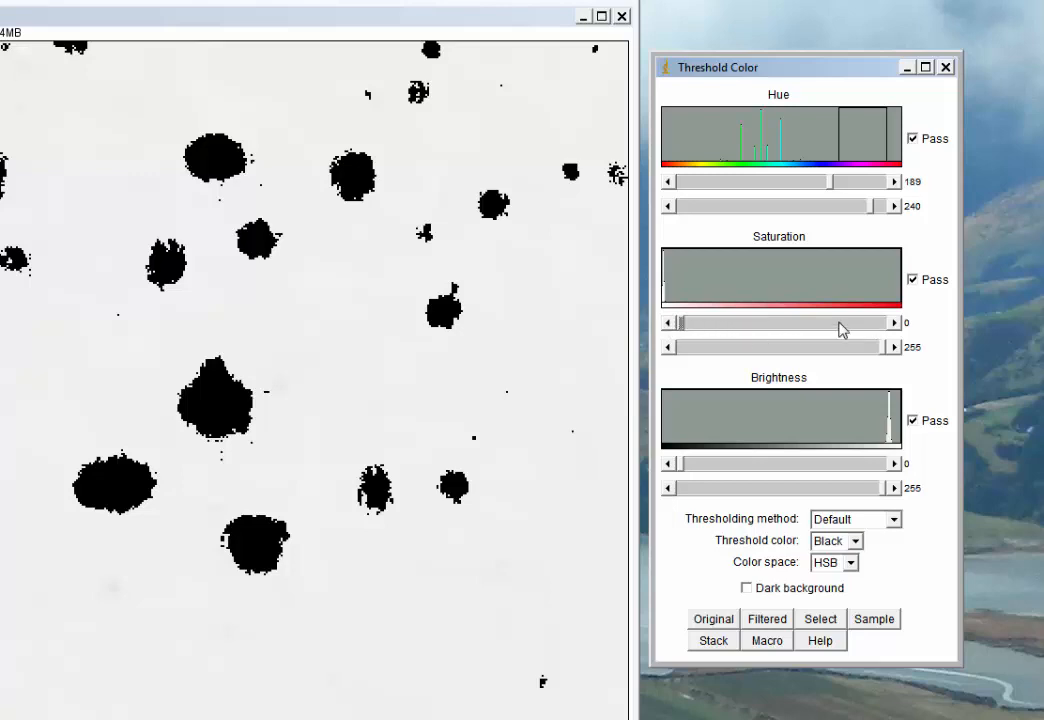
Step: Step the saturation minimum up one unit at a time from 0 through 2
{"action": "left_click", "coordinate": [893, 322]}
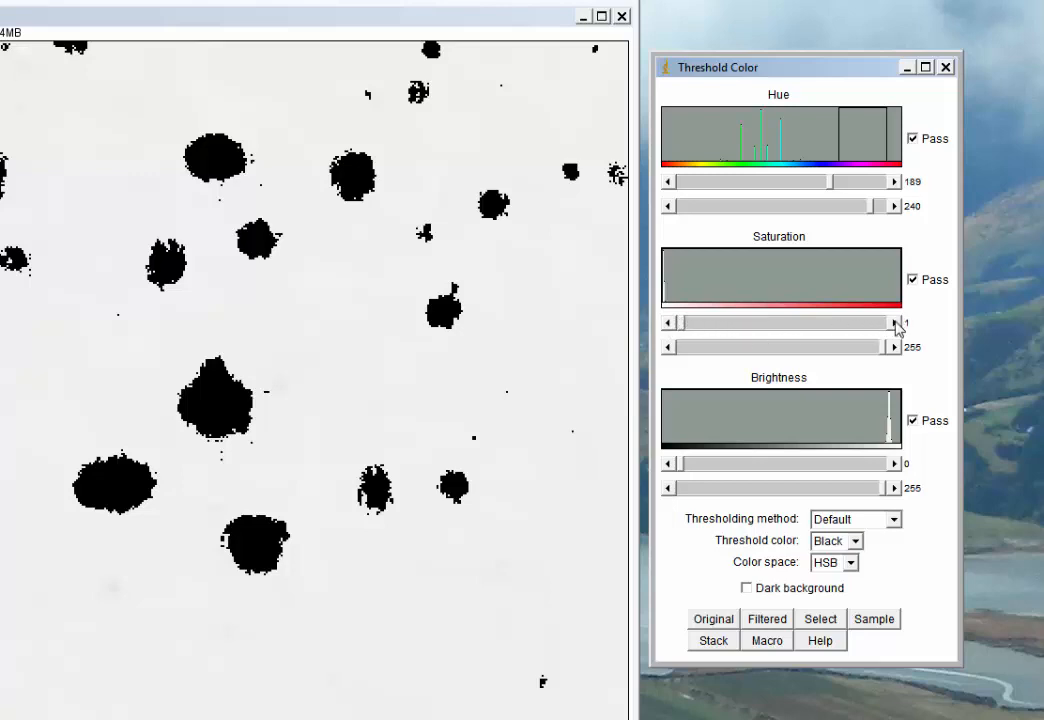
{"action": "left_click", "coordinate": [893, 322]}
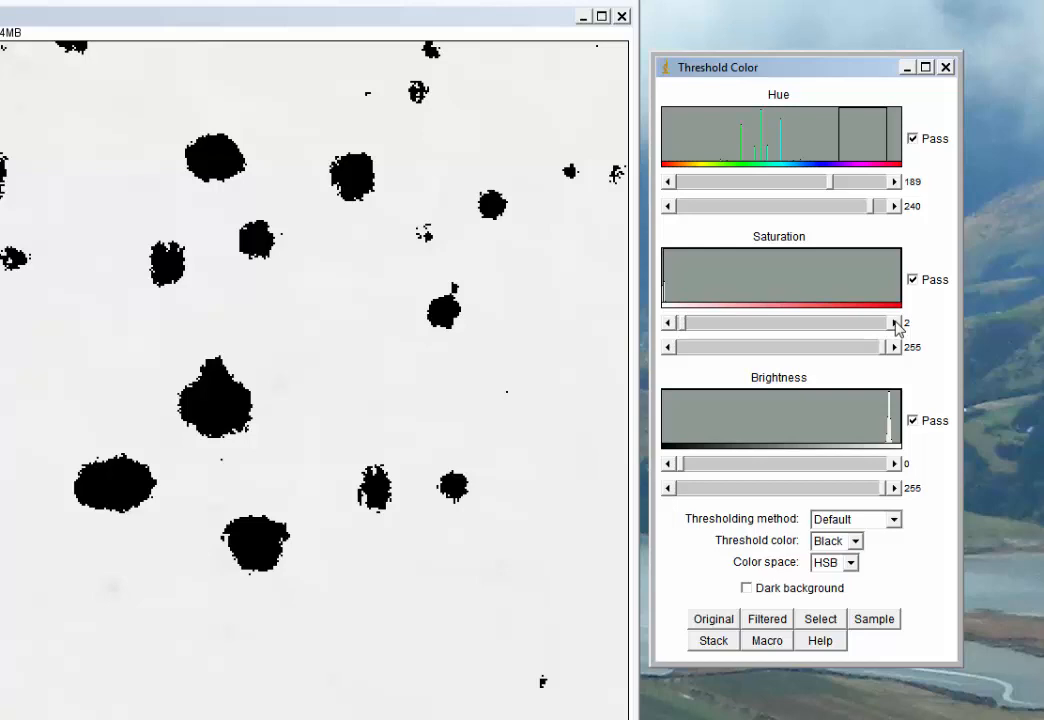
{"action": "left_click", "coordinate": [892, 322]}
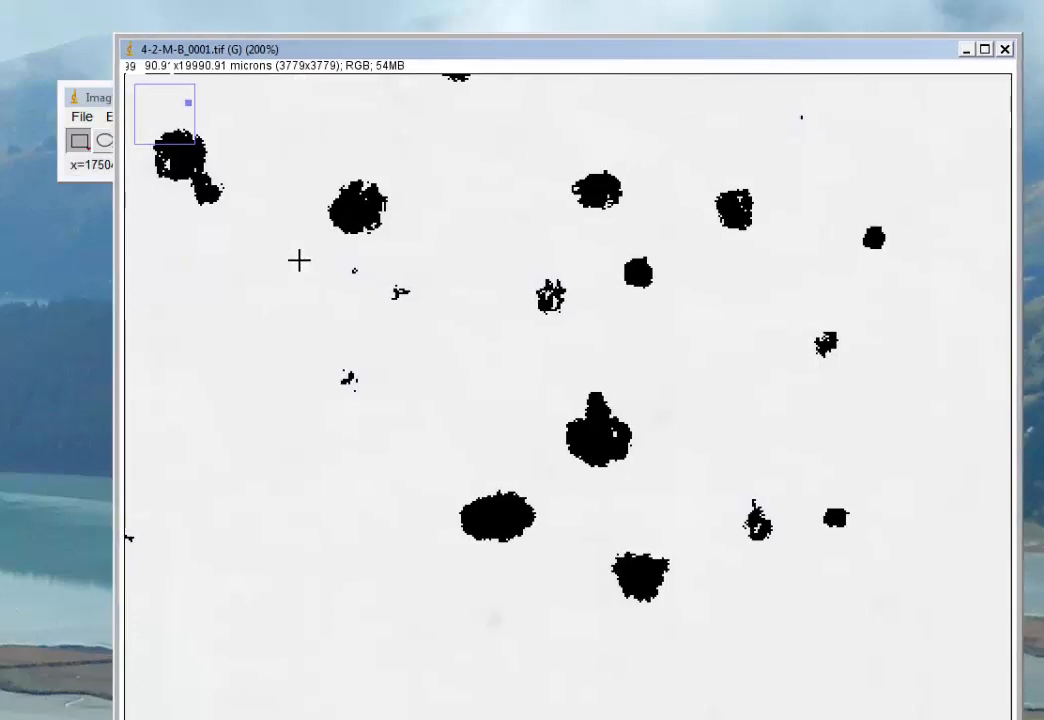
{"action": "mouse_move", "coordinate": [707, 350]}
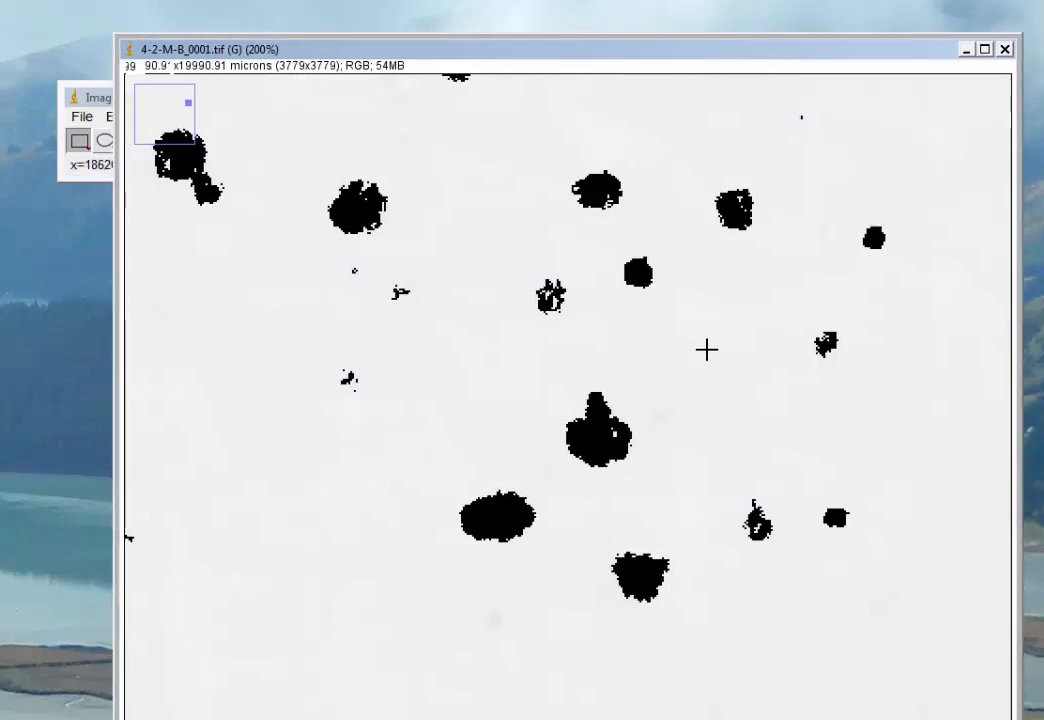
{"action": "mouse_move", "coordinate": [248, 259]}
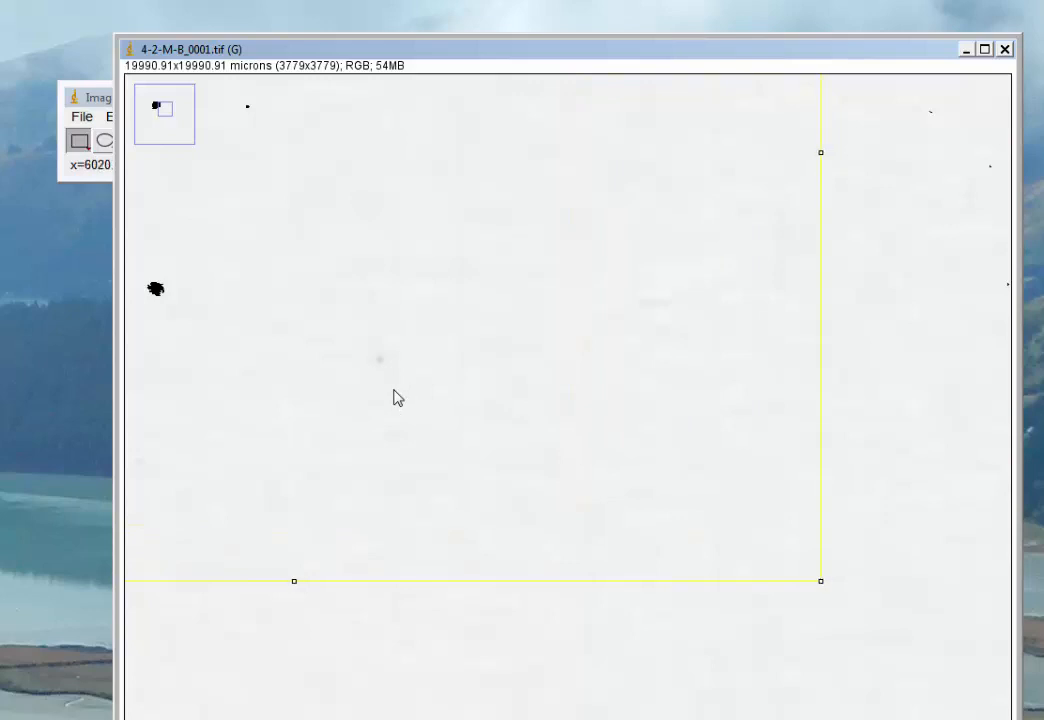
{"action": "mouse_move", "coordinate": [314, 282]}
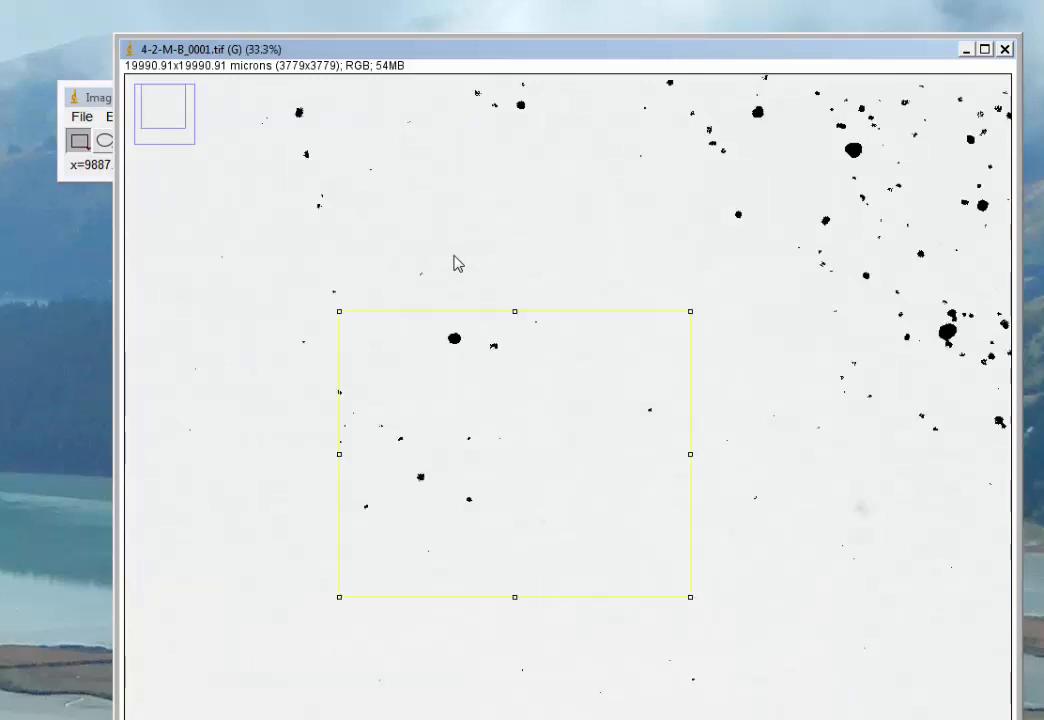
{"action": "mouse_move", "coordinate": [408, 412]}
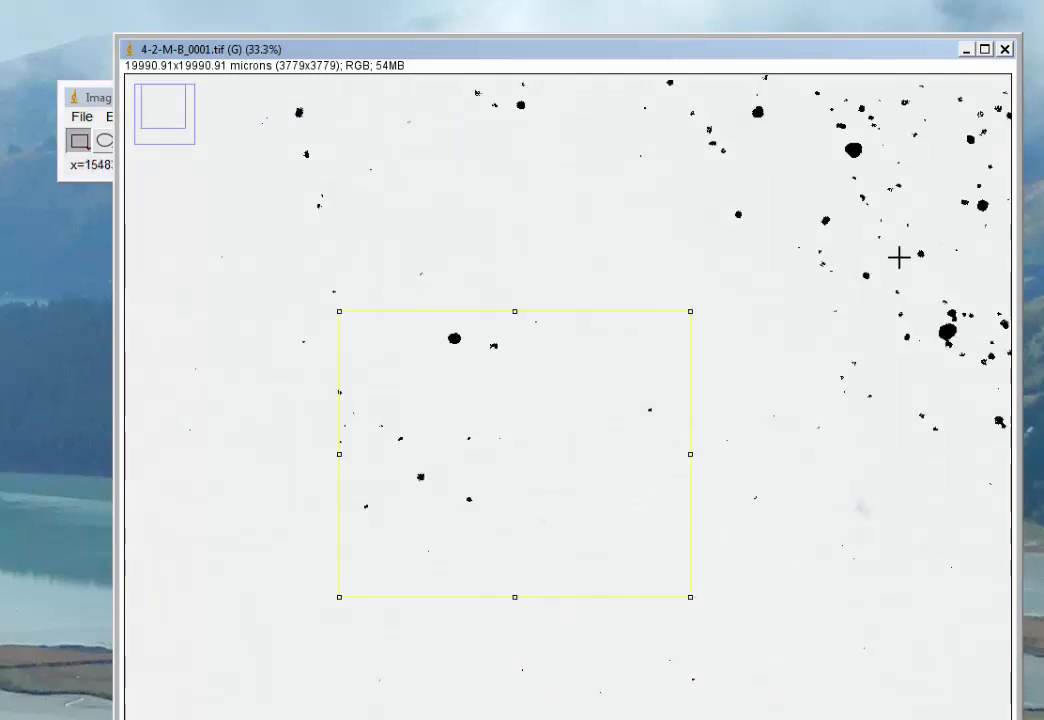
{"action": "mouse_move", "coordinate": [791, 337]}
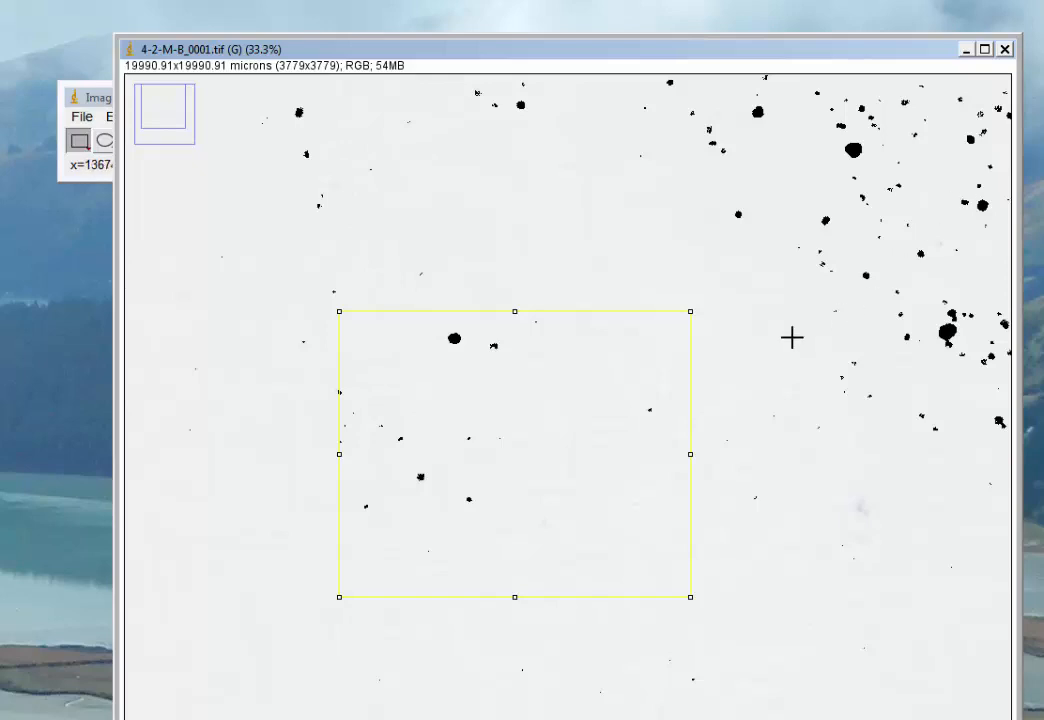
{"action": "mouse_move", "coordinate": [741, 359]}
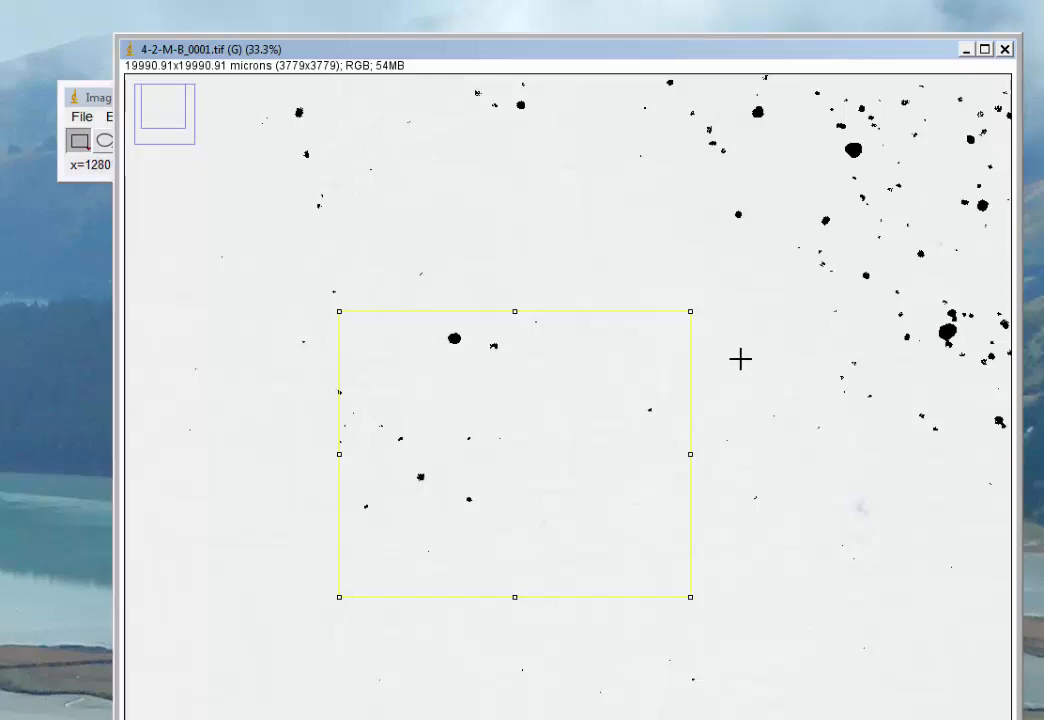
{"action": "mouse_move", "coordinate": [940, 62]}
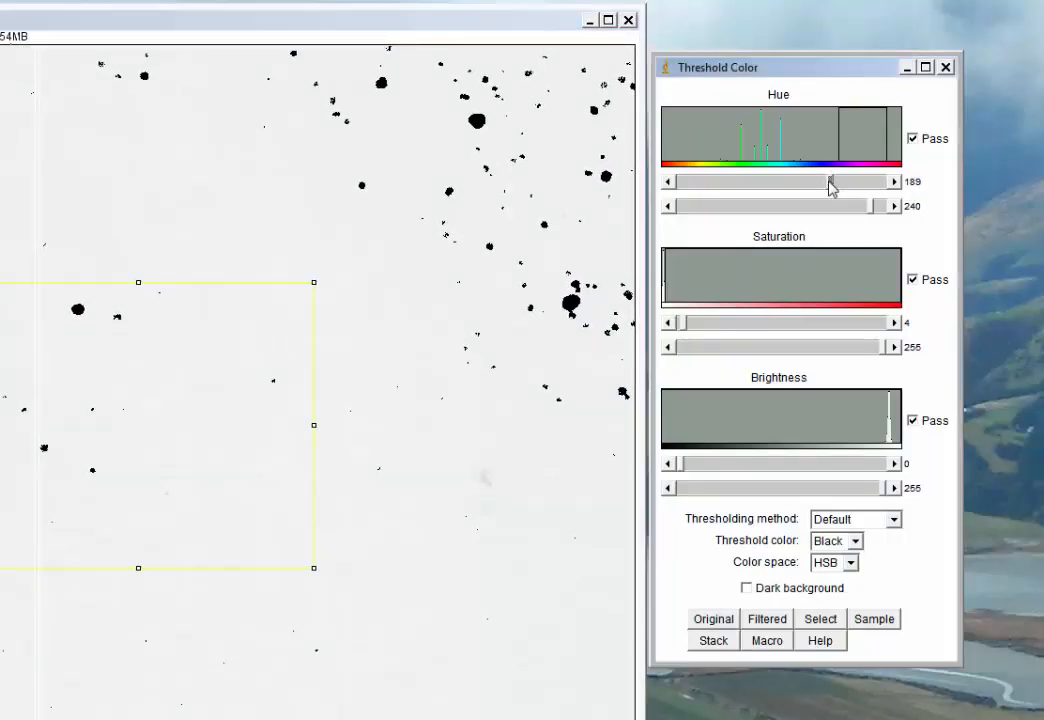
Step: Nudge the hue minimum between 184 and 198, settling at 192 with maximum 240
{"action": "left_click_drag", "start_coordinate": [835, 181], "coordinate": [825, 181]}
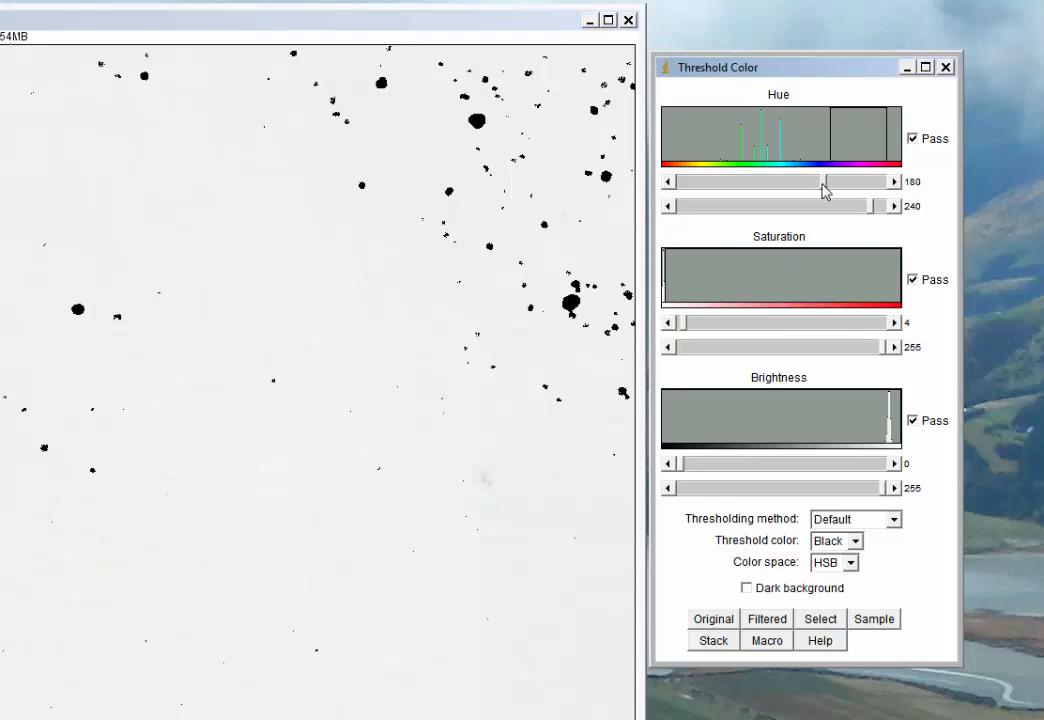
{"action": "left_click_drag", "start_coordinate": [825, 181], "coordinate": [815, 181]}
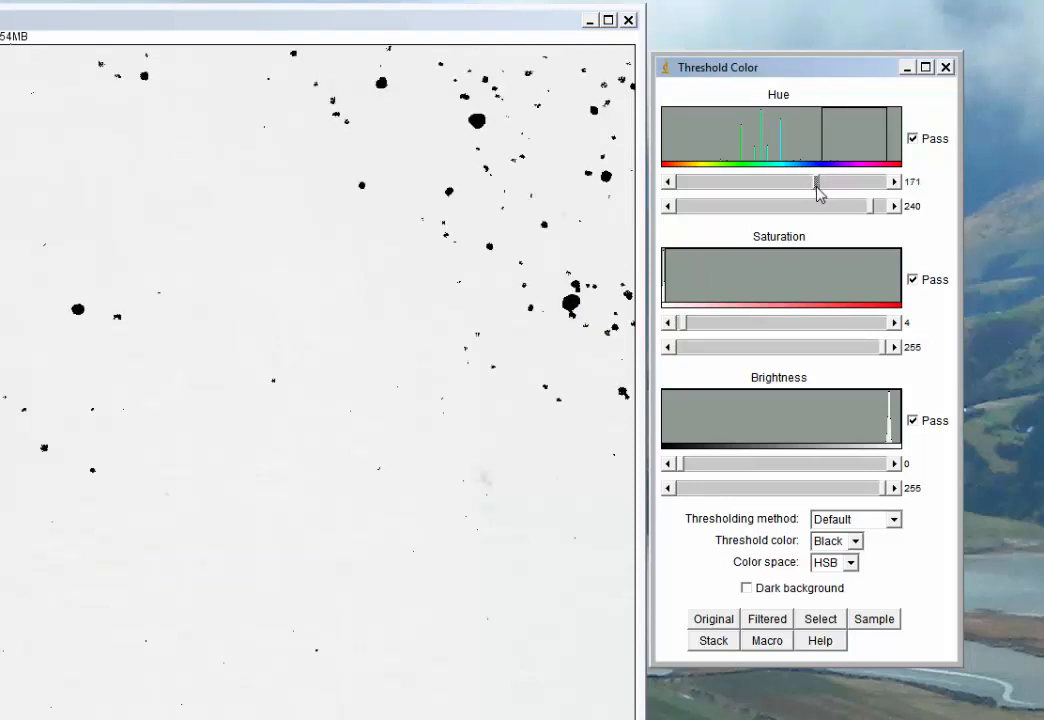
{"action": "left_click_drag", "start_coordinate": [817, 181], "coordinate": [843, 181]}
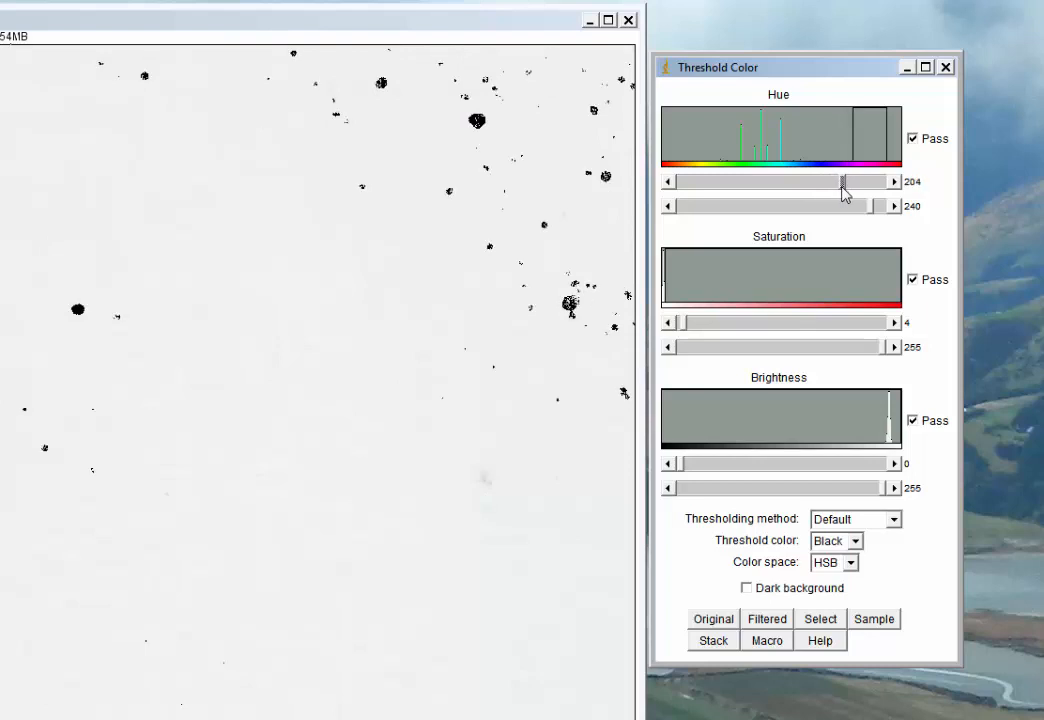
{"action": "left_click_drag", "start_coordinate": [843, 181], "coordinate": [846, 181]}
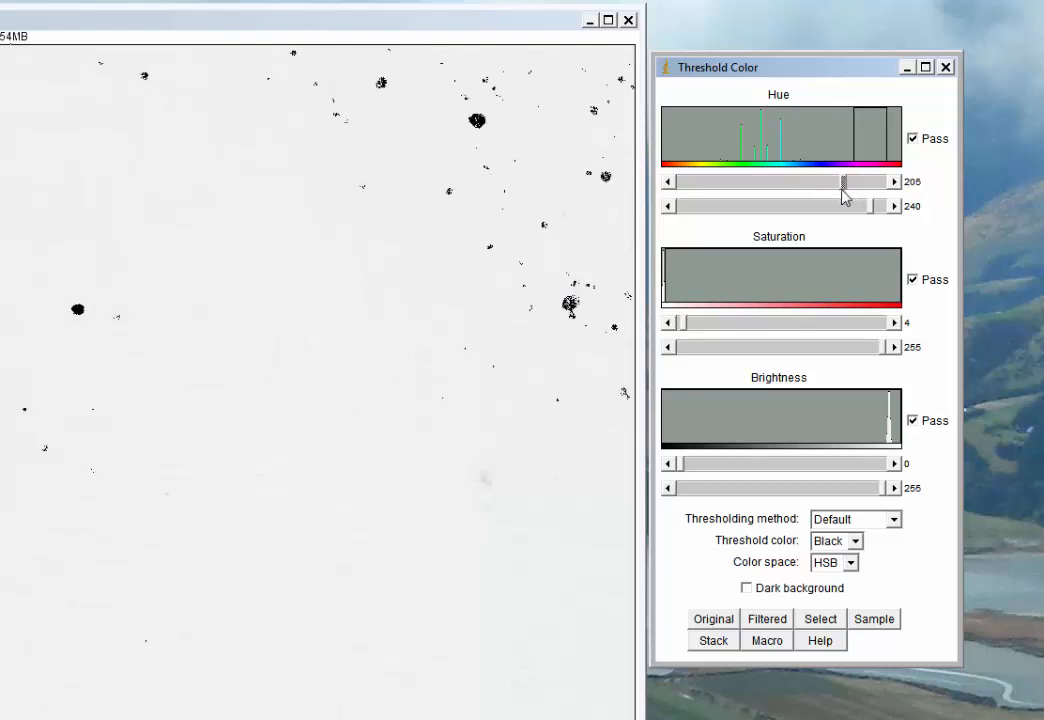
{"action": "left_click_drag", "start_coordinate": [843, 181], "coordinate": [835, 181]}
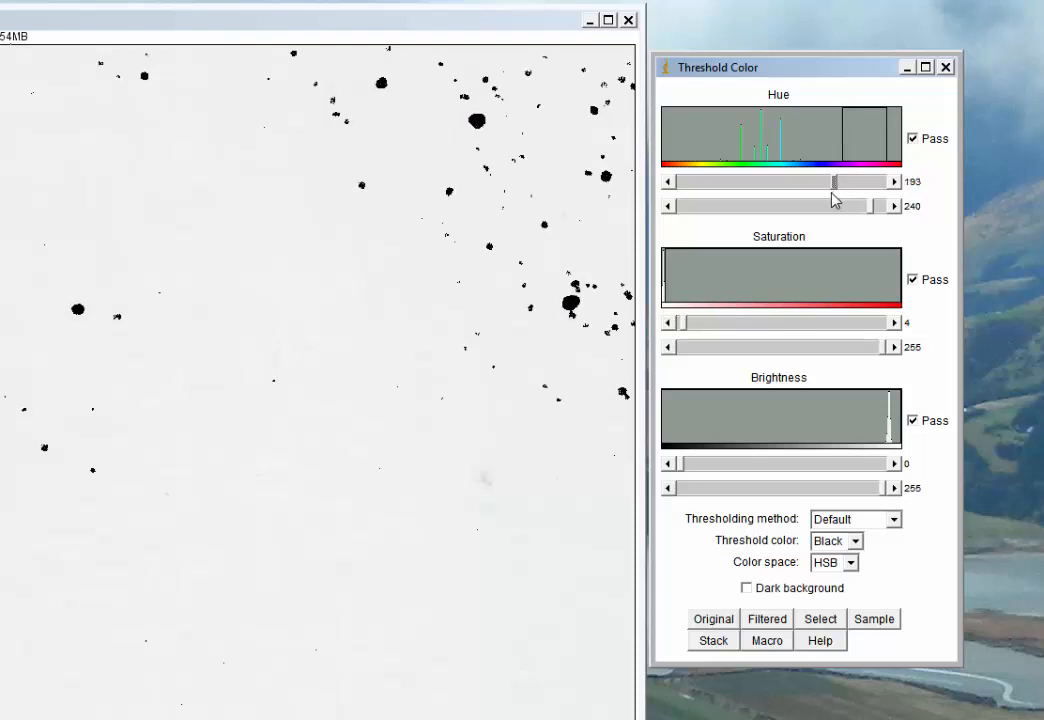
{"action": "left_click_drag", "start_coordinate": [838, 181], "coordinate": [834, 181]}
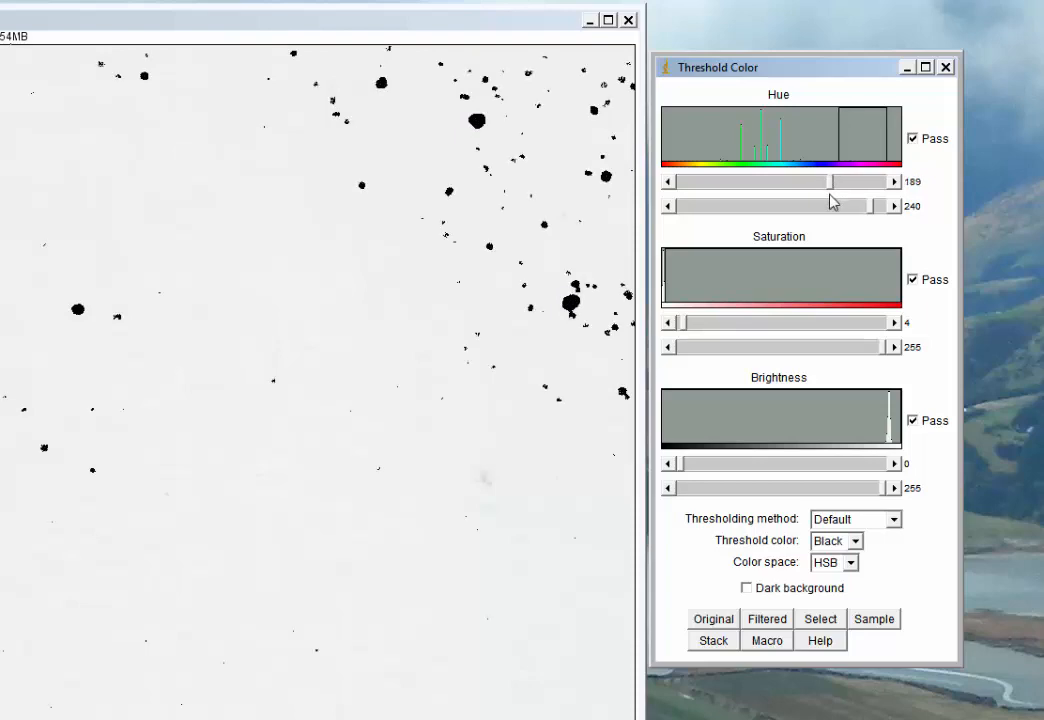
{"action": "left_click_drag", "start_coordinate": [798, 181], "coordinate": [835, 181]}
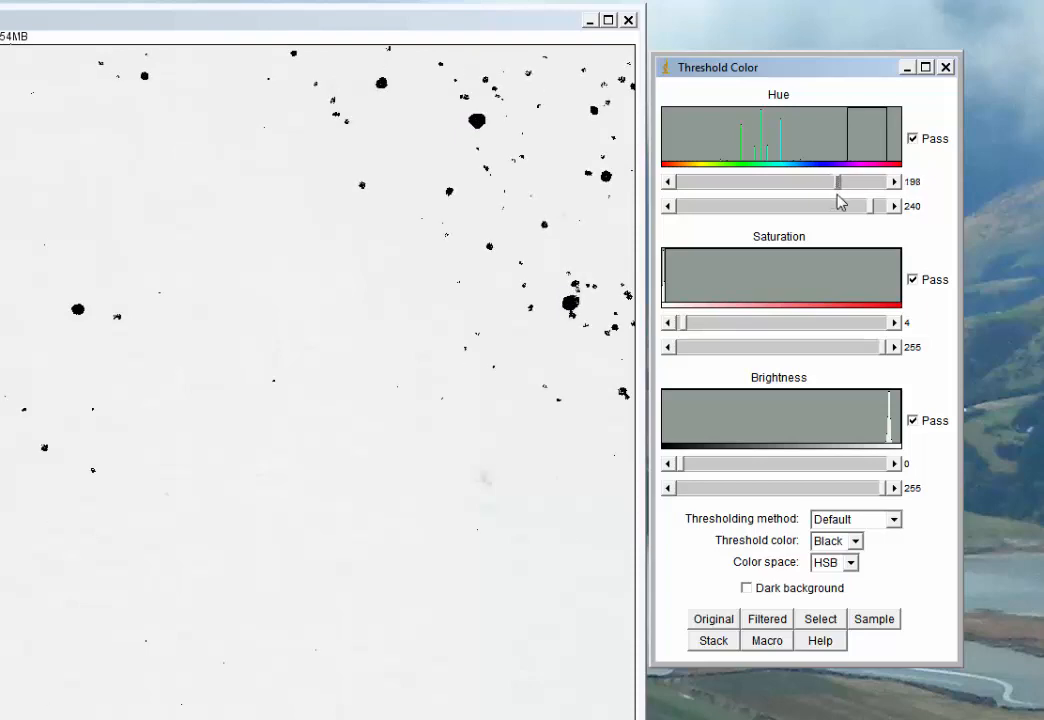
{"action": "left_click_drag", "start_coordinate": [840, 181], "coordinate": [825, 181]}
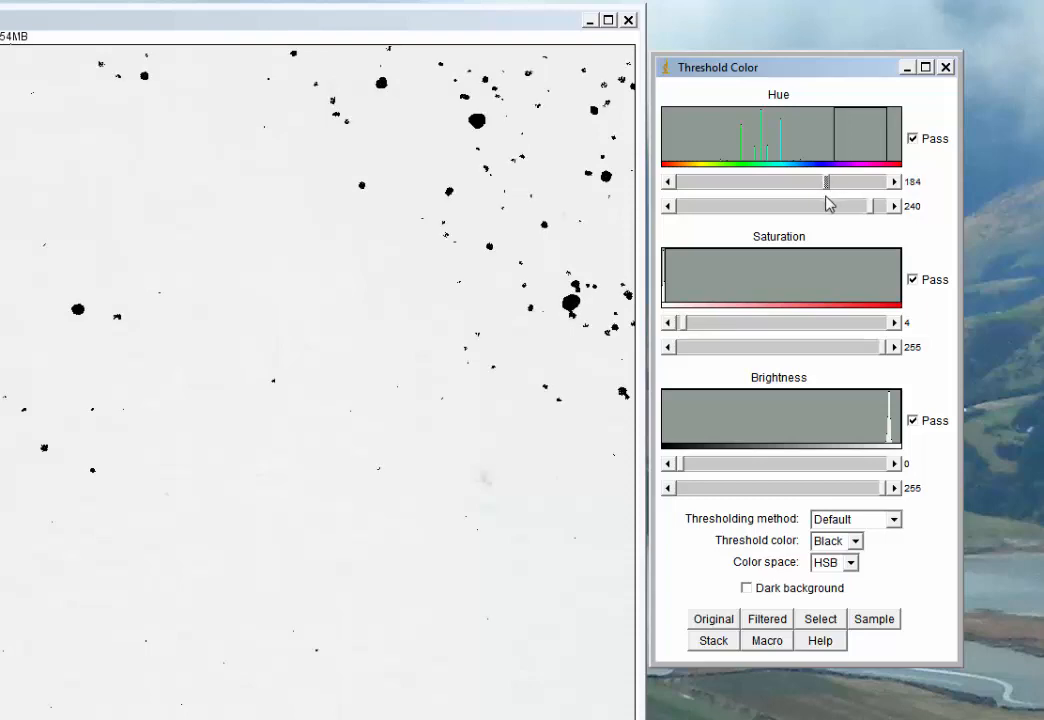
{"action": "left_click_drag", "start_coordinate": [827, 181], "coordinate": [838, 181]}
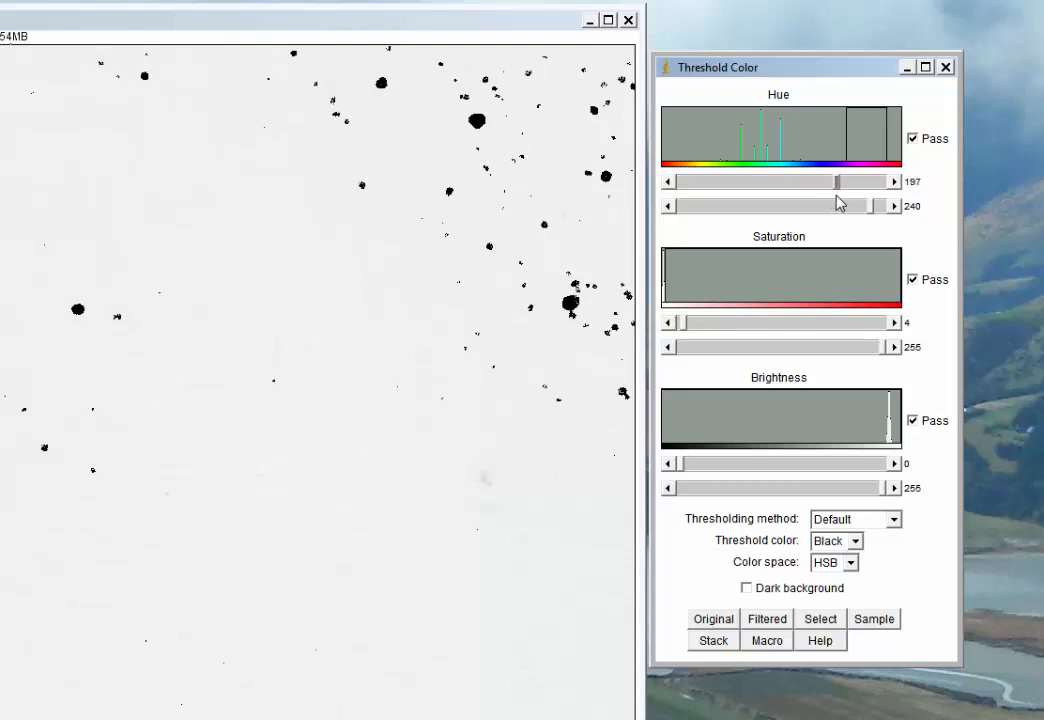
{"action": "left_click_drag", "start_coordinate": [838, 181], "coordinate": [830, 181]}
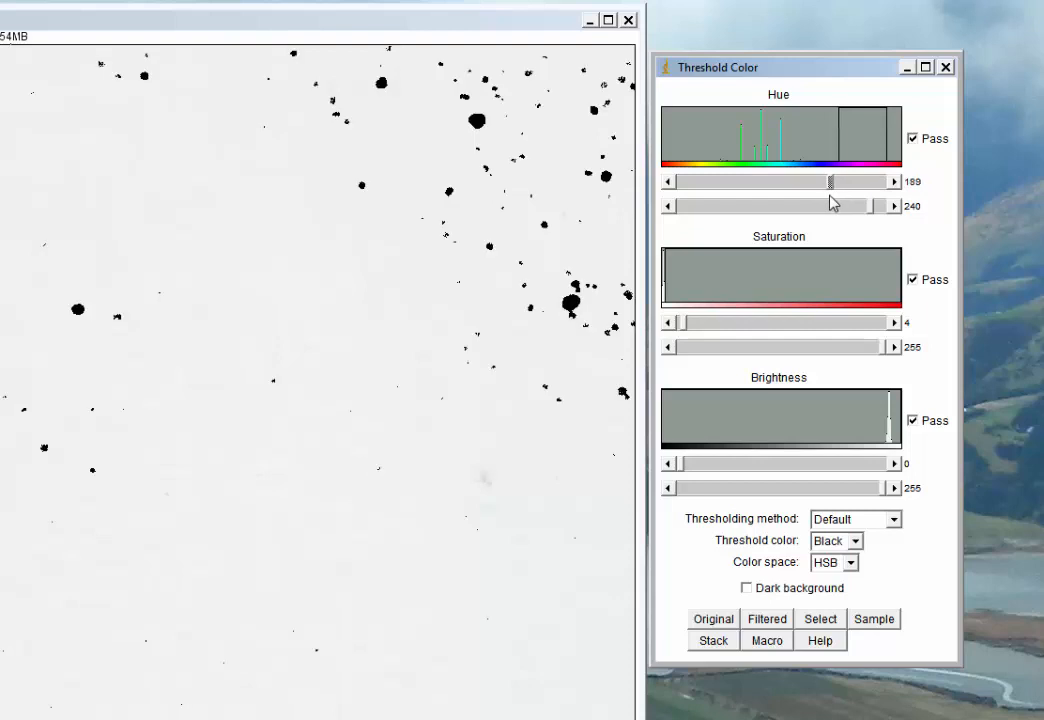
{"action": "left_click_drag", "start_coordinate": [833, 181], "coordinate": [830, 181]}
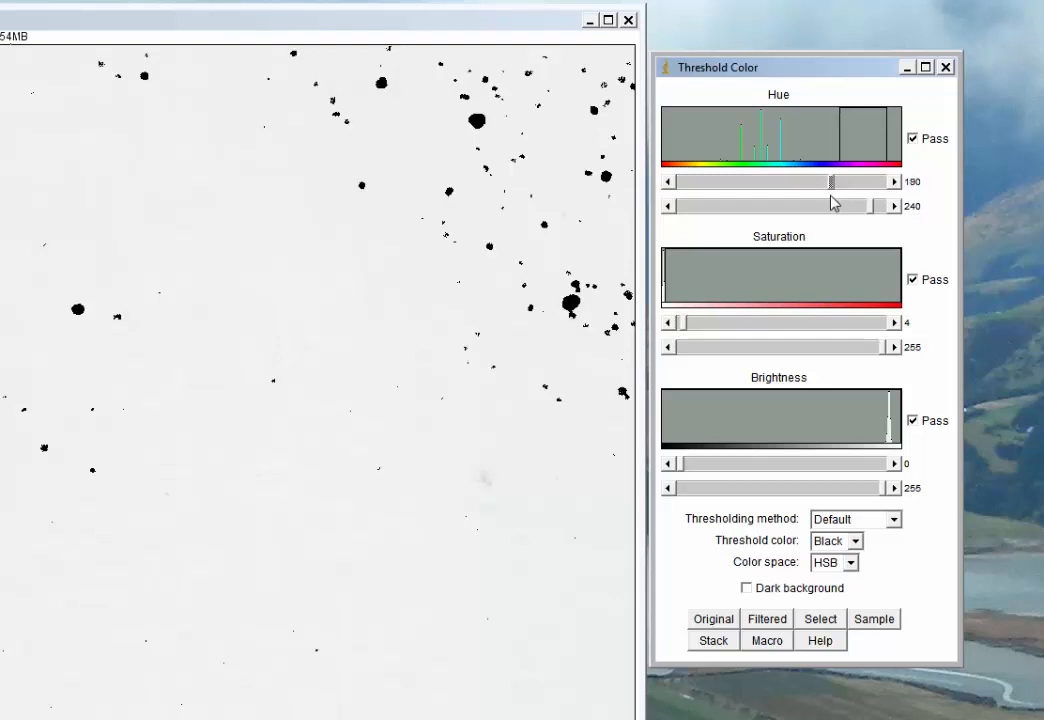
{"action": "left_click_drag", "start_coordinate": [830, 181], "coordinate": [835, 181]}
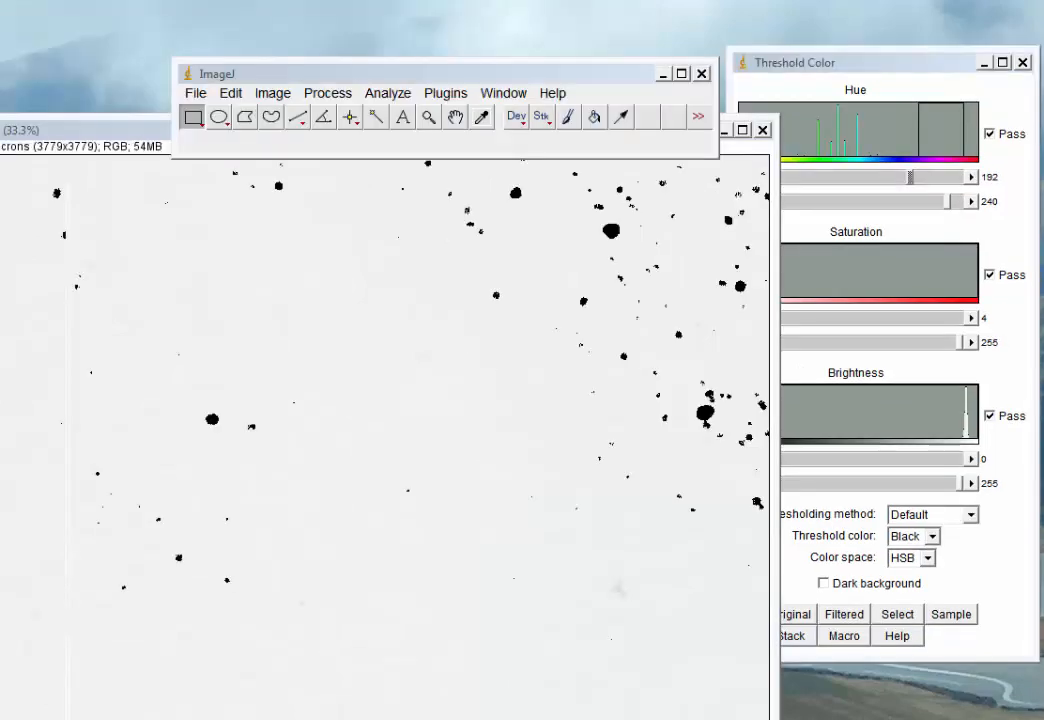
{"action": "mouse_move", "coordinate": [345, 471]}
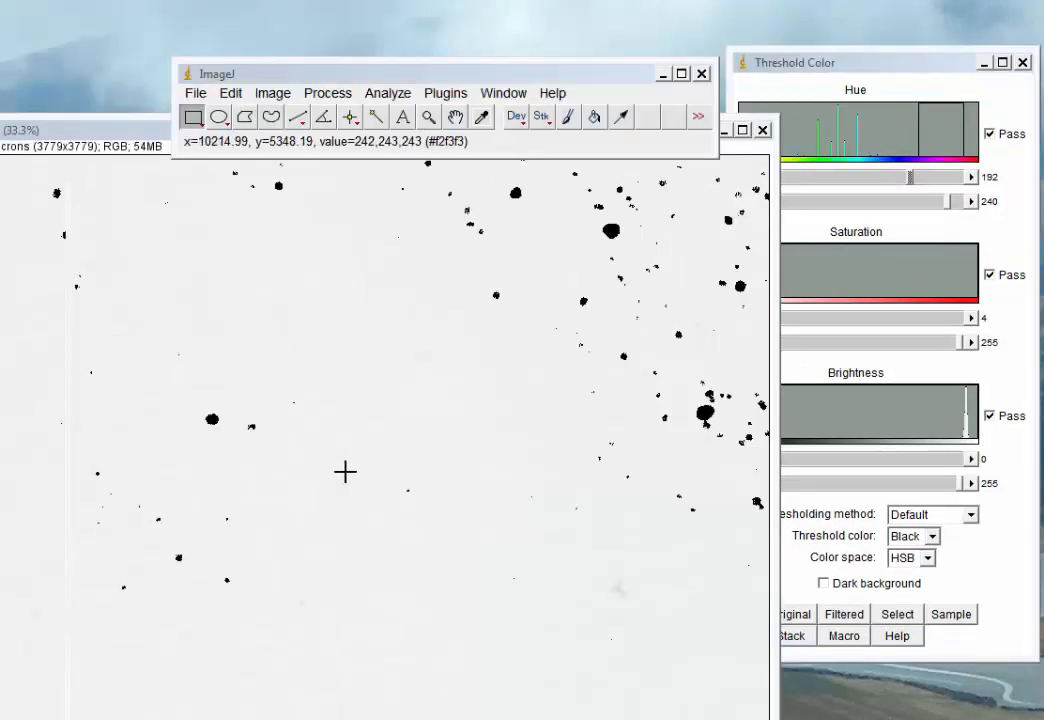
{"action": "mouse_move", "coordinate": [468, 199]}
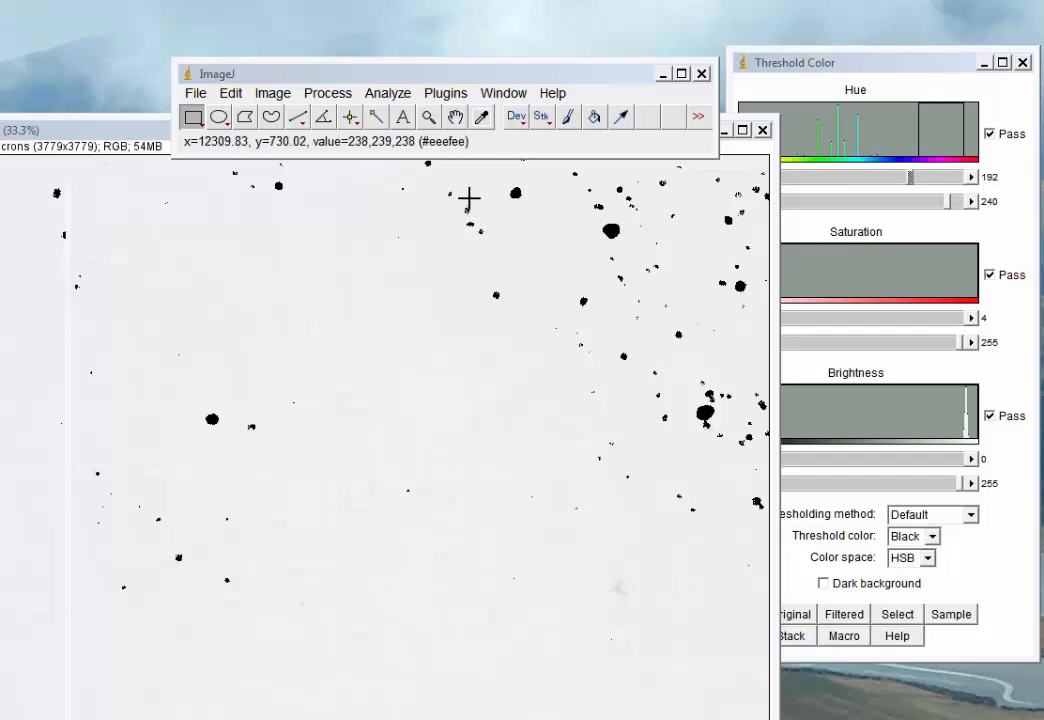
{"action": "mouse_move", "coordinate": [400, 179]}
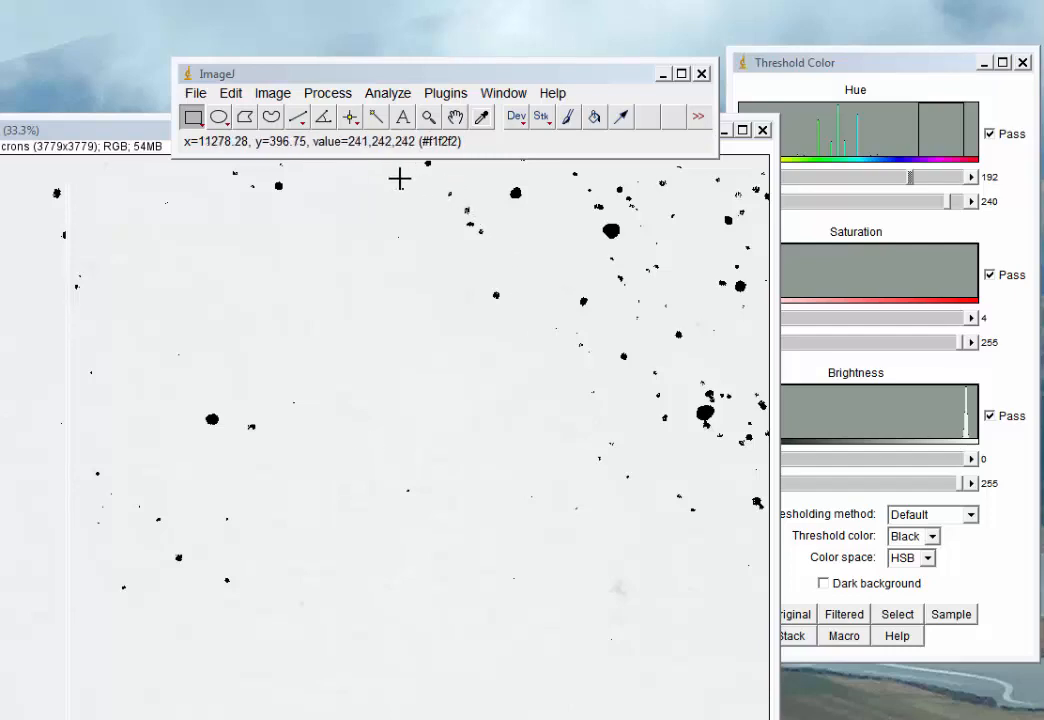
Step: Run Analyze Particles with Count Masks and Summarize, giving total area 1425789.9
{"action": "left_click", "coordinate": [387, 92]}
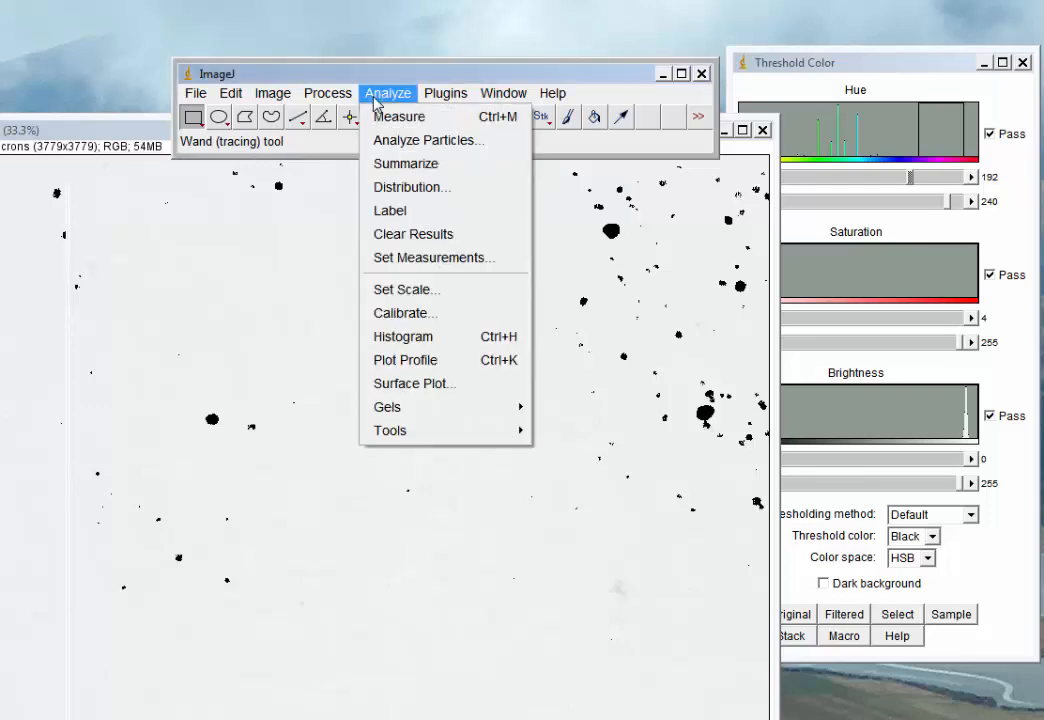
{"action": "left_click", "coordinate": [400, 140]}
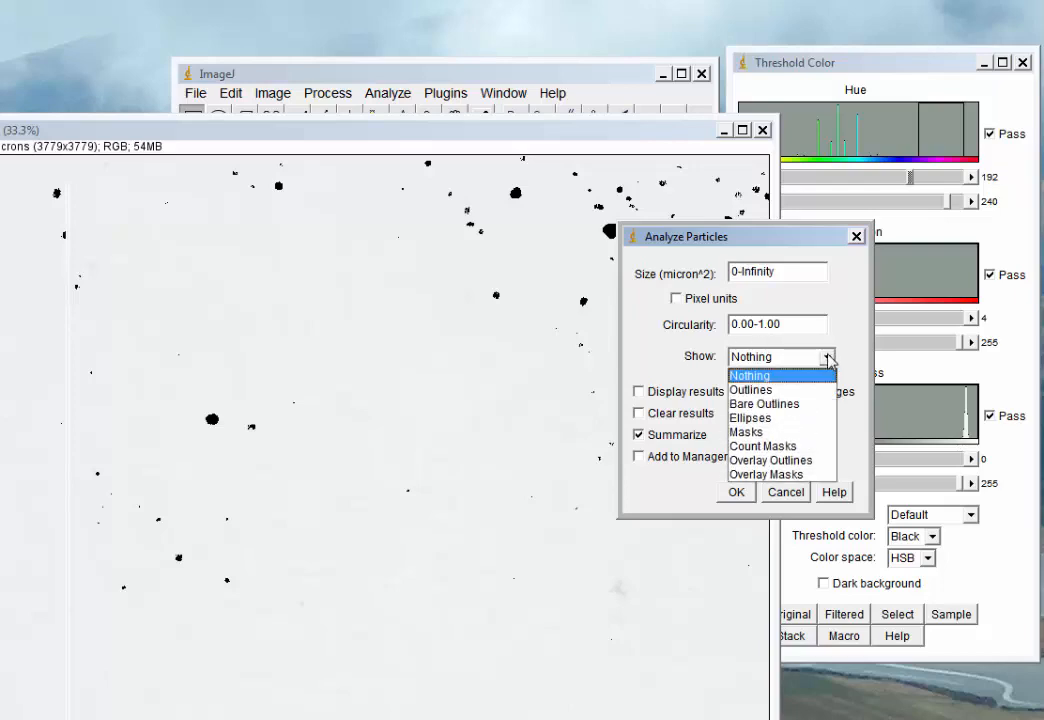
{"action": "mouse_move", "coordinate": [790, 404]}
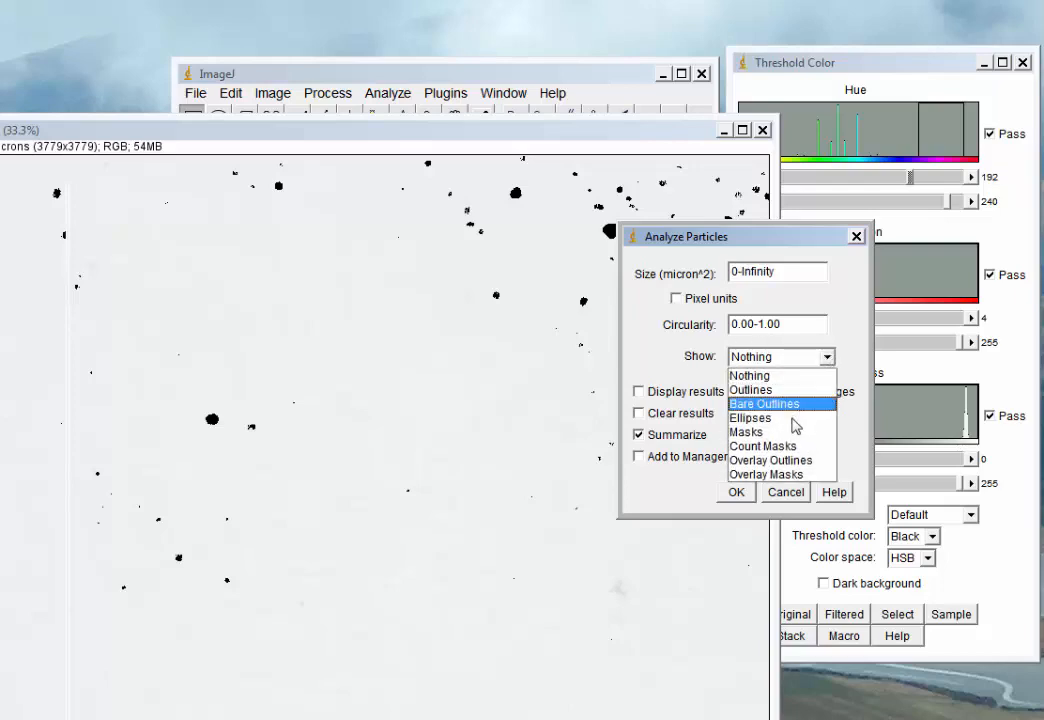
{"action": "mouse_move", "coordinate": [782, 446]}
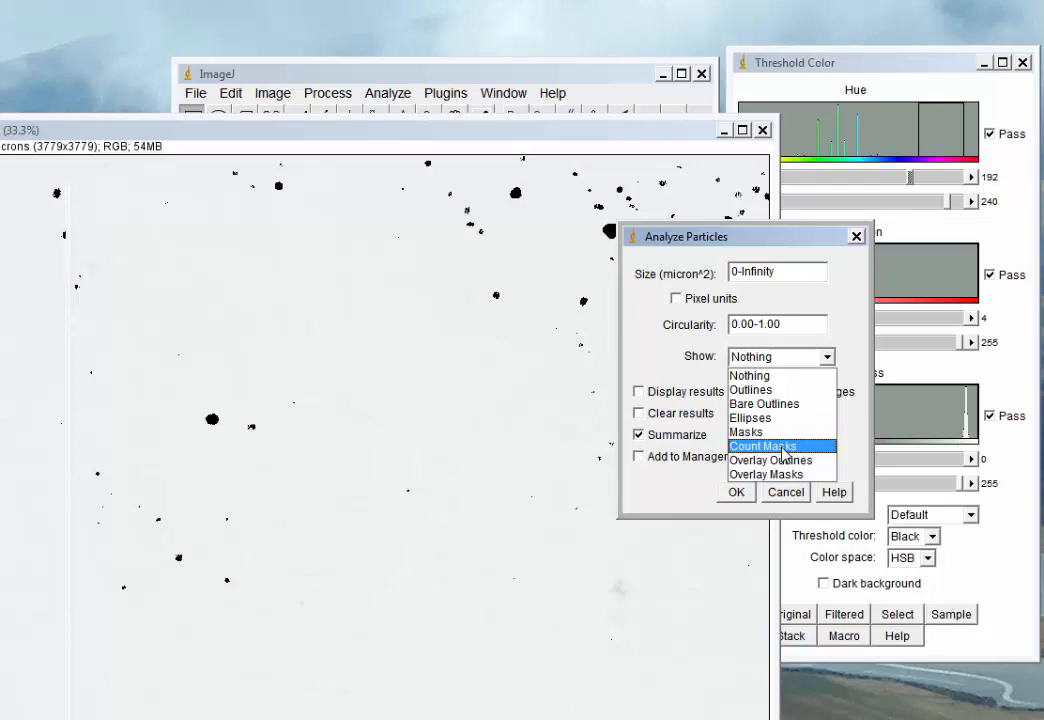
{"action": "left_click", "coordinate": [764, 446]}
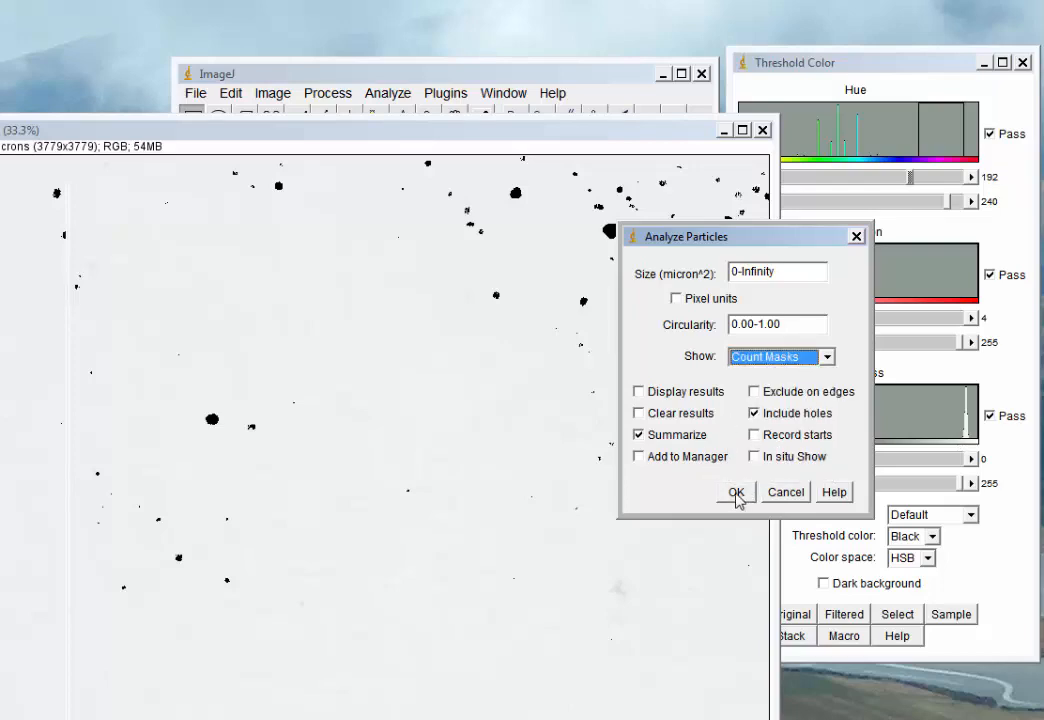
{"action": "left_click", "coordinate": [736, 492]}
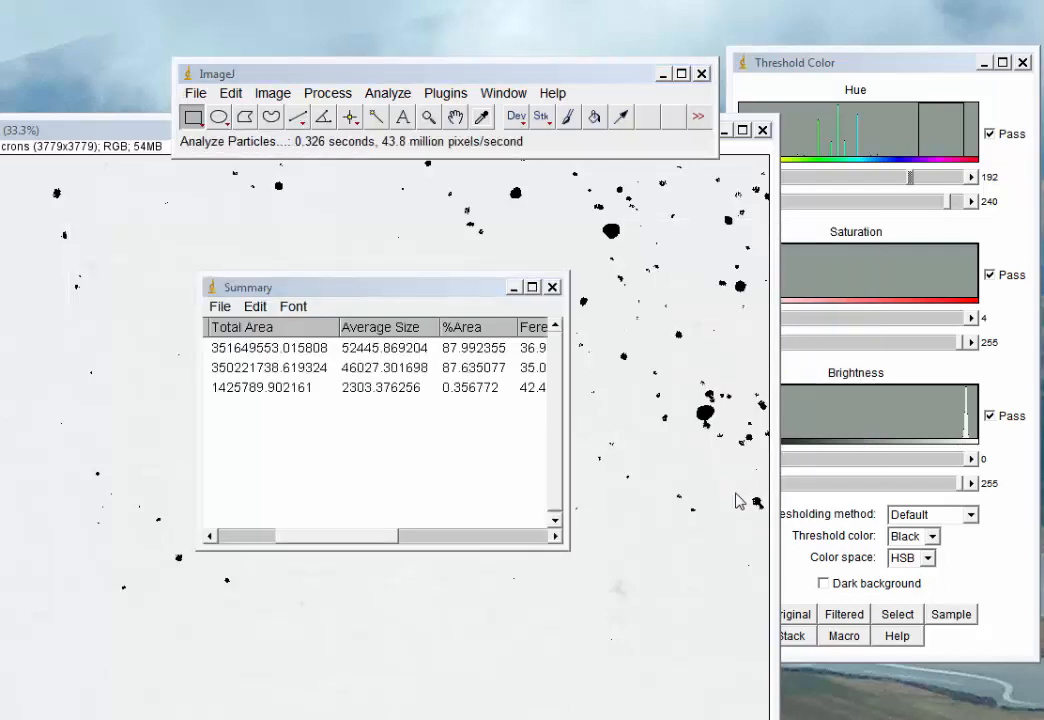
{"action": "mouse_move", "coordinate": [670, 505]}
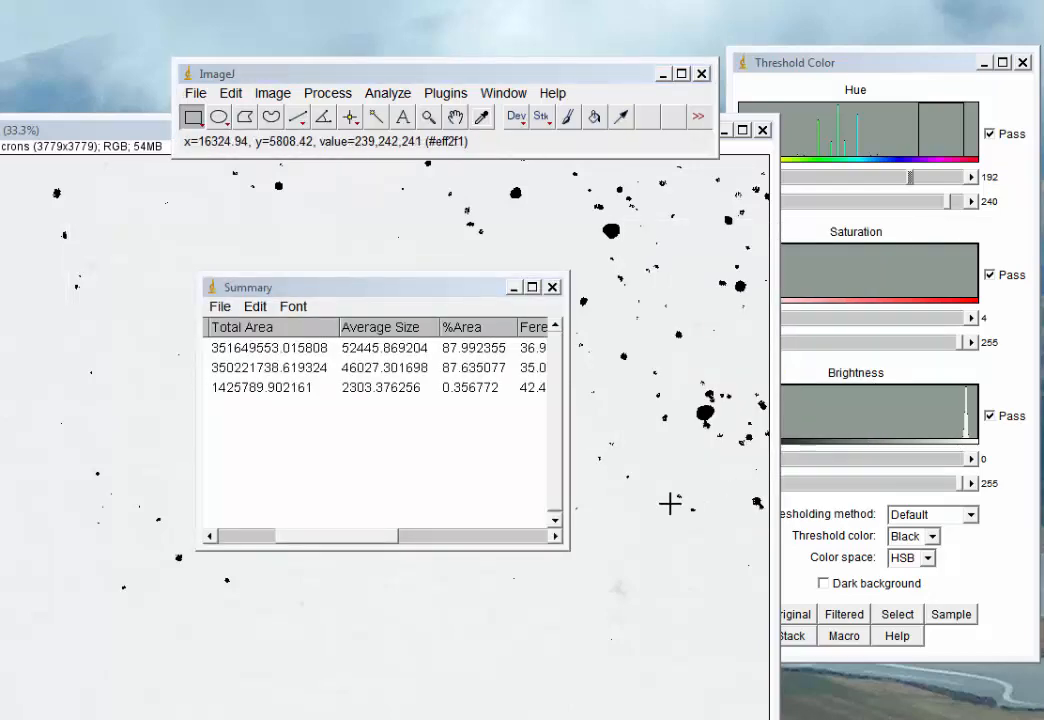
{"action": "mouse_move", "coordinate": [670, 505]}
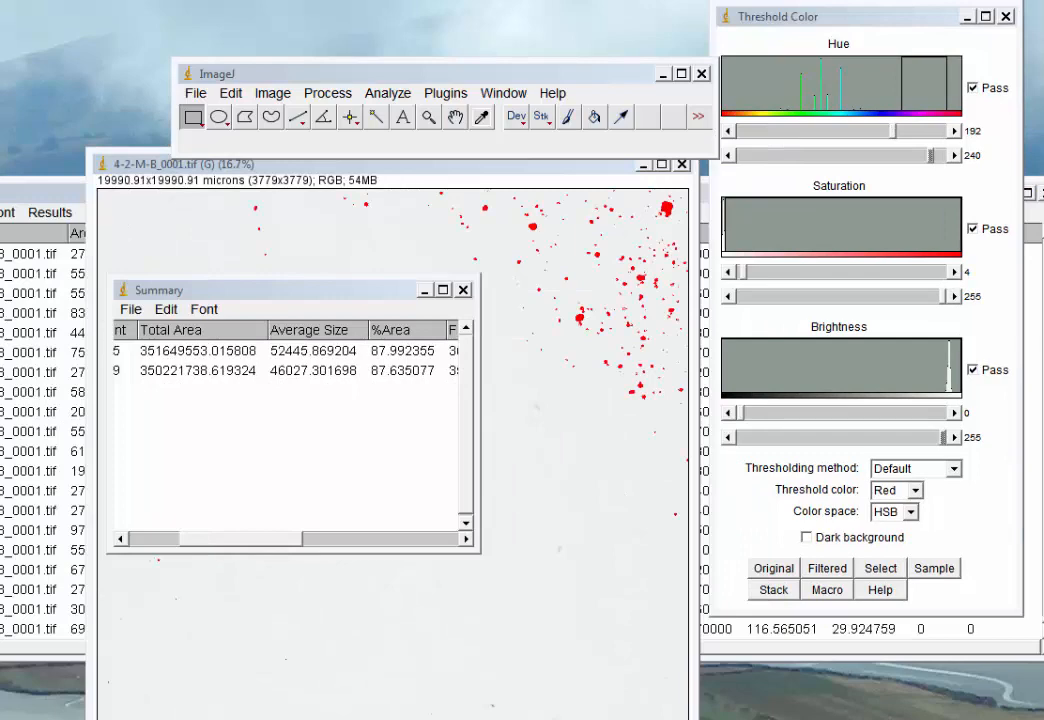
{"action": "mouse_move", "coordinate": [415, 486]}
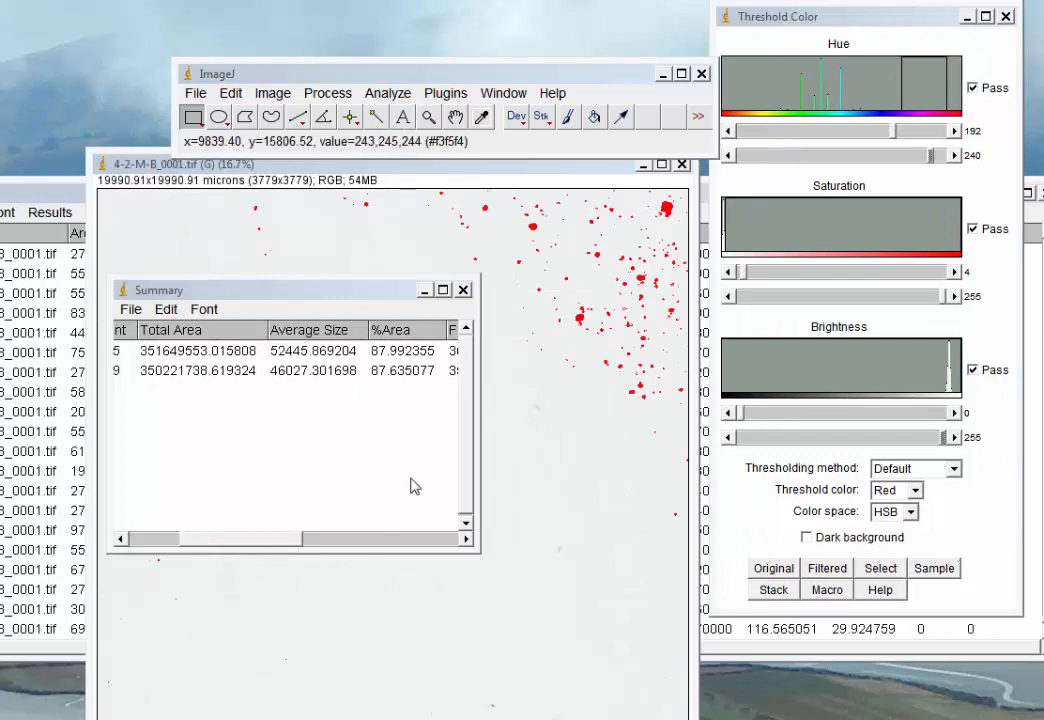
{"action": "mouse_move", "coordinate": [576, 271]}
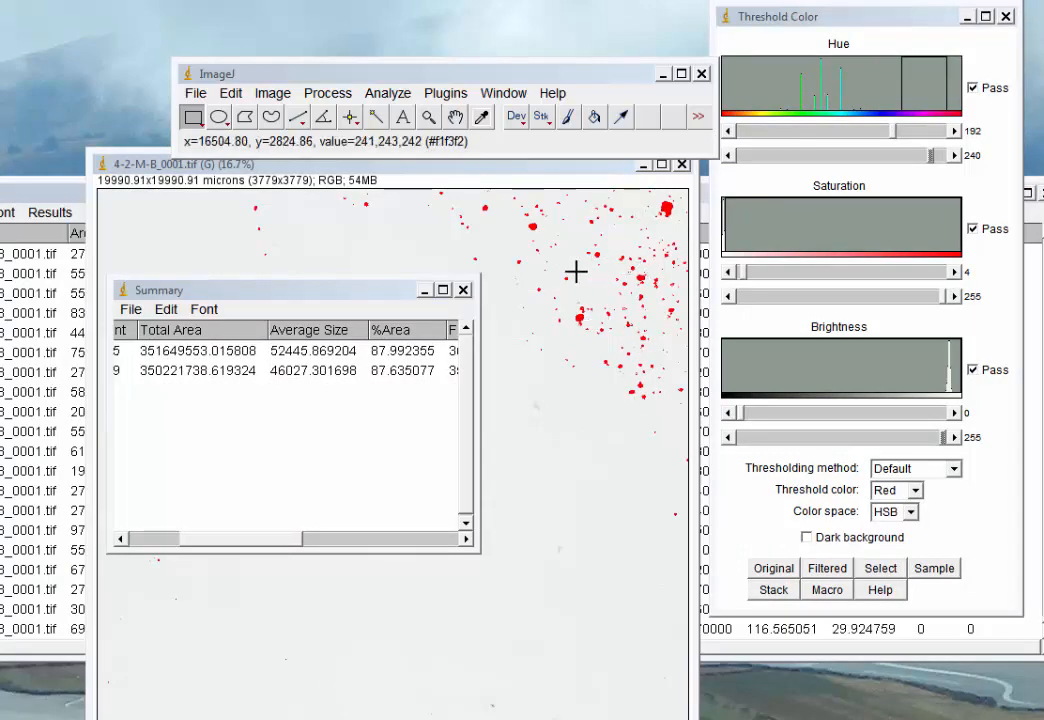
{"action": "mouse_move", "coordinate": [575, 270]}
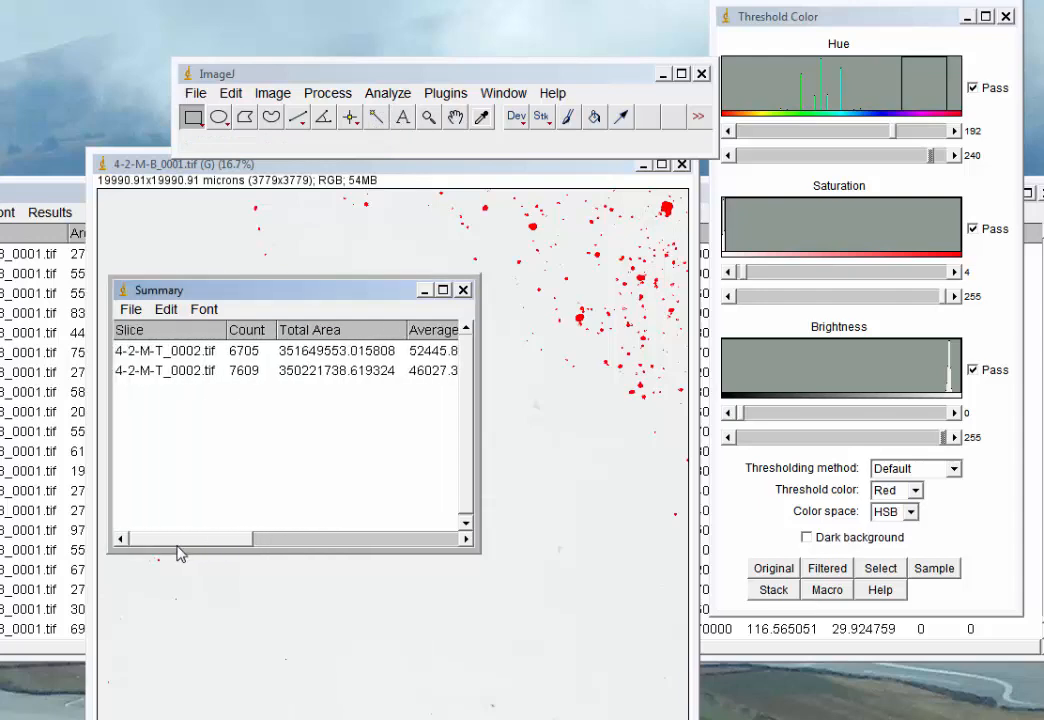
Step: Scroll the Summary table sideways to view its count and area columns
{"action": "scroll", "scroll_direction": "right", "scroll_amount": 3}
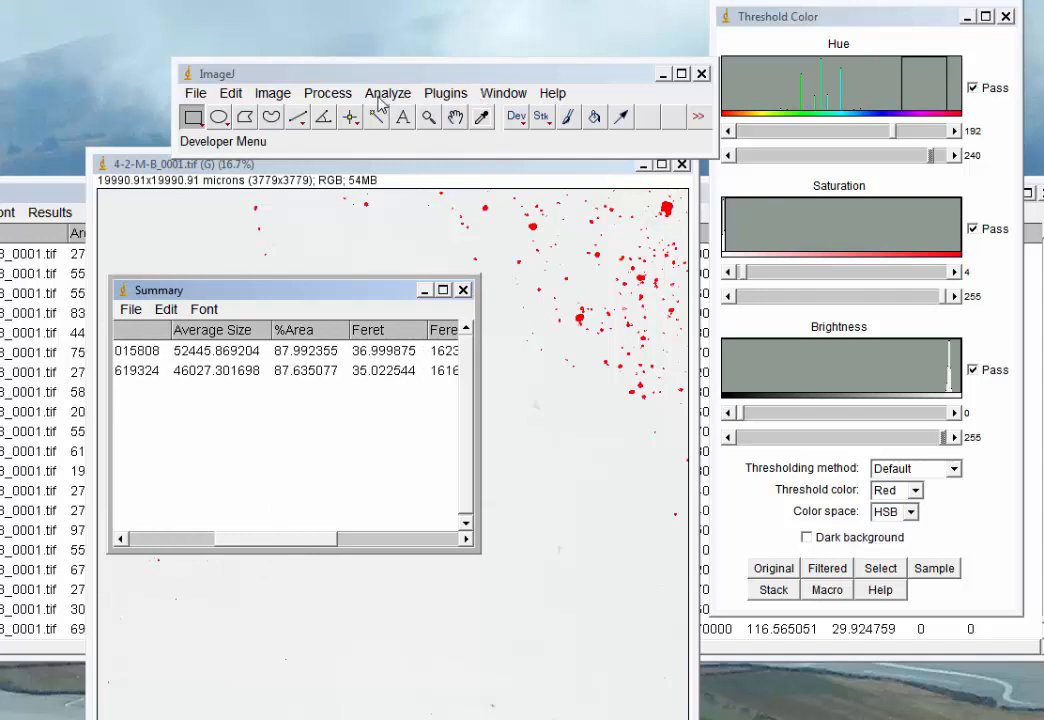
Step: Rerun Analyze Particles with Outlines, Display results and Summarize, yielding 619 particles
{"action": "left_click", "coordinate": [387, 92]}
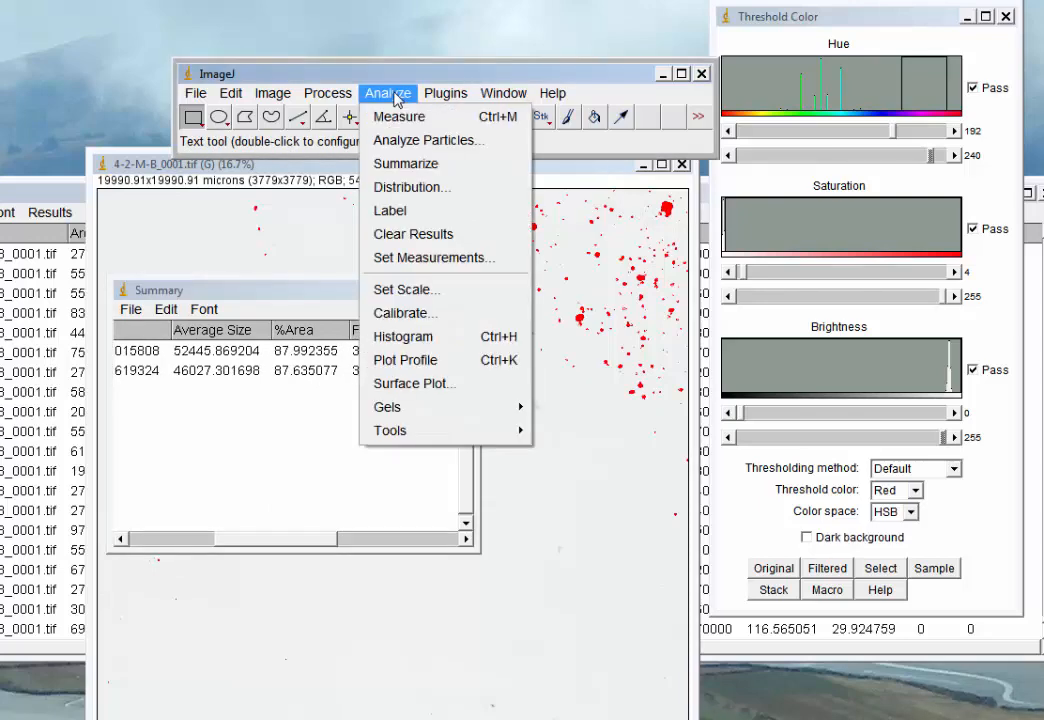
{"action": "left_click", "coordinate": [405, 163]}
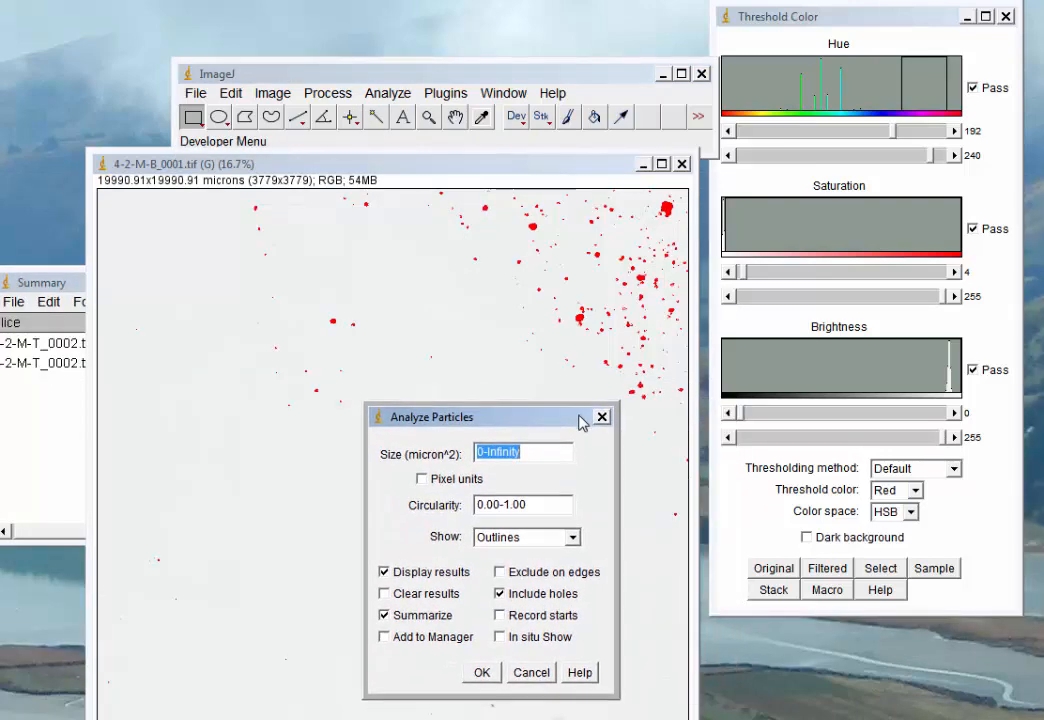
{"action": "left_click_drag", "start_coordinate": [490, 417], "coordinate": [507, 381]}
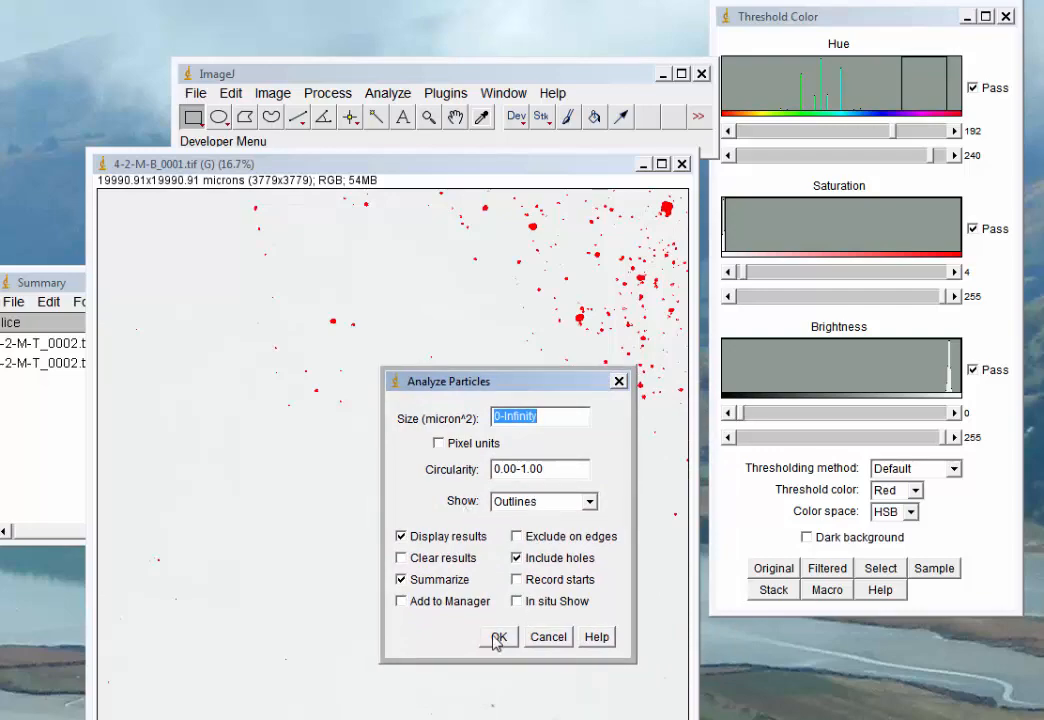
{"action": "left_click", "coordinate": [499, 637]}
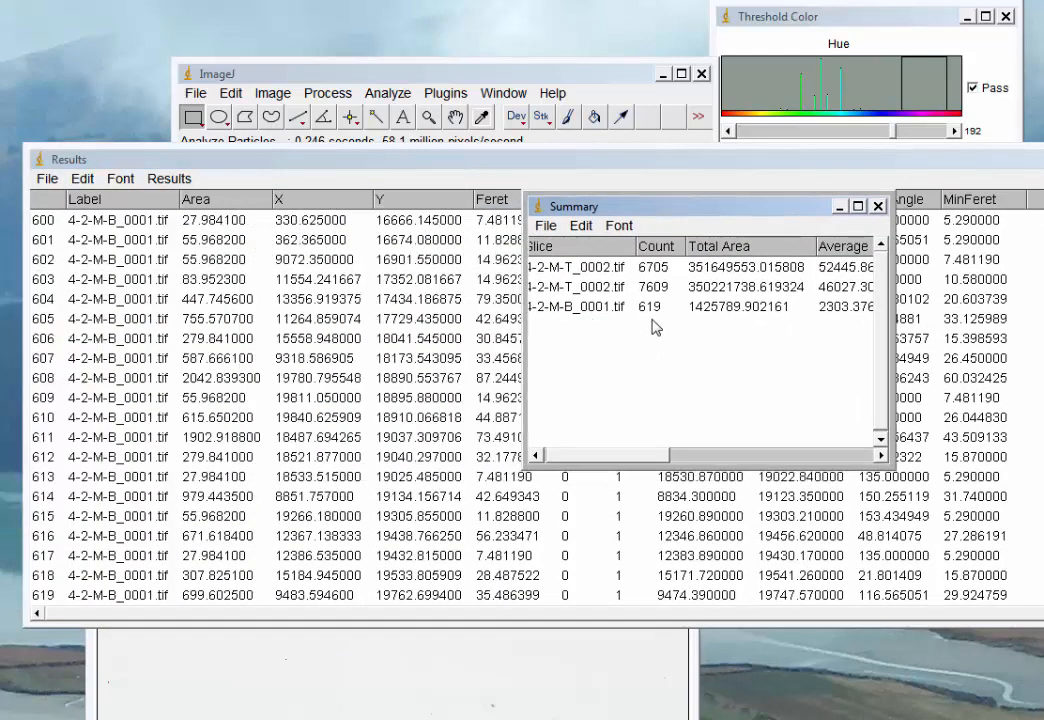
{"action": "mouse_move", "coordinate": [648, 325]}
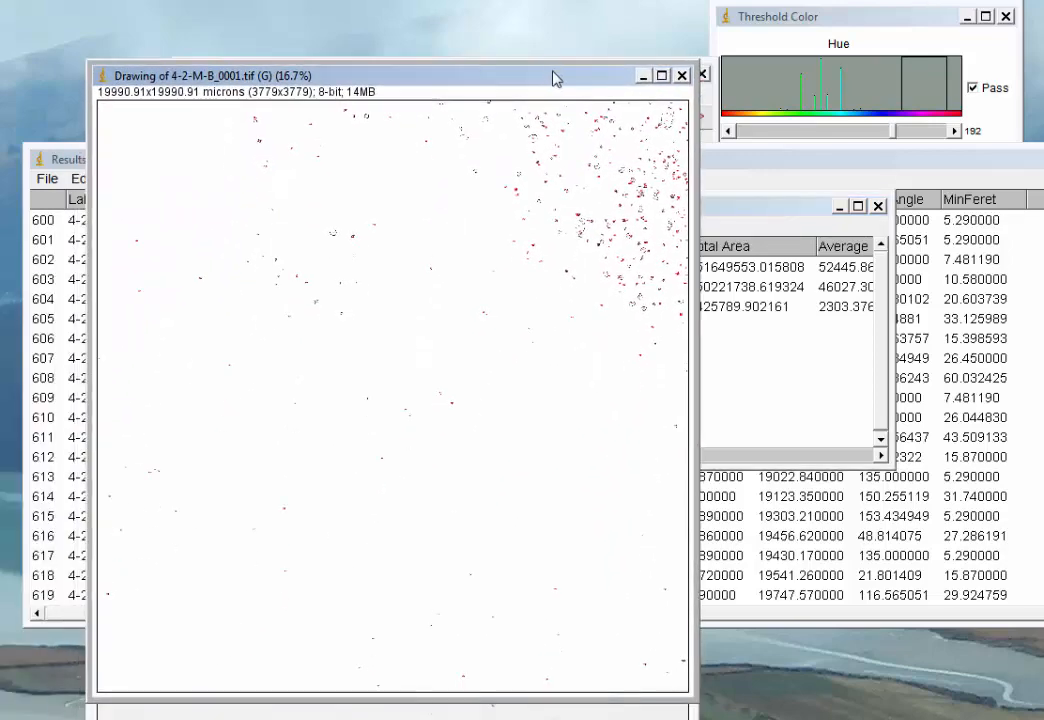
{"action": "mouse_move", "coordinate": [510, 112]}
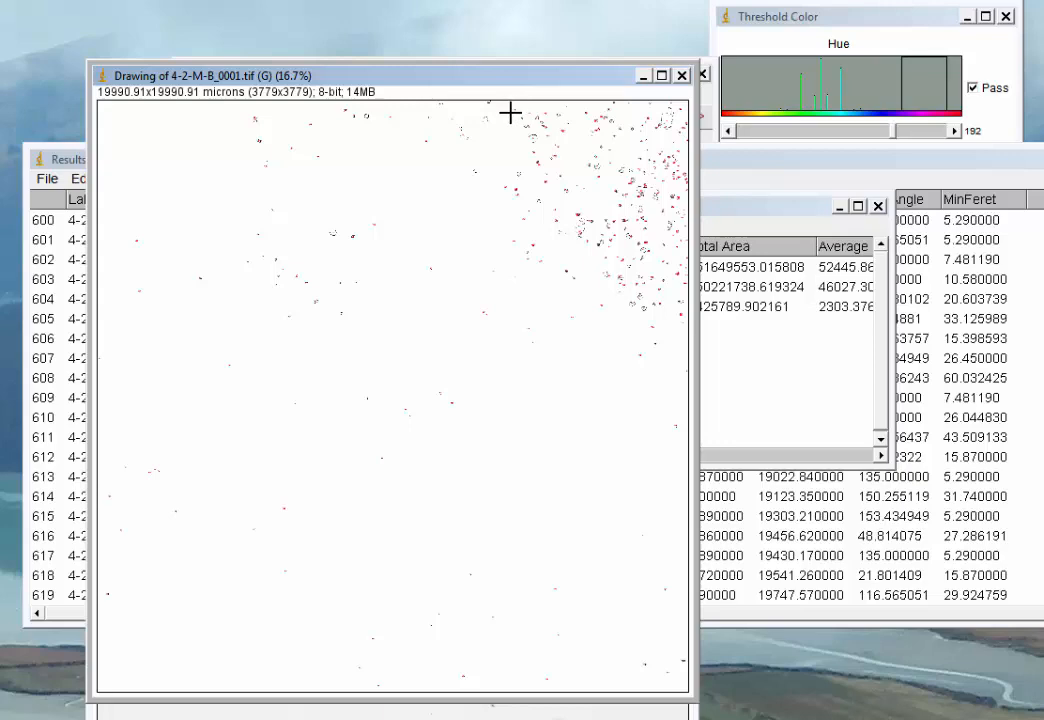
Step: Draw a rectangle around the dense top-right cluster of outlined stains
{"action": "left_click_drag", "start_coordinate": [510, 113], "coordinate": [665, 245]}
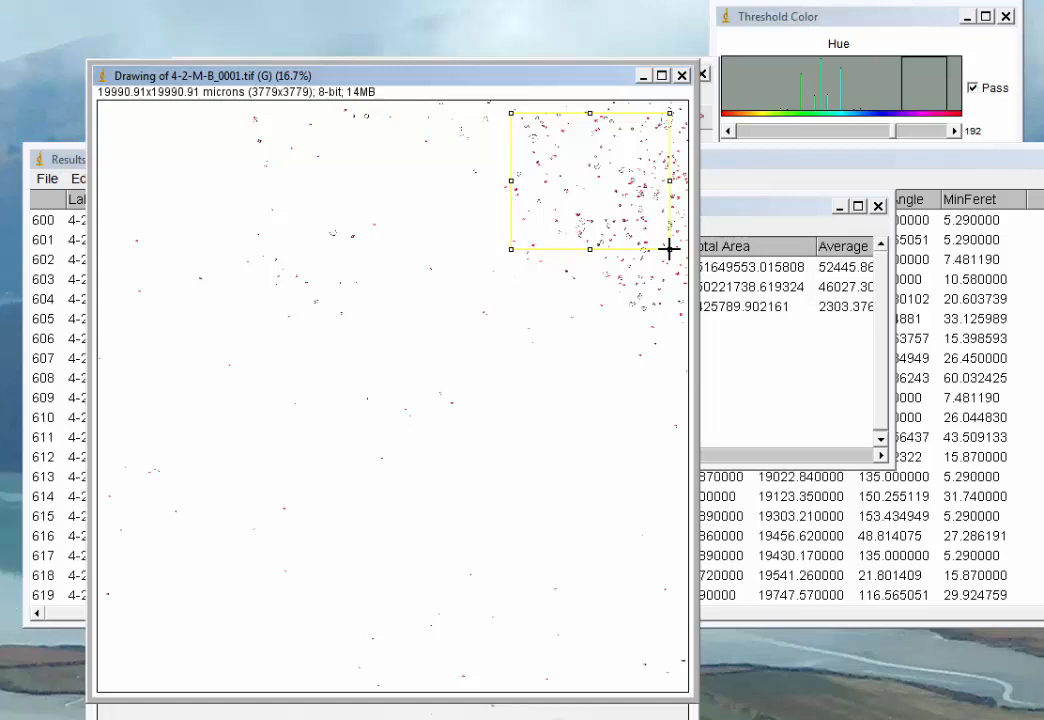
{"action": "mouse_move", "coordinate": [640, 224]}
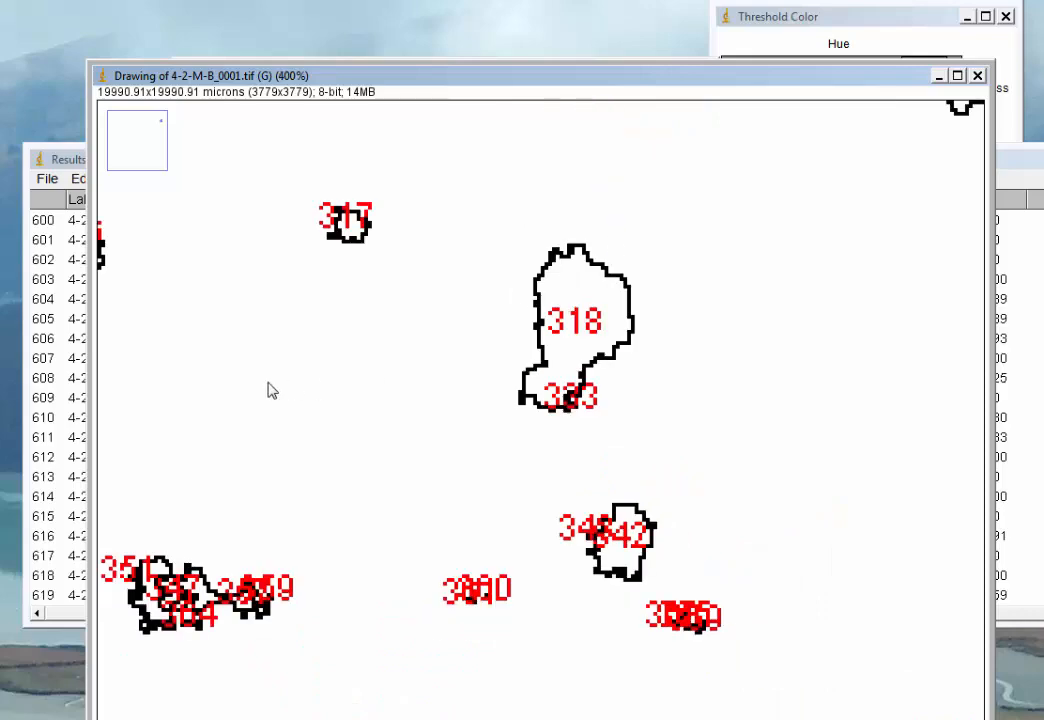
{"action": "mouse_move", "coordinate": [358, 502]}
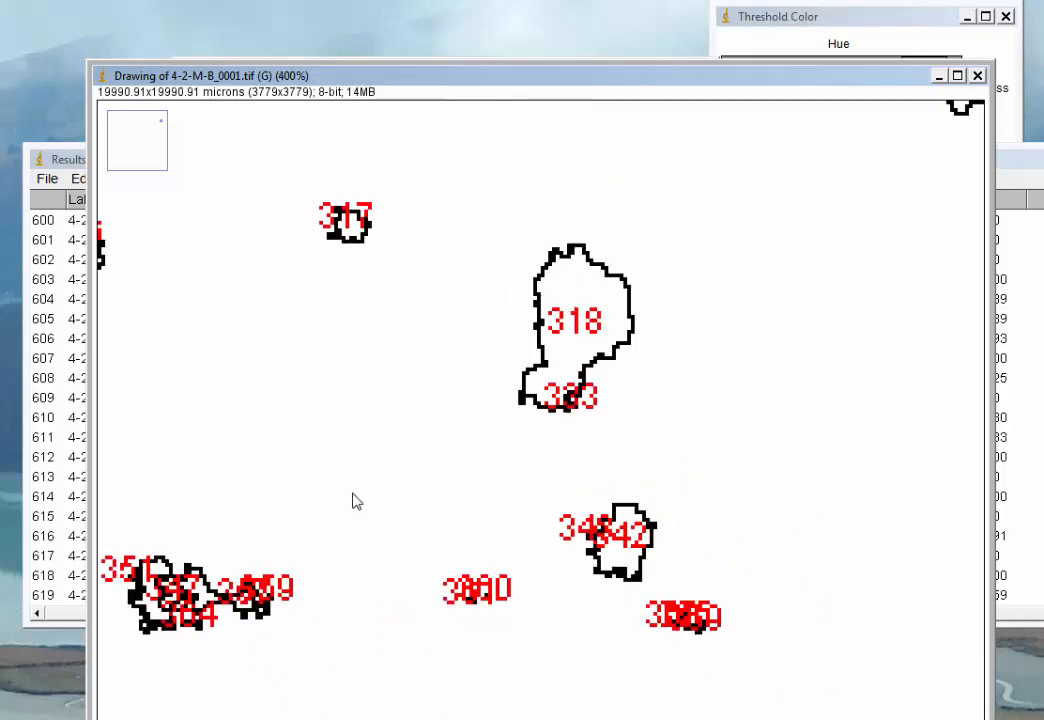
{"action": "mouse_move", "coordinate": [387, 490]}
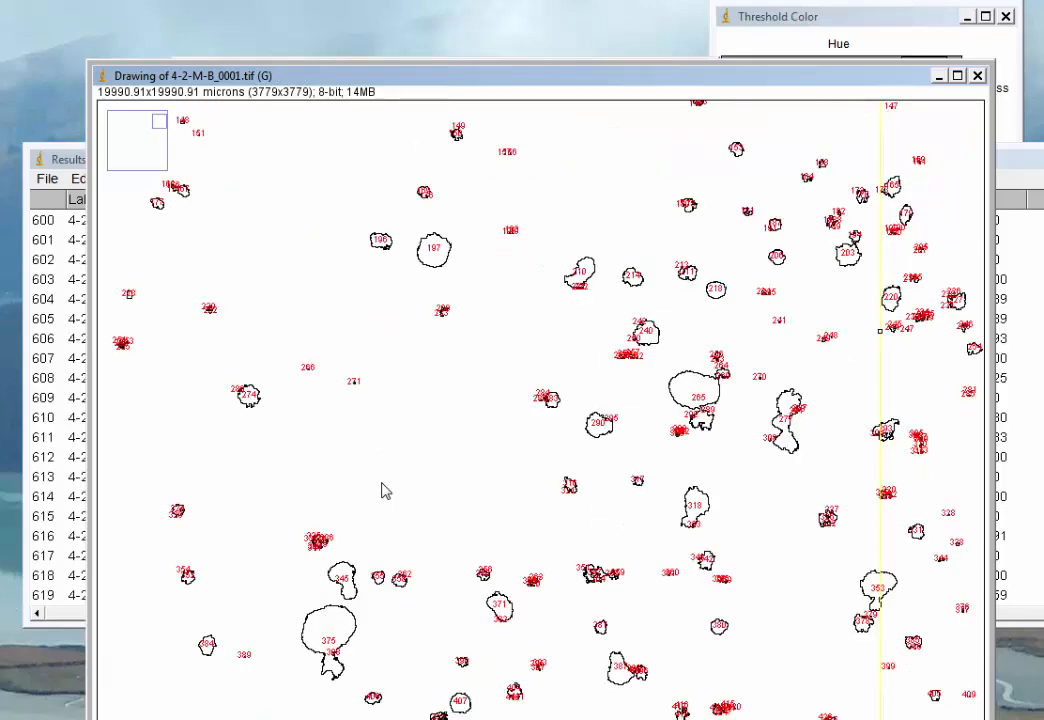
{"action": "mouse_move", "coordinate": [528, 464]}
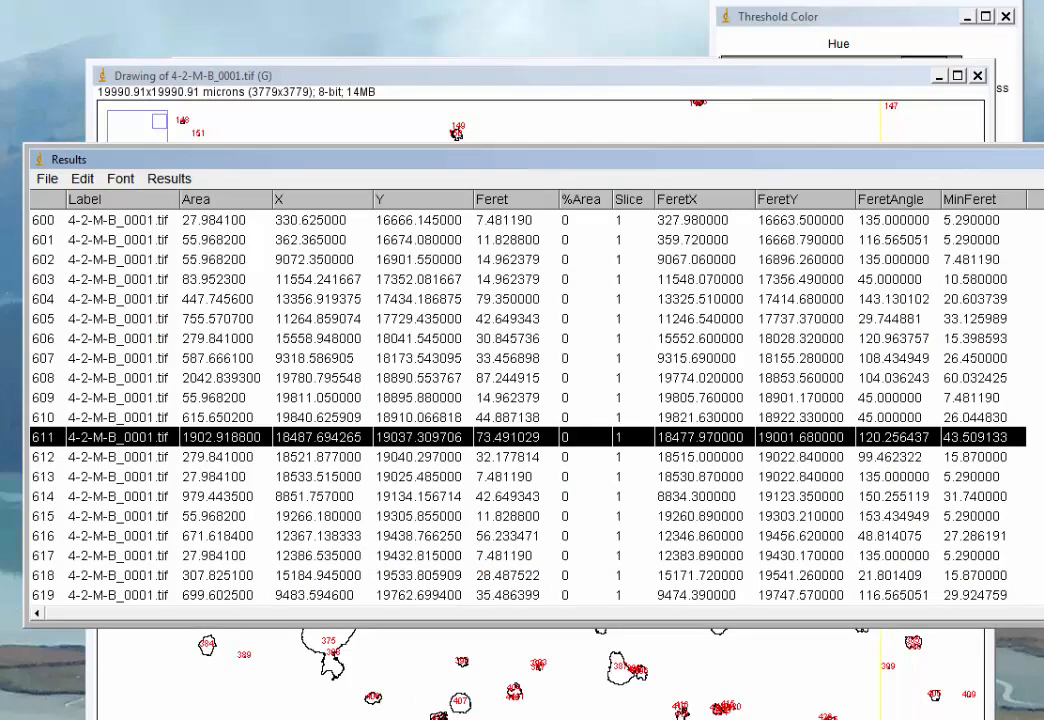
{"action": "mouse_move", "coordinate": [512, 591]}
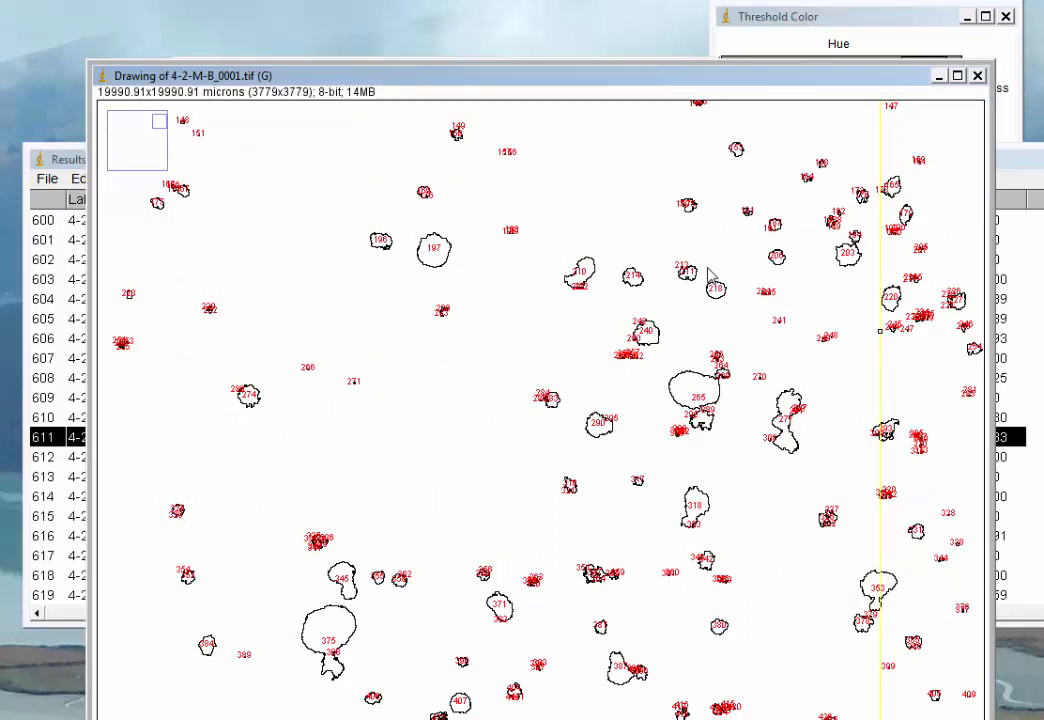
{"action": "mouse_move", "coordinate": [683, 268]}
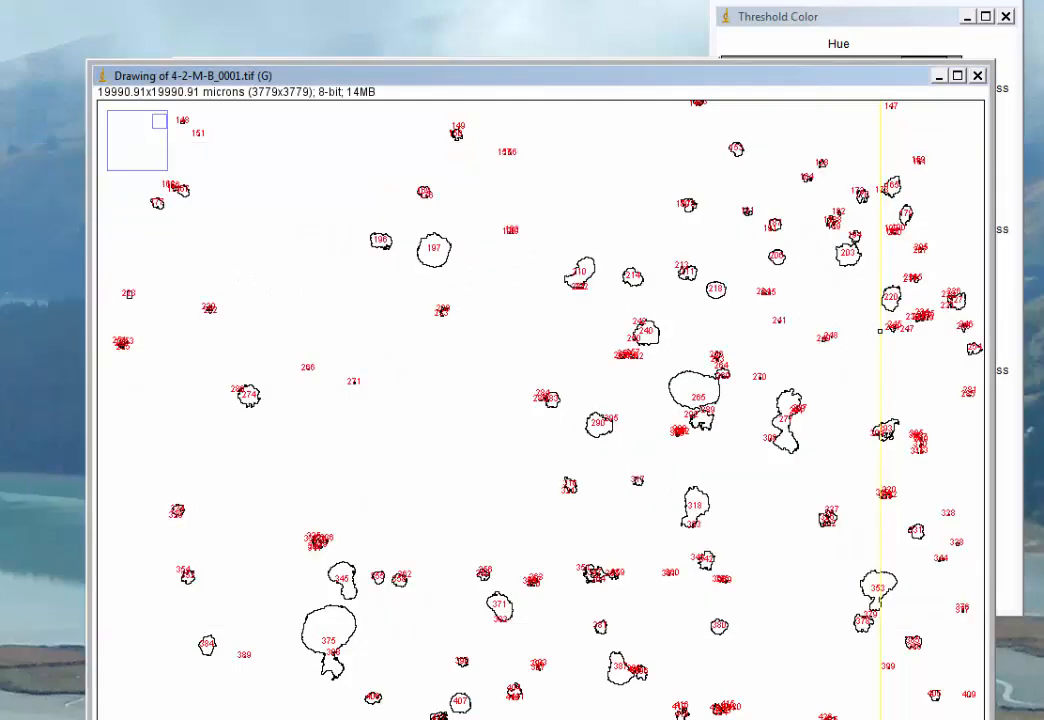
{"action": "mouse_move", "coordinate": [527, 257]}
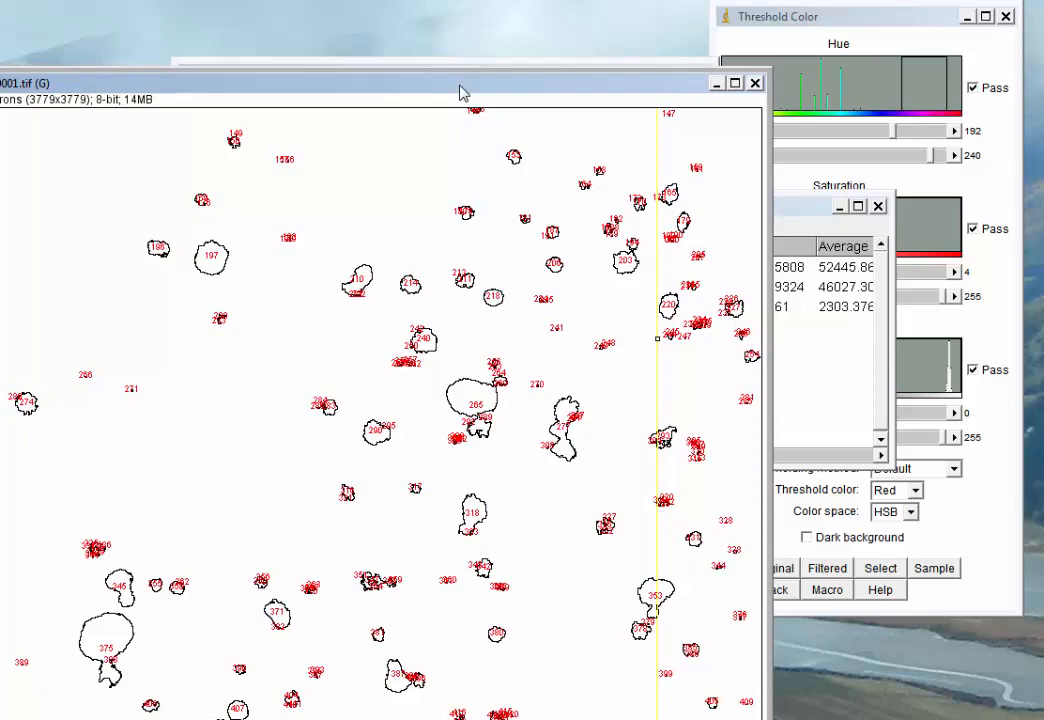
{"action": "mouse_move", "coordinate": [279, 292]}
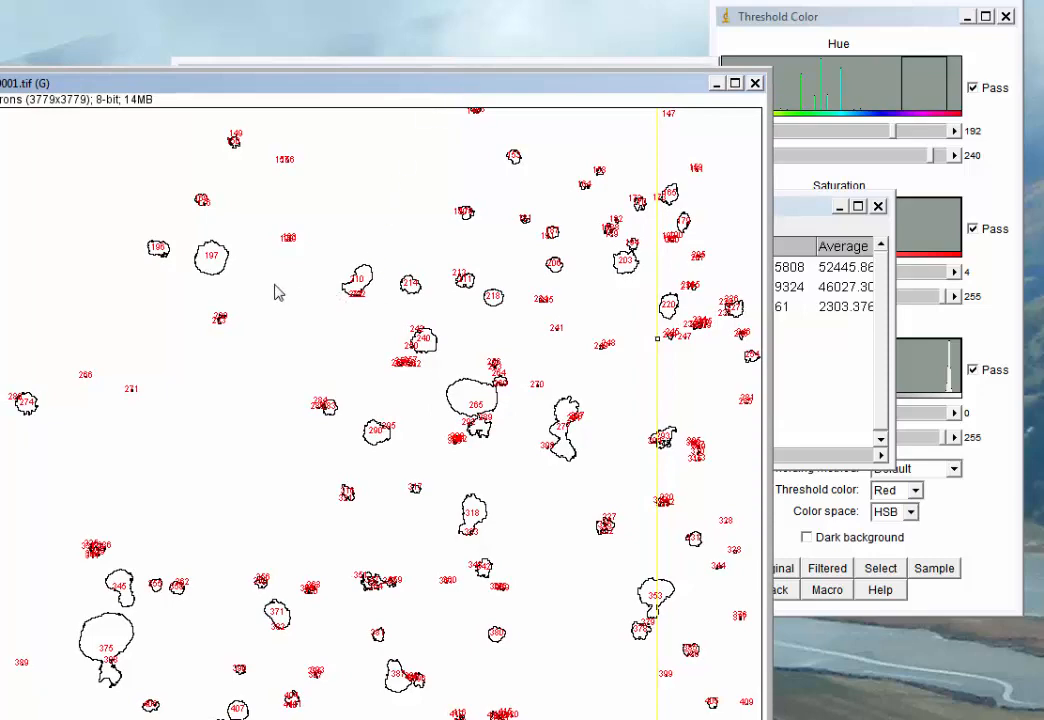
{"action": "mouse_move", "coordinate": [135, 329]}
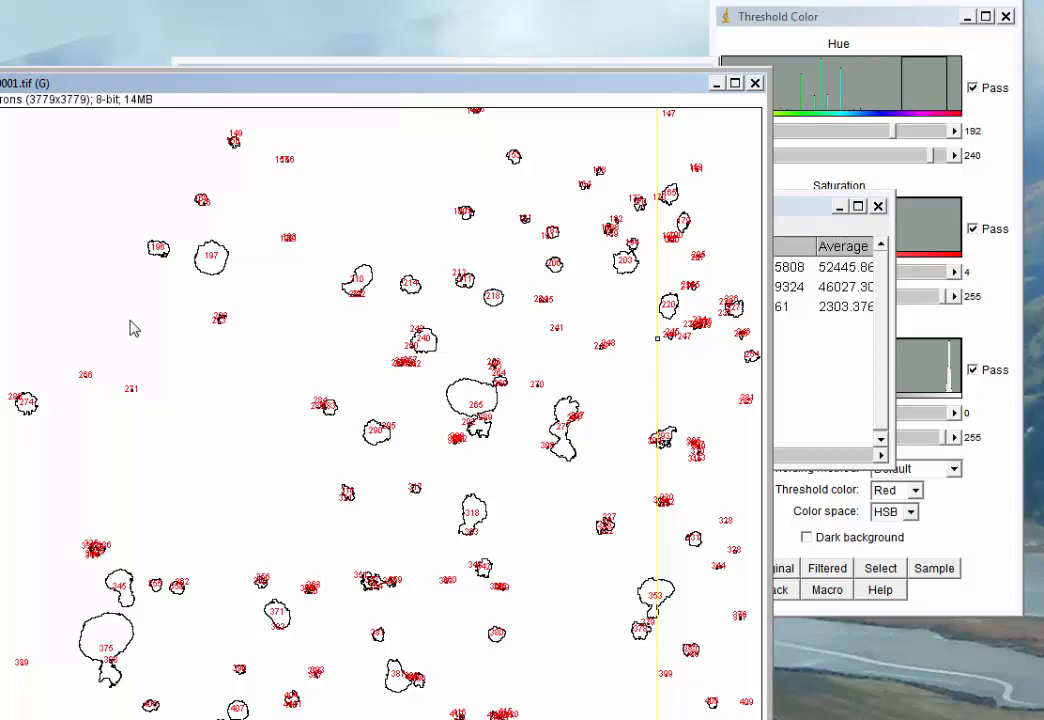
{"action": "mouse_move", "coordinate": [762, 98]}
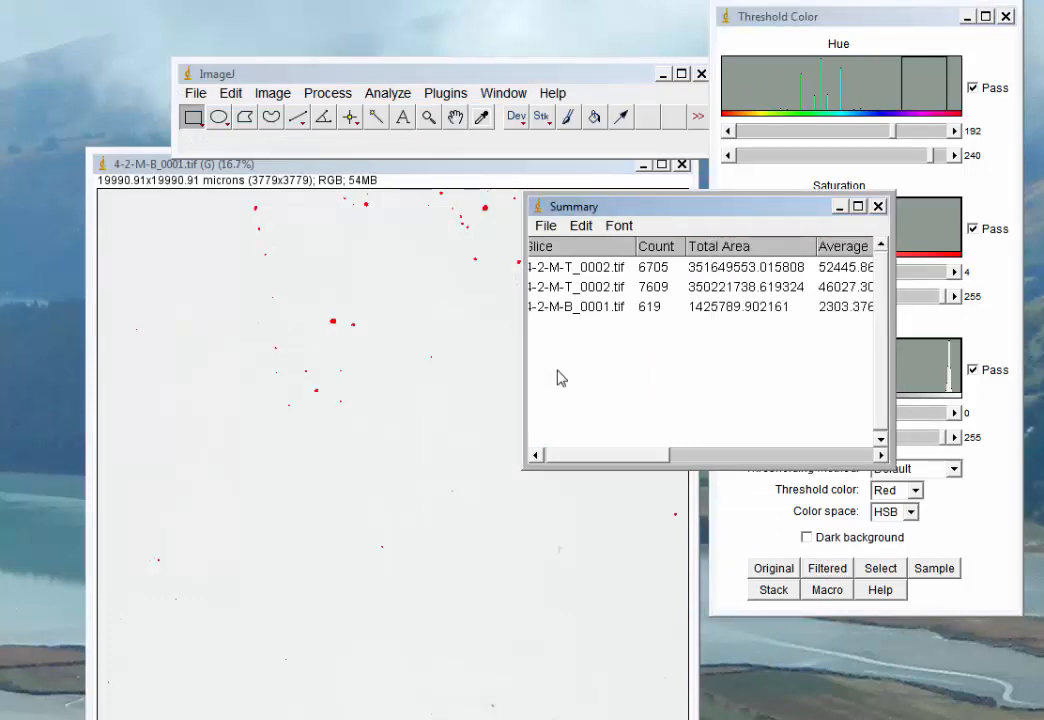
{"action": "mouse_move", "coordinate": [392, 356]}
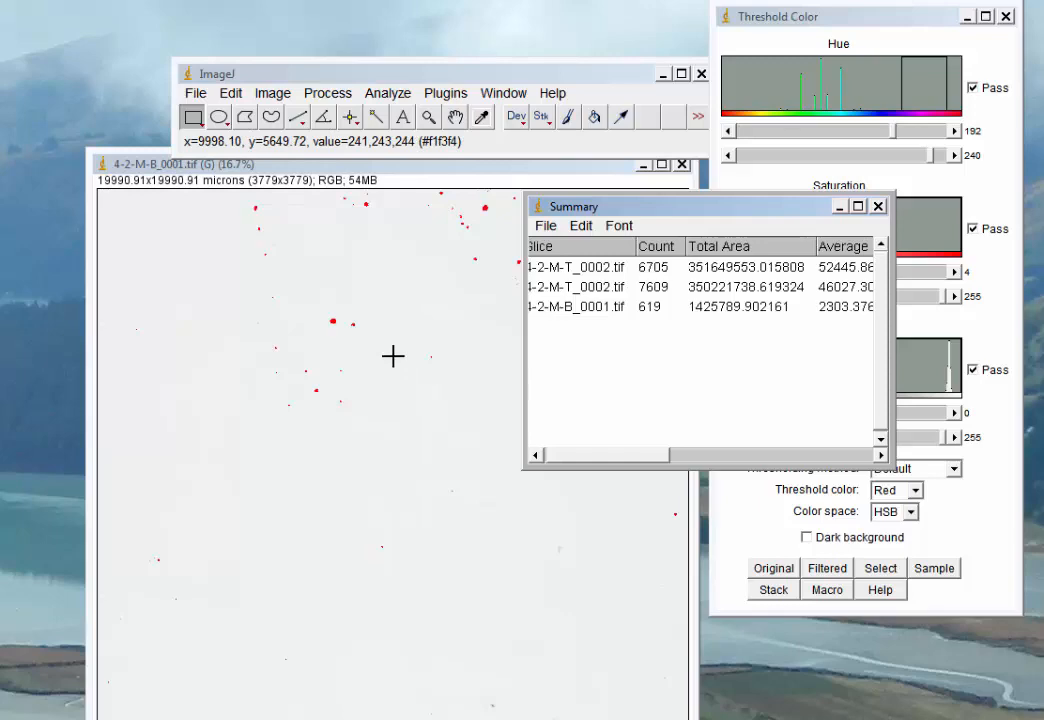
{"action": "mouse_move", "coordinate": [406, 338]}
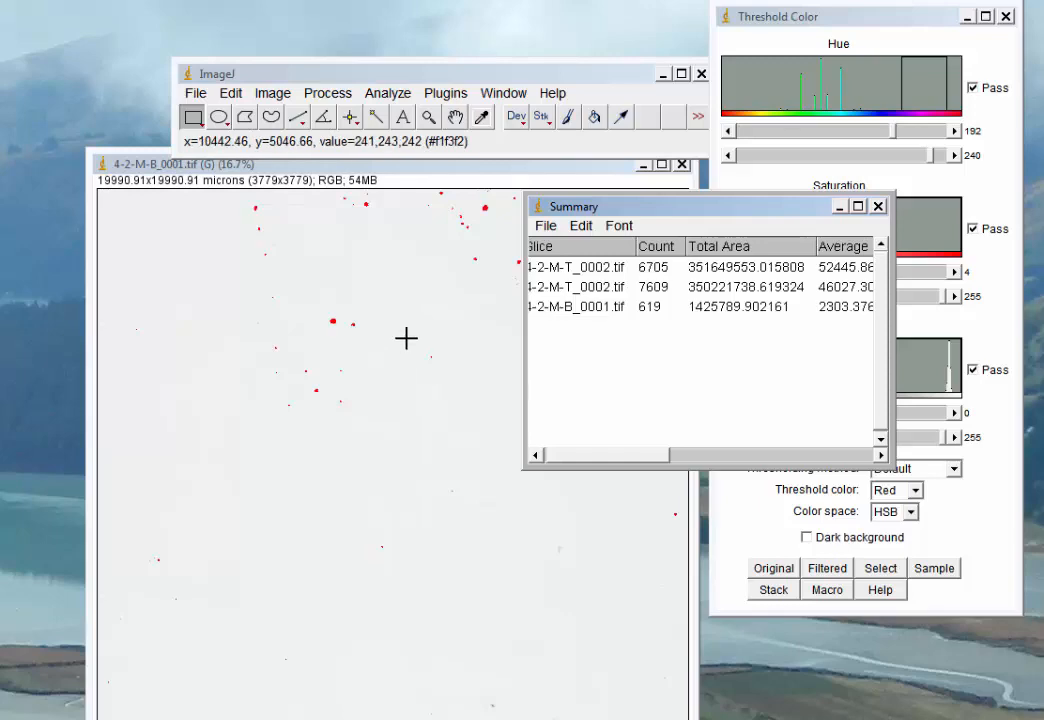
{"action": "mouse_move", "coordinate": [487, 338]}
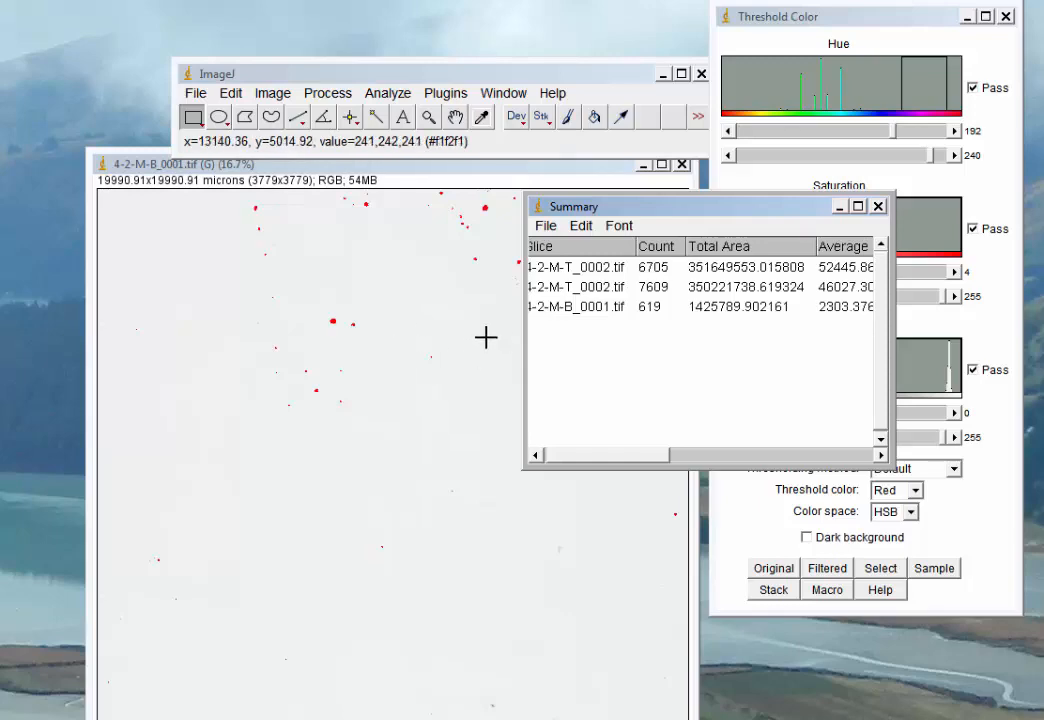
{"action": "mouse_move", "coordinate": [460, 246]}
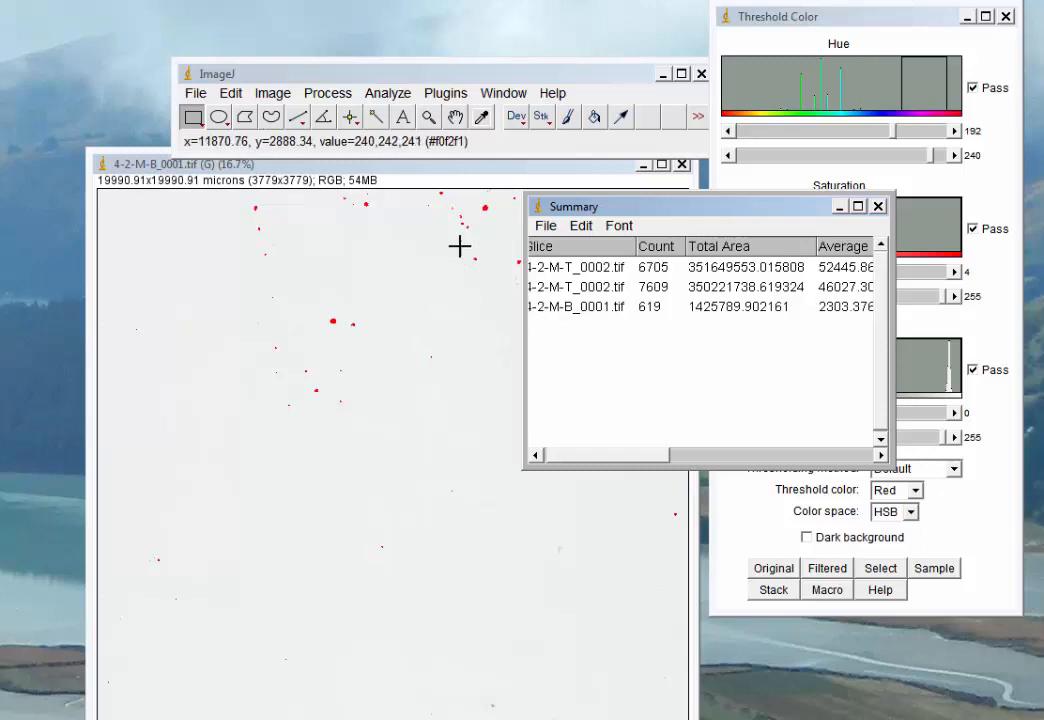
{"action": "mouse_move", "coordinate": [875, 124]}
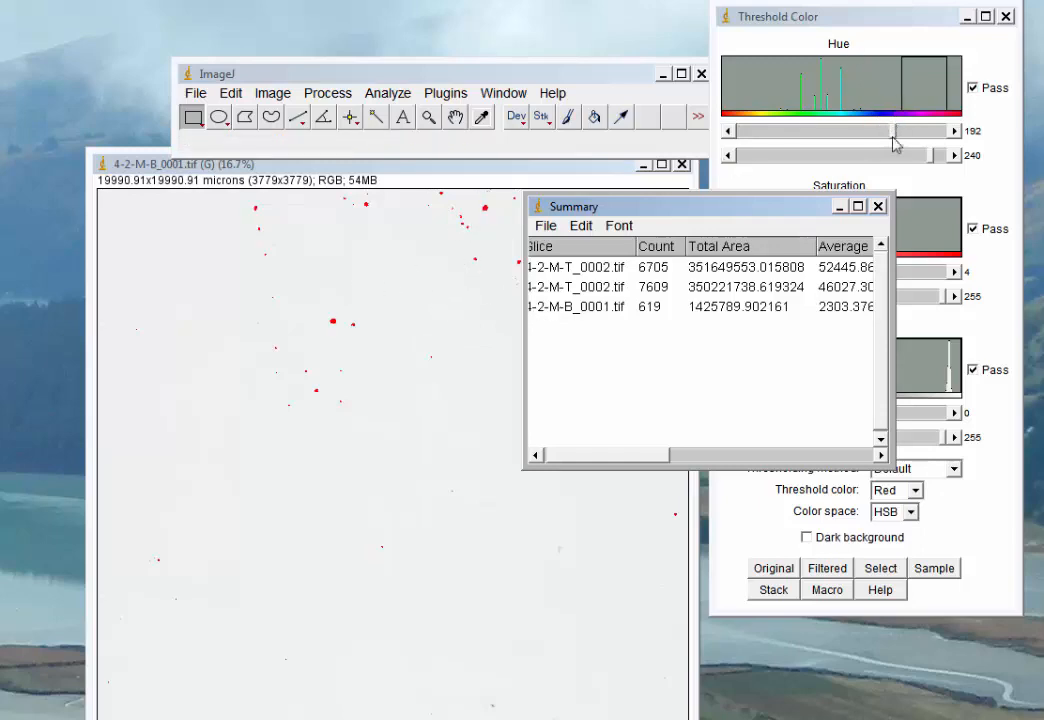
{"action": "mouse_move", "coordinate": [925, 113]}
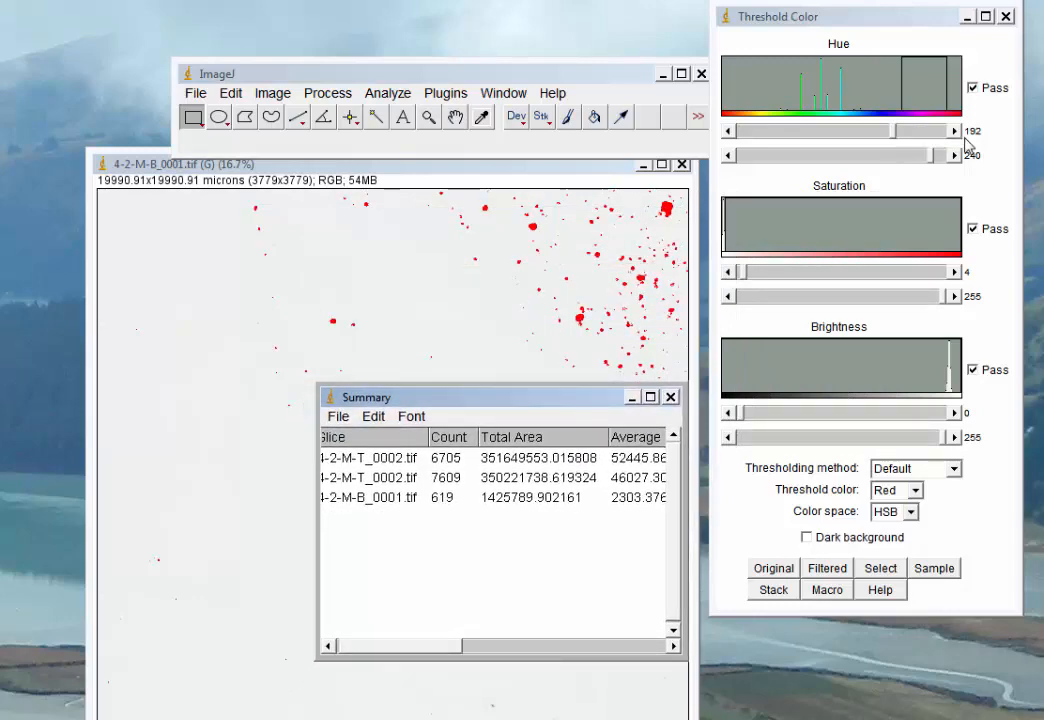
{"action": "mouse_move", "coordinate": [970, 140]}
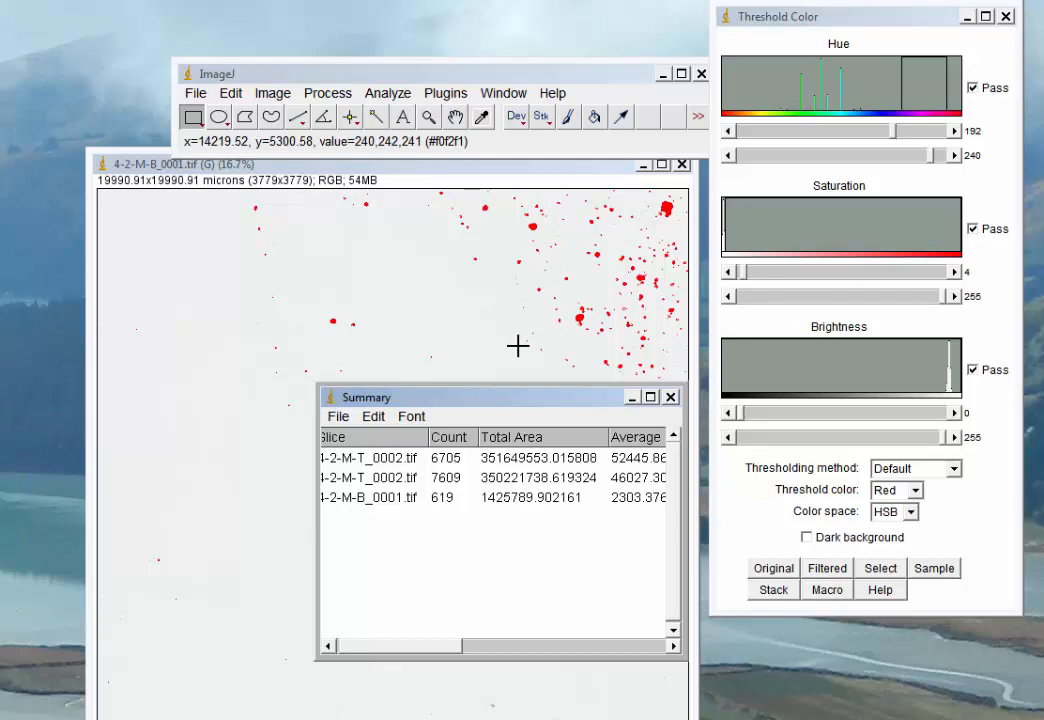
{"action": "mouse_move", "coordinate": [686, 263]}
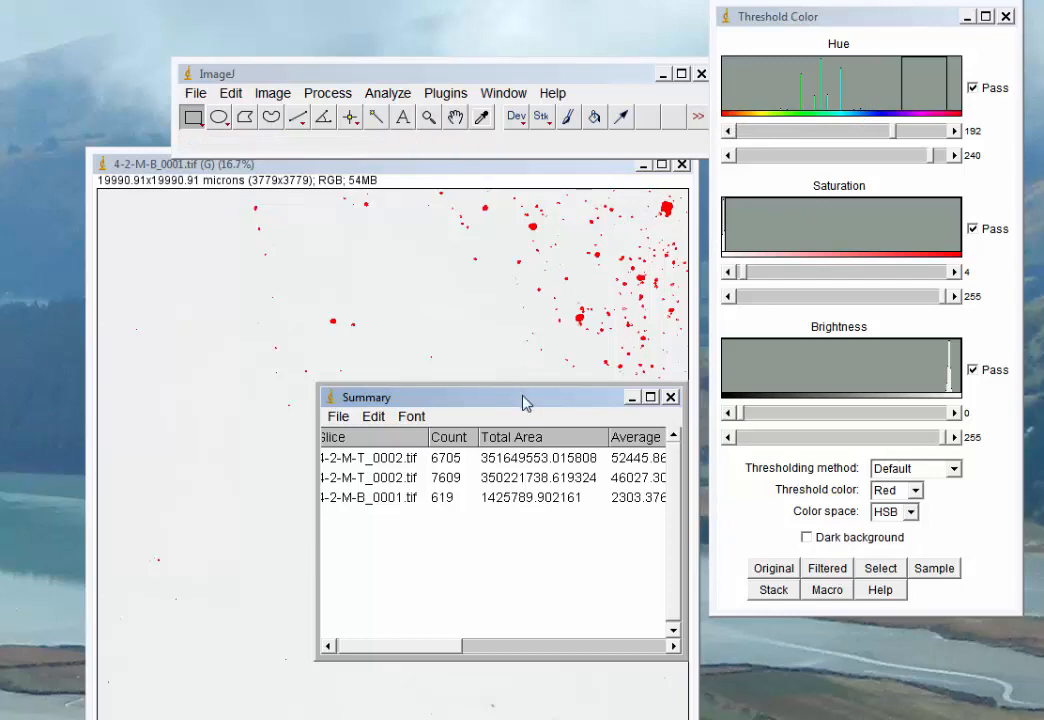
{"action": "left_click_drag", "start_coordinate": [520, 397], "coordinate": [500, 296]}
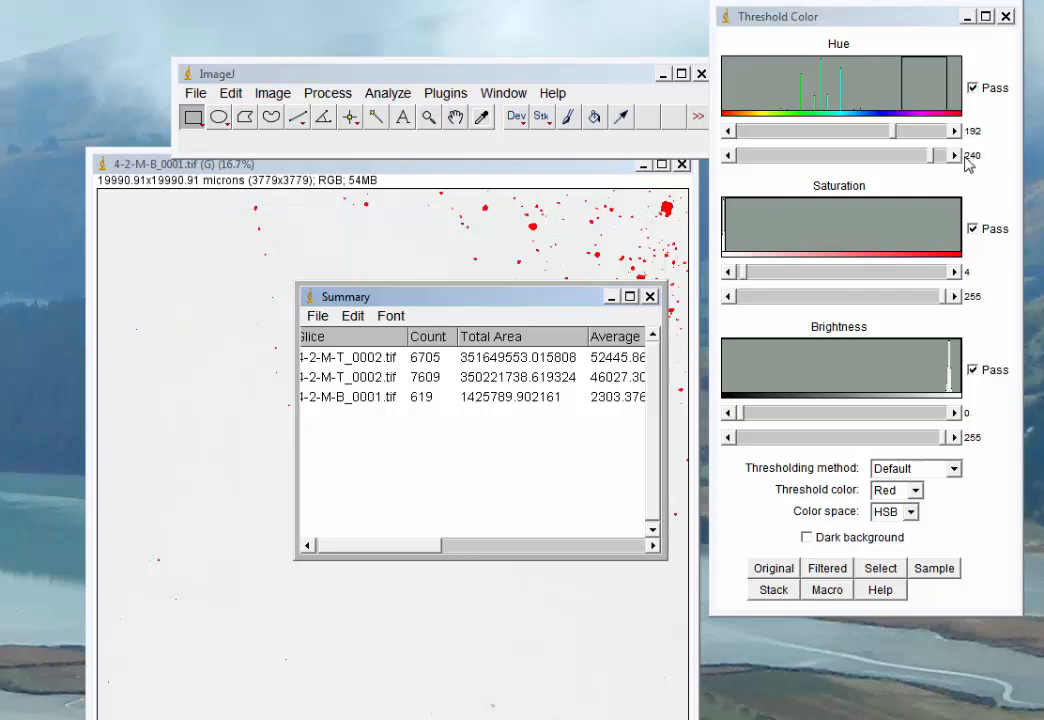
{"action": "mouse_move", "coordinate": [437, 240]}
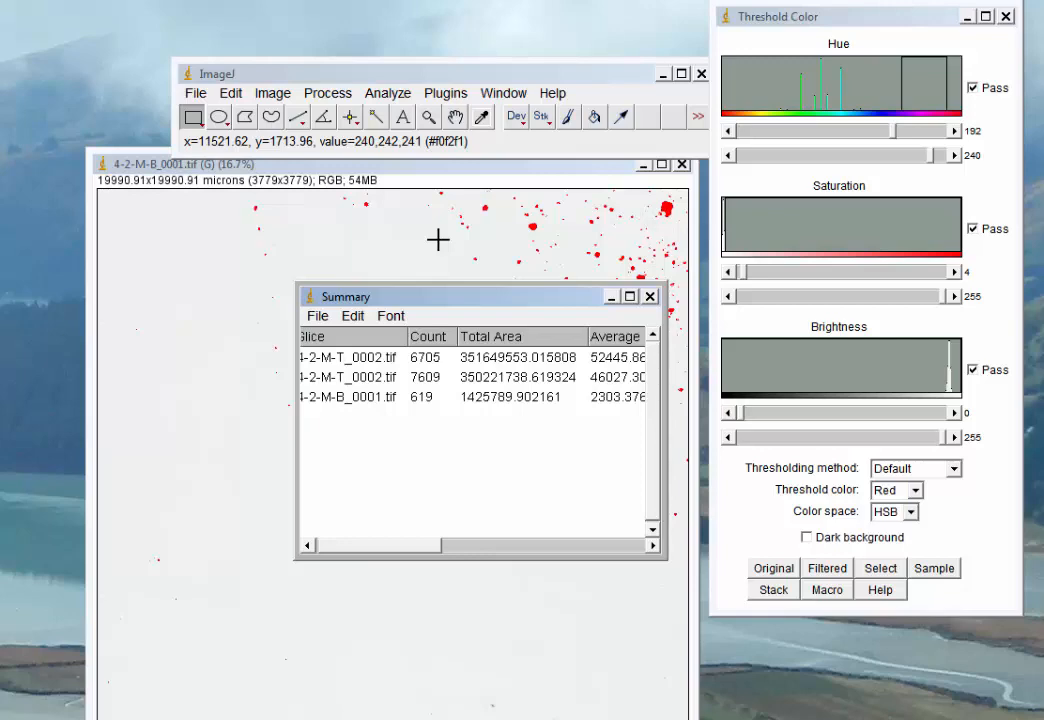
{"action": "left_click", "coordinate": [826, 568]}
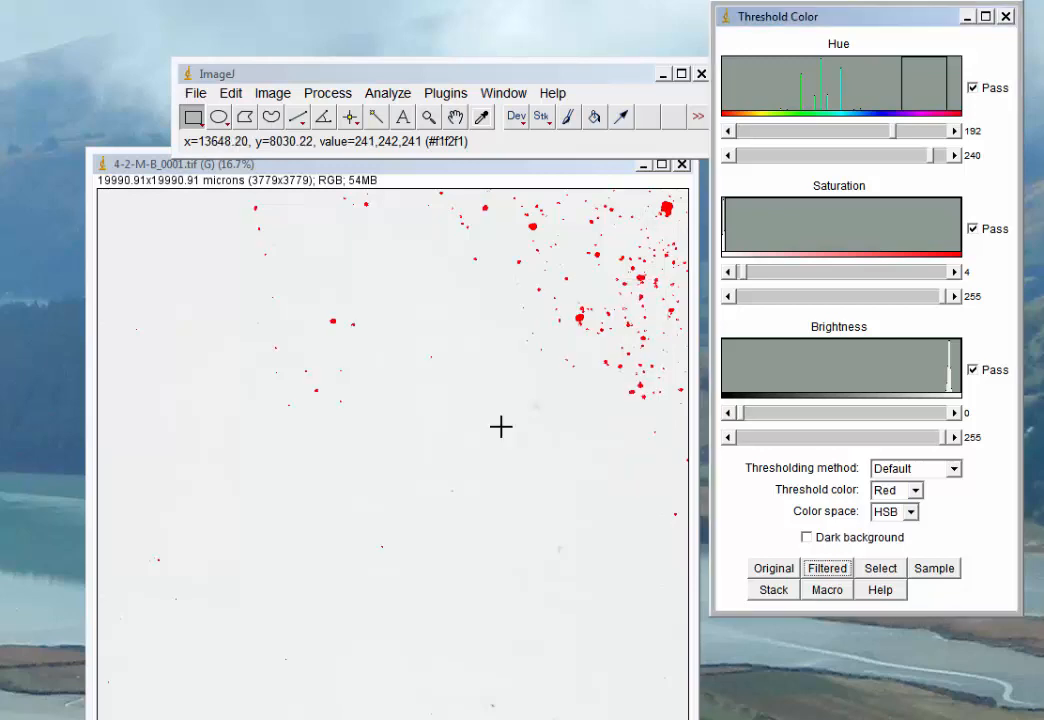